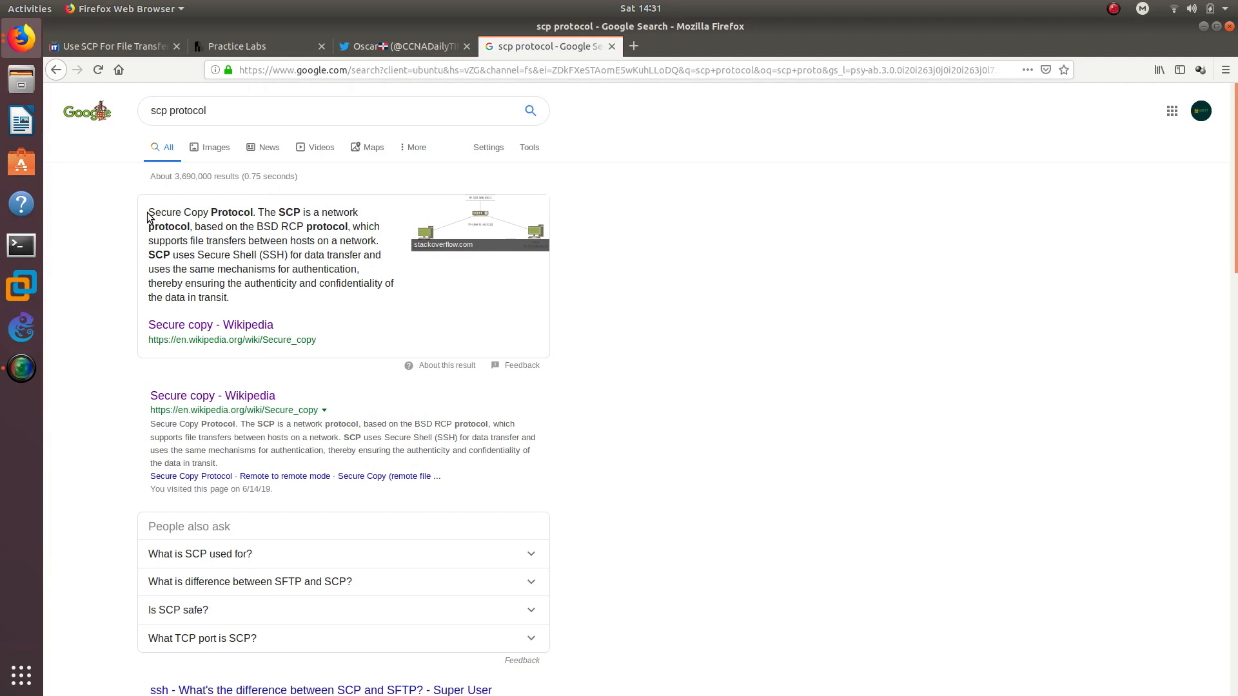
- View the IINS exam topics with 2.0 Secure Access expanded to show 2.1.e Use SCP for file transfer
{"action": "left_click_drag", "start_coordinate": [148, 213], "coordinate": [242, 227]}
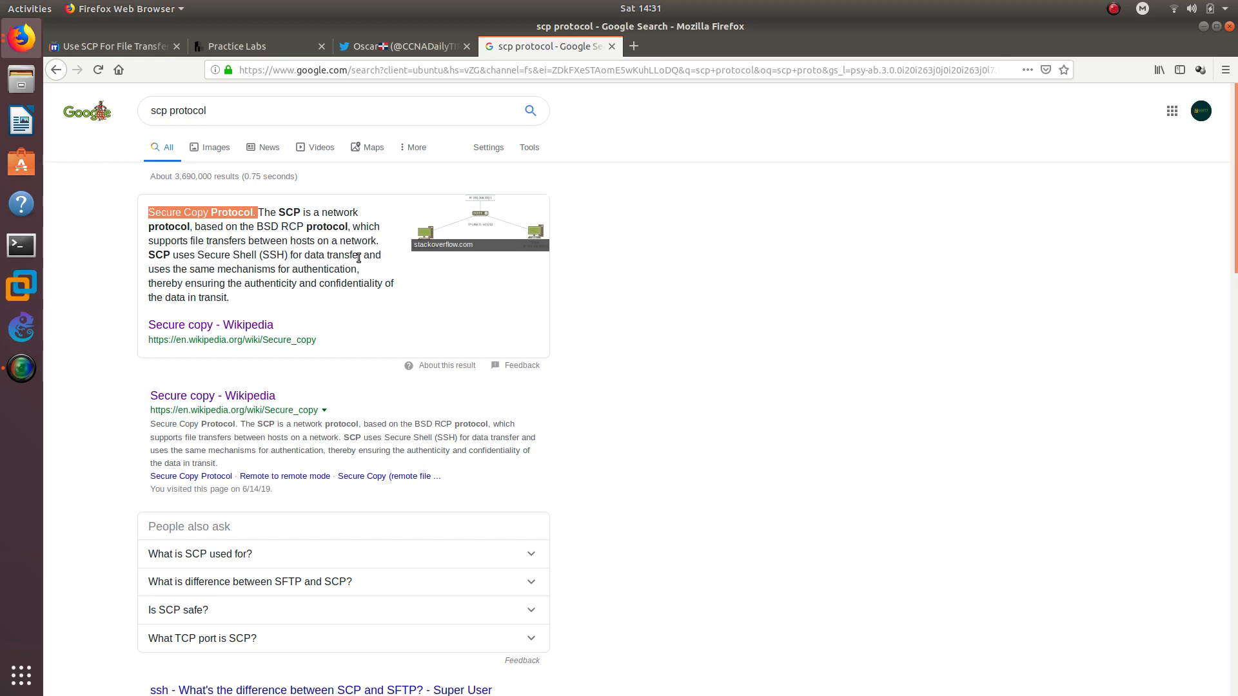
{"action": "mouse_move", "coordinate": [136, 257]}
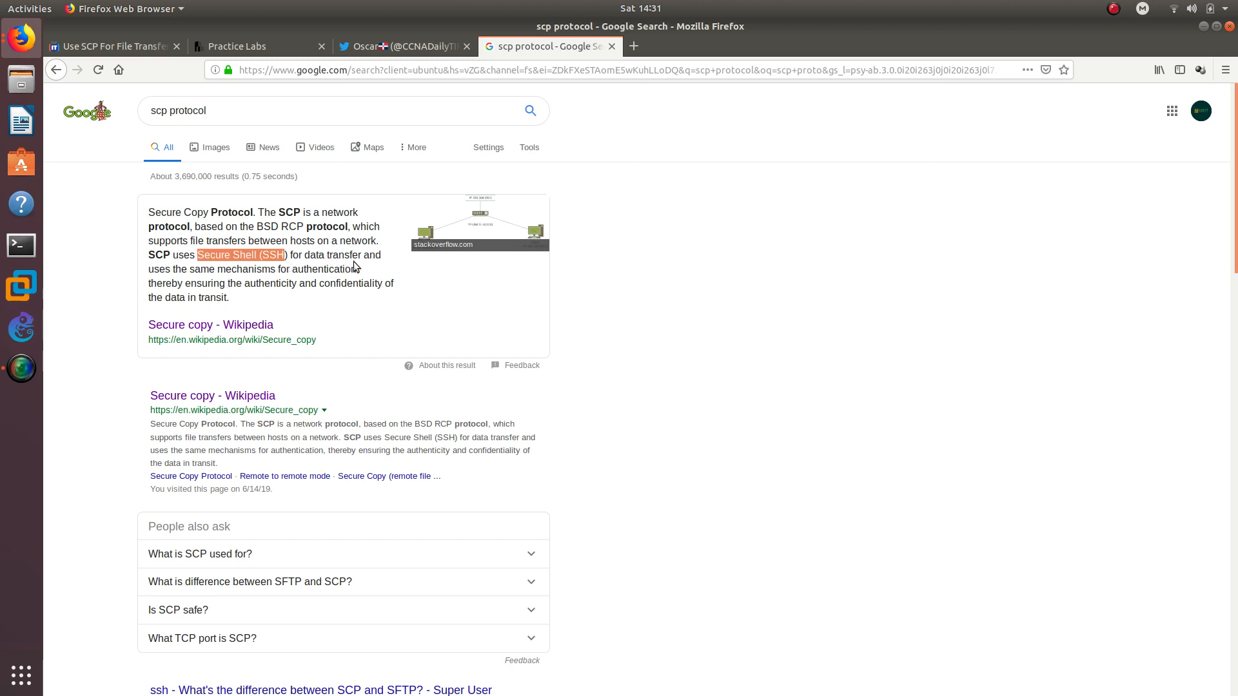
{"action": "mouse_move", "coordinate": [287, 282]}
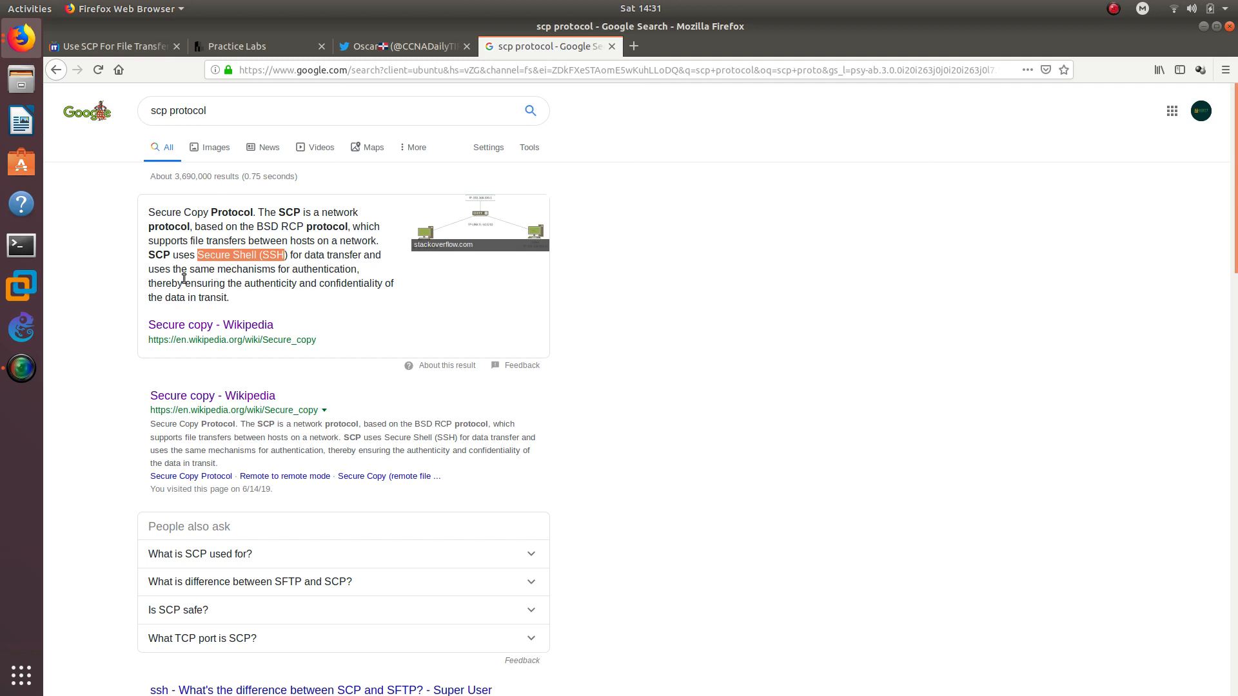
{"action": "mouse_move", "coordinate": [276, 286]}
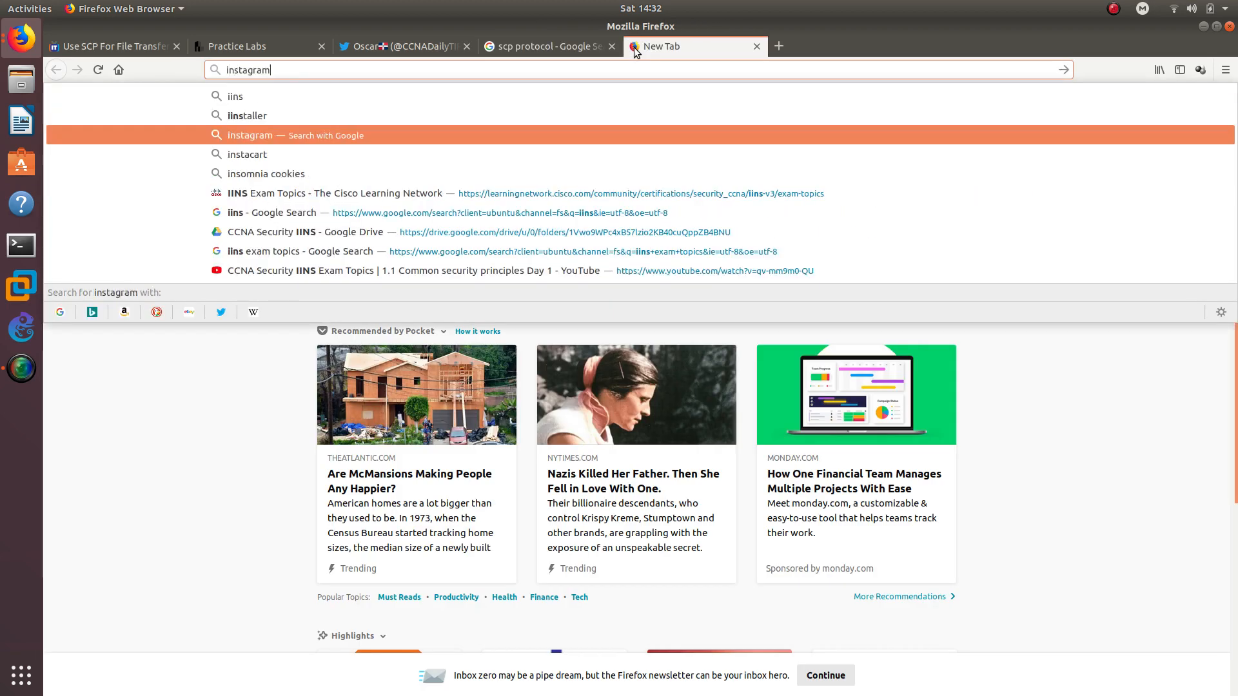
{"action": "left_click", "coordinate": [336, 193]}
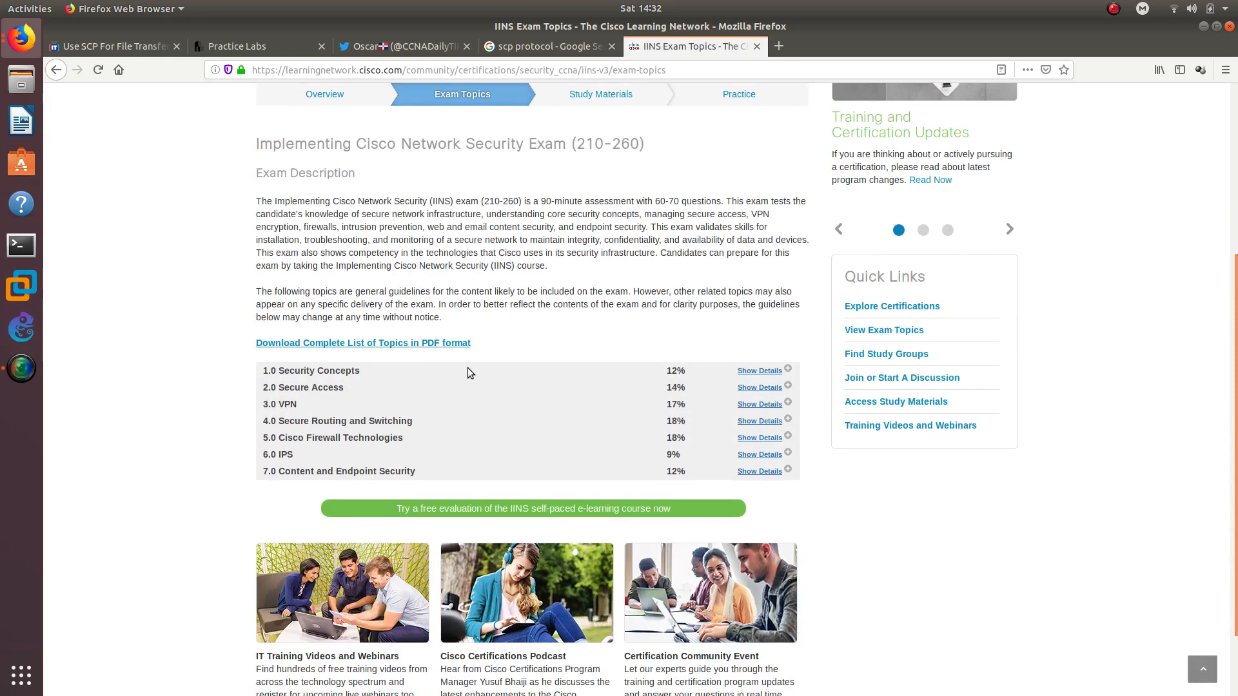
{"action": "left_click", "coordinate": [759, 388]}
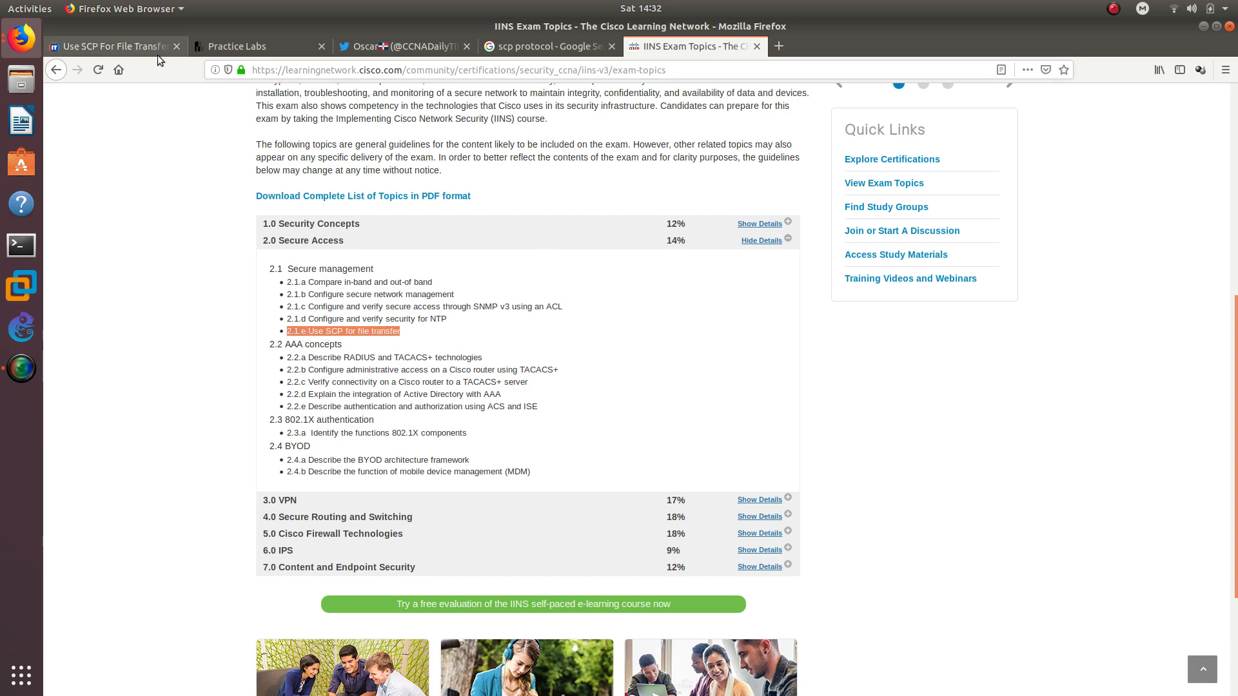
{"action": "left_click", "coordinate": [111, 46]}
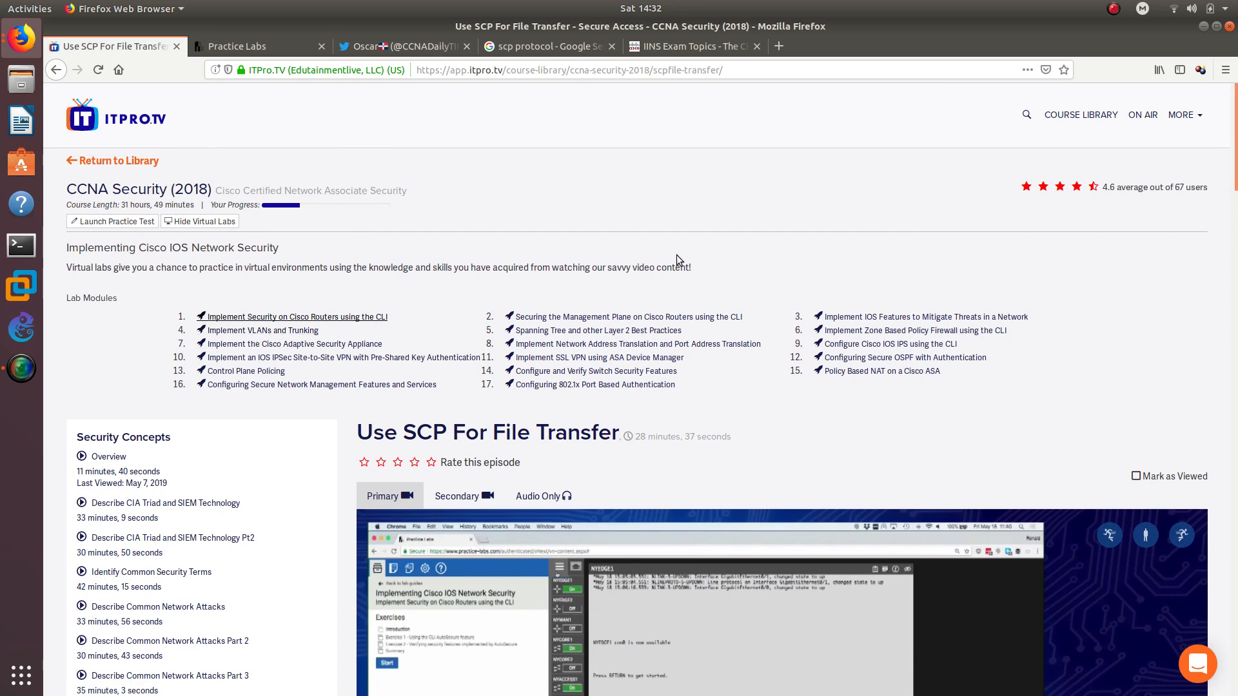
{"action": "mouse_move", "coordinate": [448, 290]}
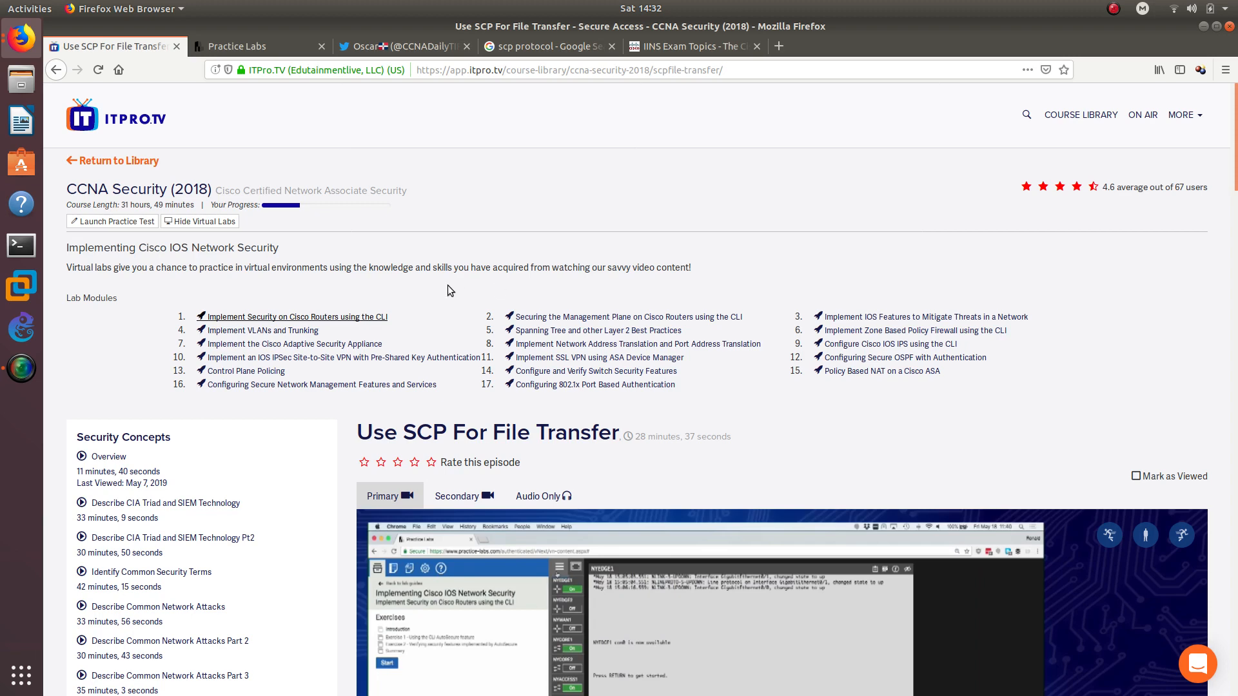
{"action": "mouse_move", "coordinate": [240, 282]}
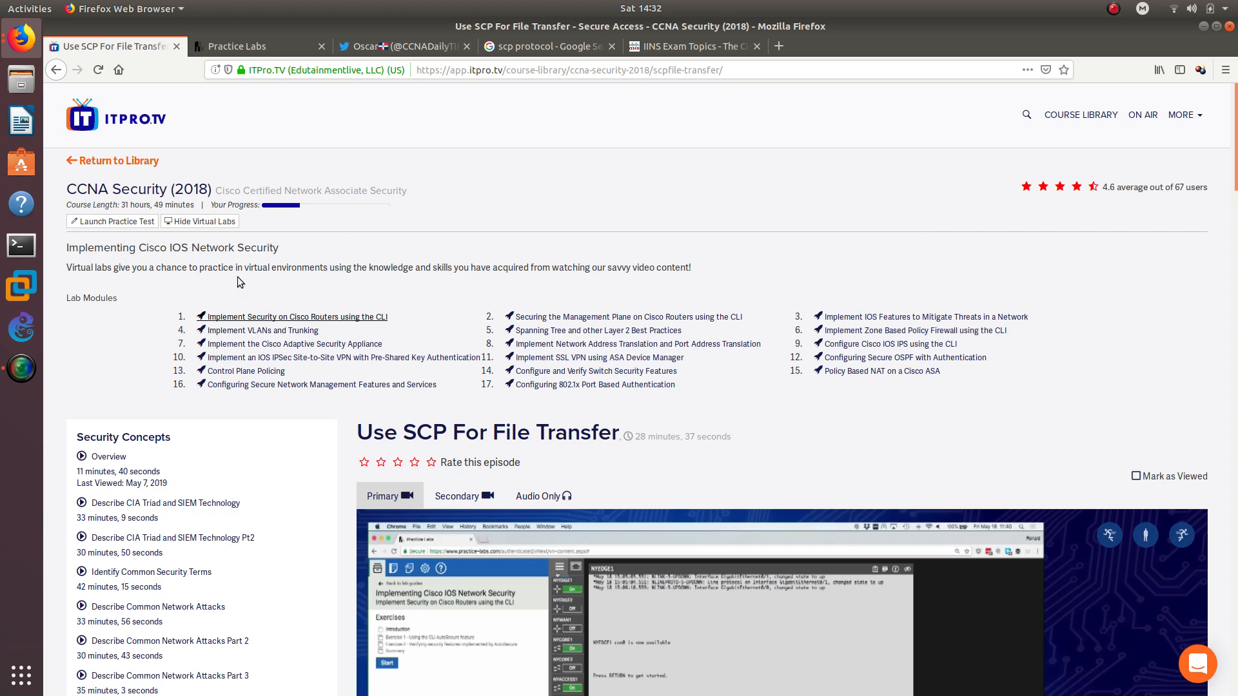
{"action": "mouse_move", "coordinate": [645, 254]}
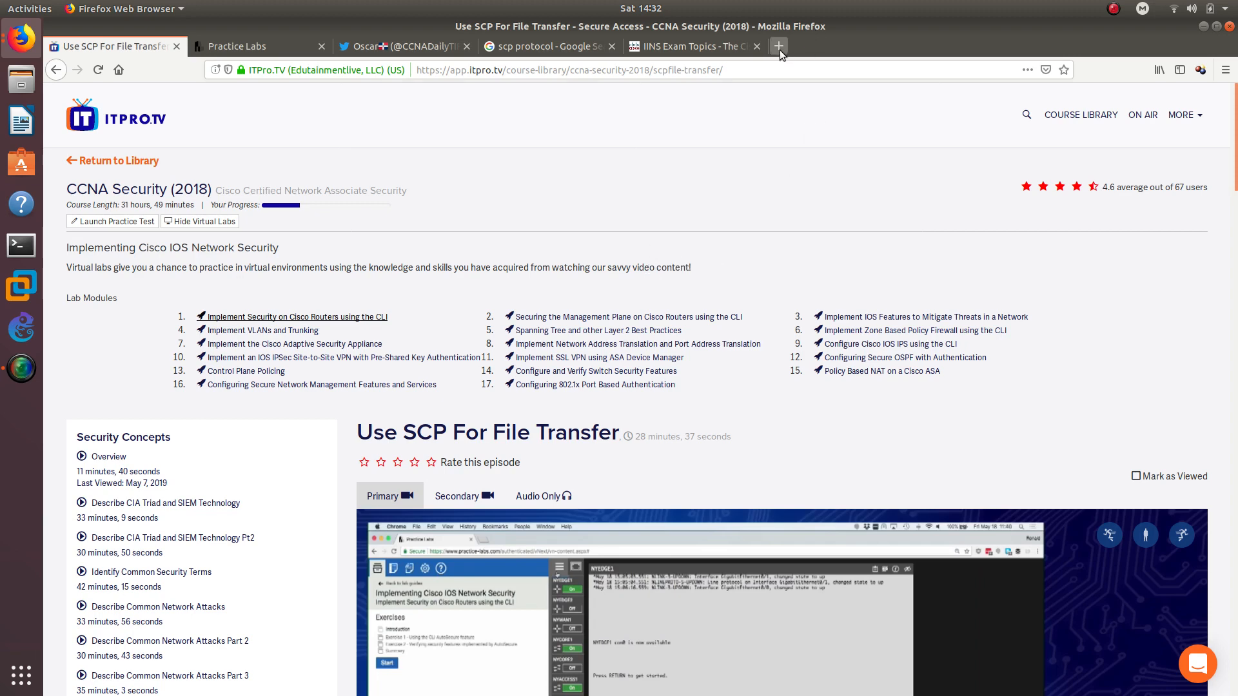
{"action": "mouse_move", "coordinate": [780, 45]}
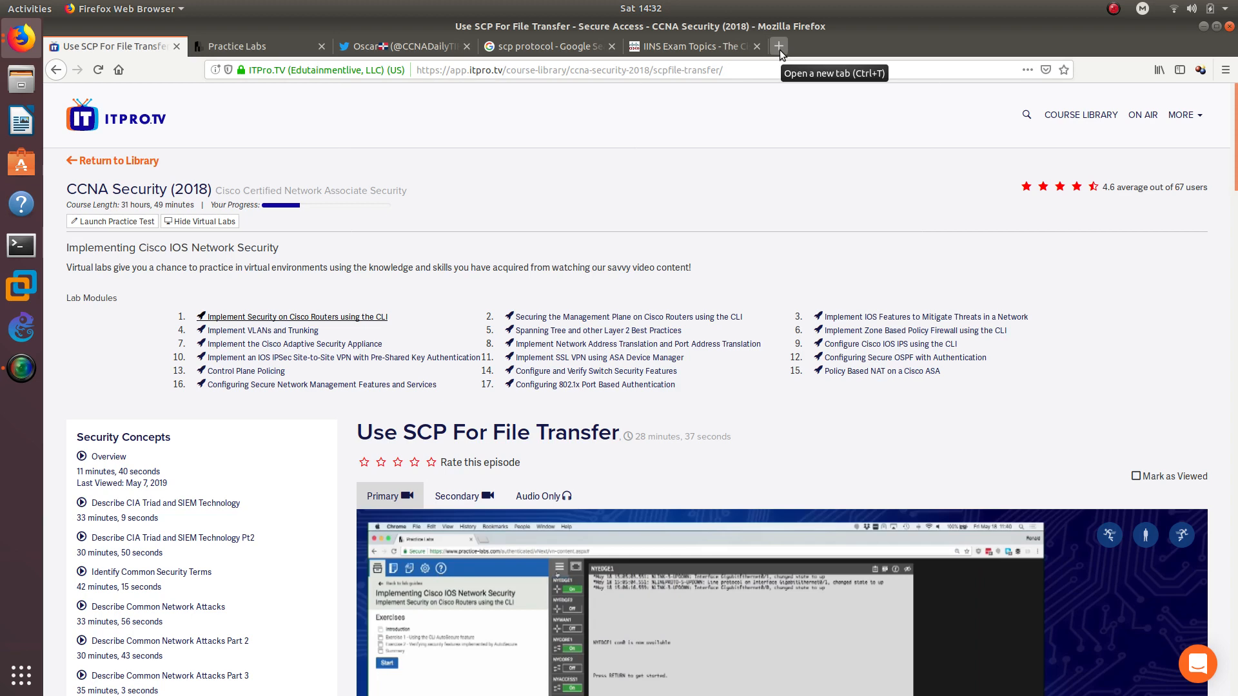
{"action": "mouse_move", "coordinate": [596, 265]}
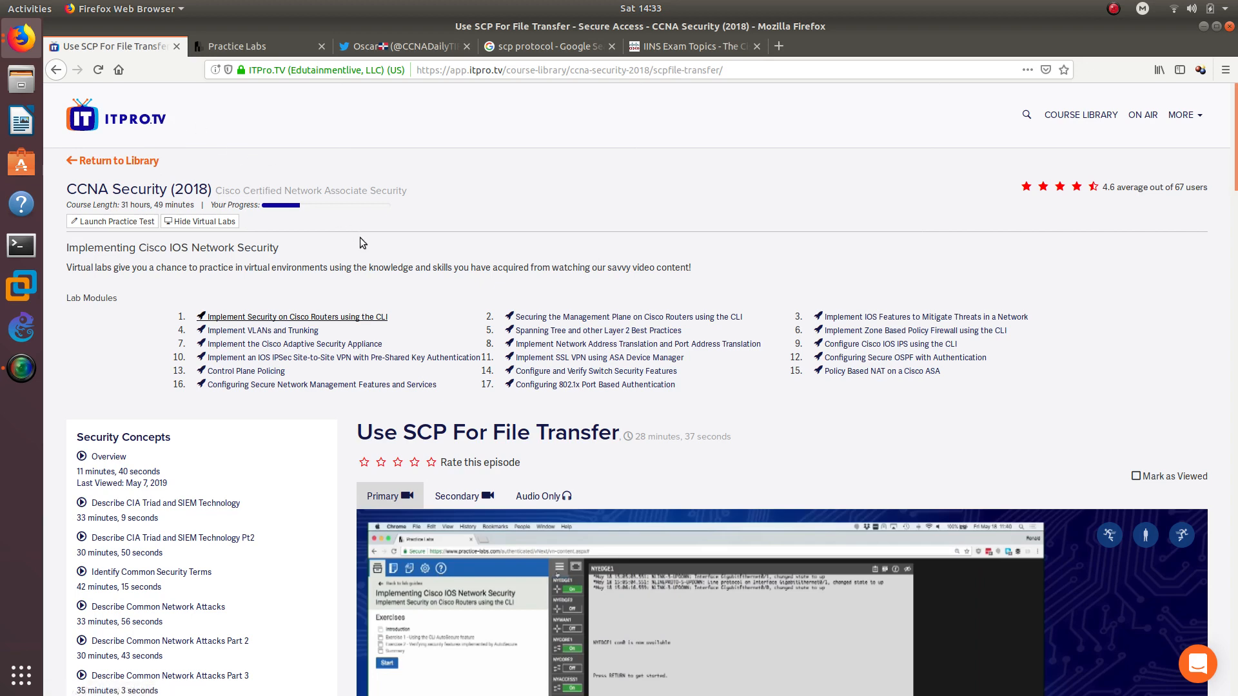
{"action": "mouse_move", "coordinate": [177, 270]}
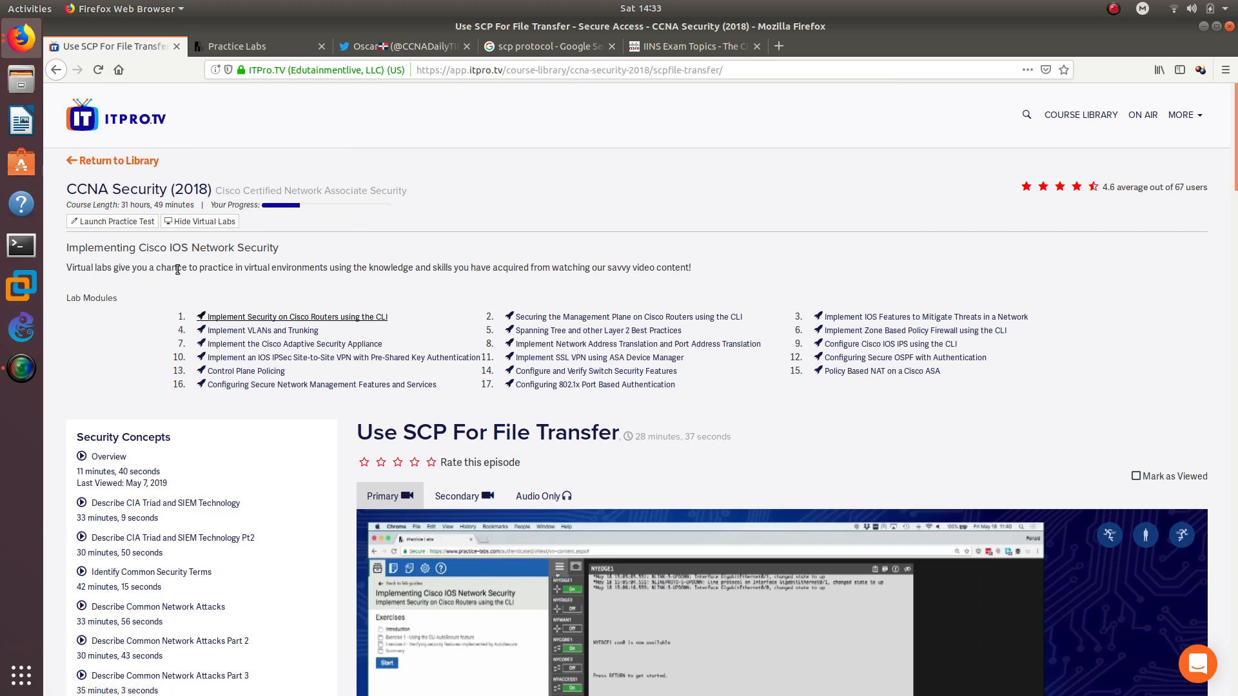
{"action": "mouse_move", "coordinate": [111, 221]}
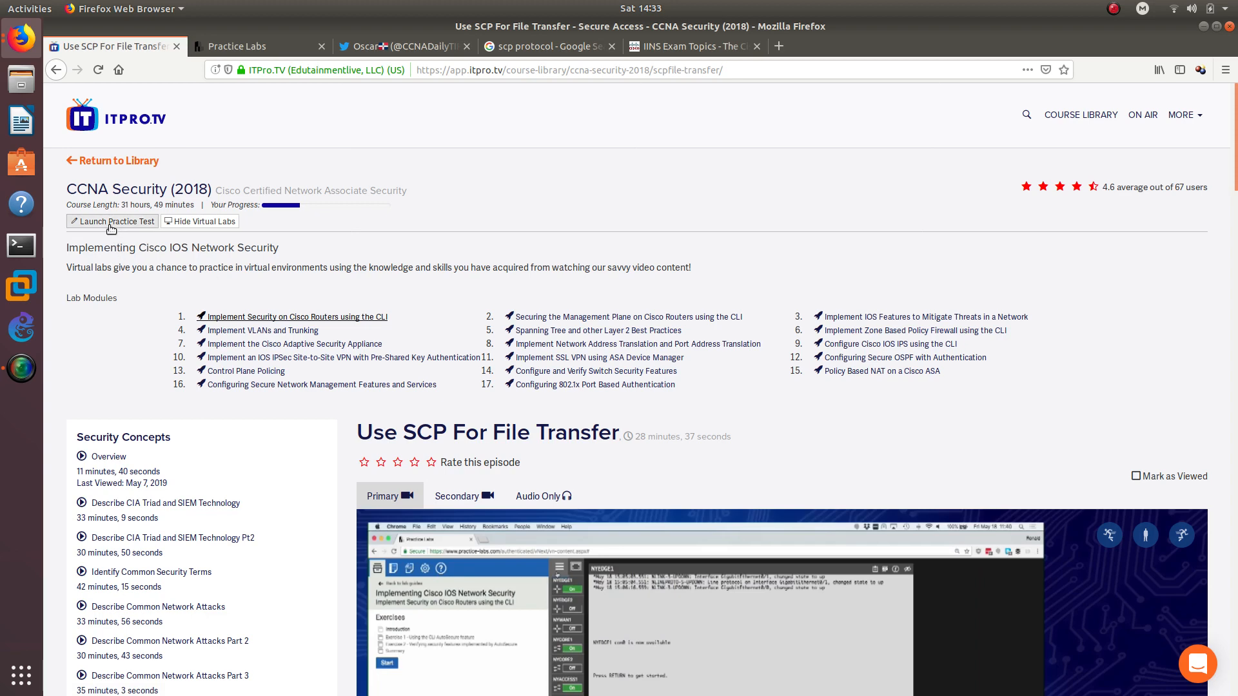
{"action": "mouse_move", "coordinate": [201, 220]}
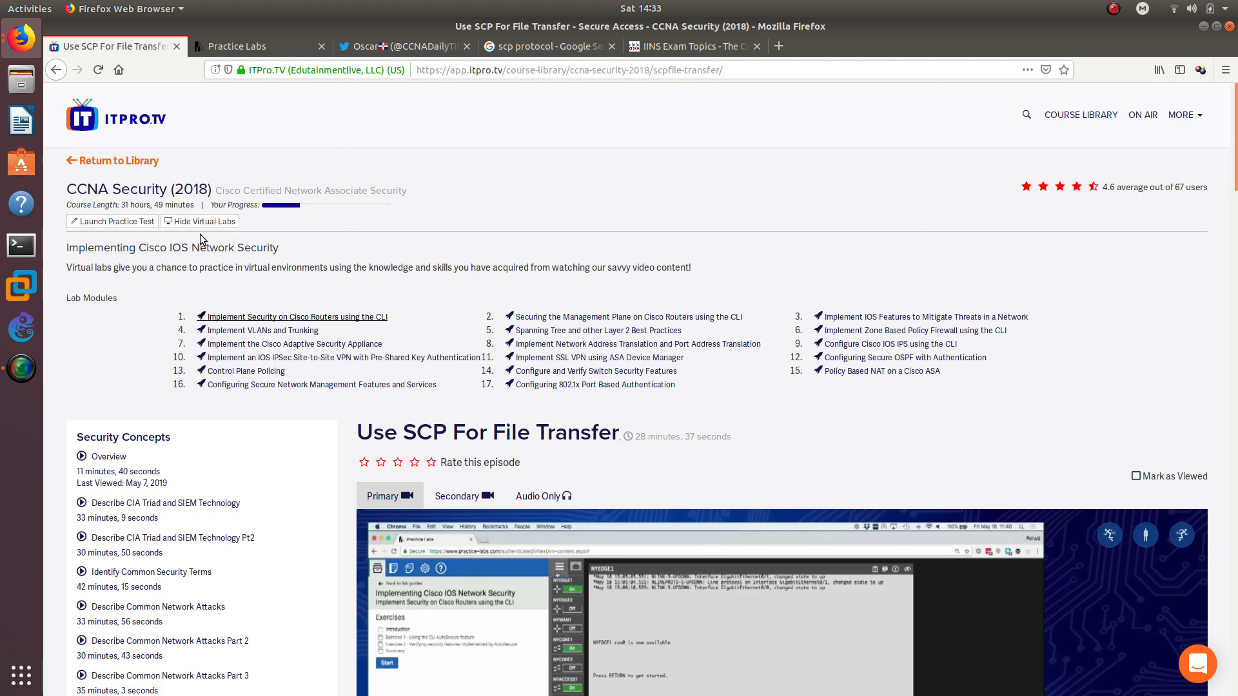
{"action": "mouse_move", "coordinate": [345, 264]}
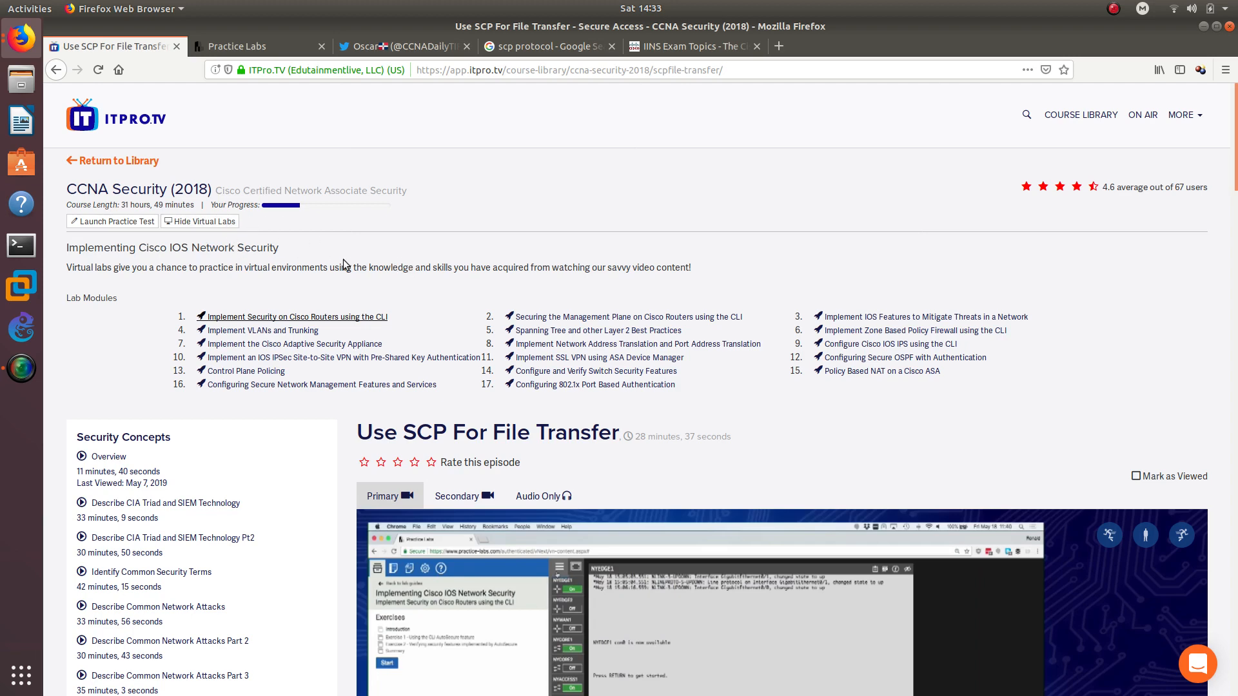
{"action": "mouse_move", "coordinate": [361, 261]}
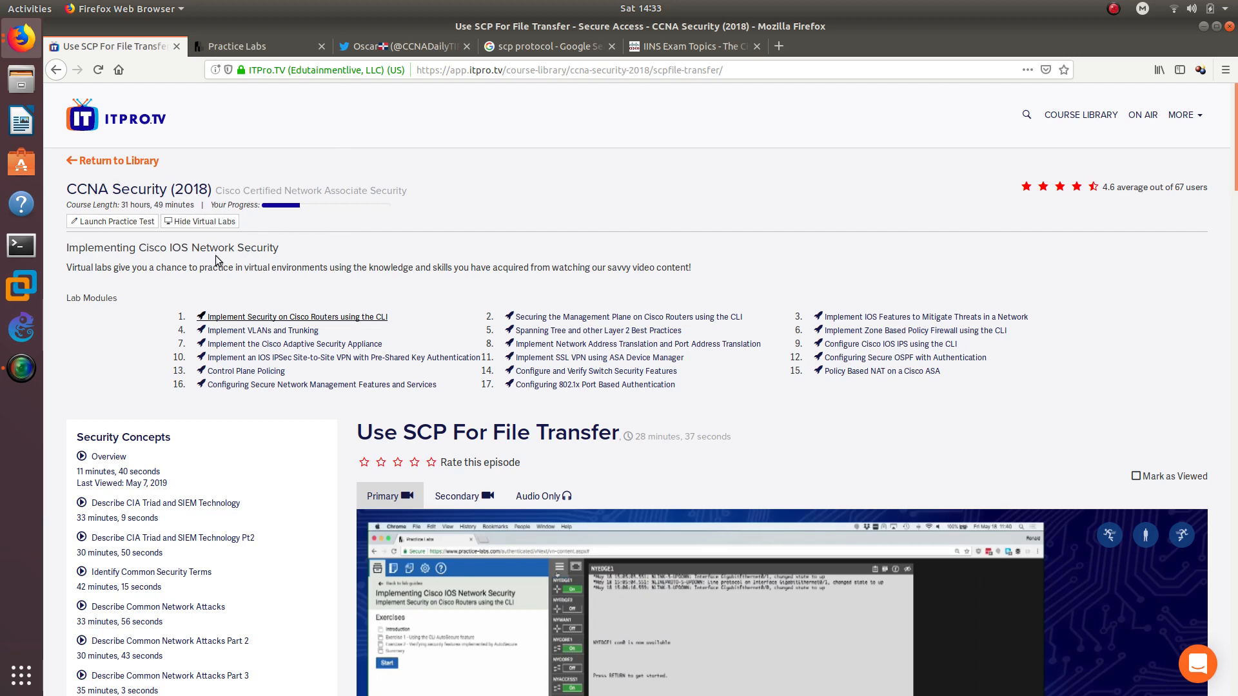
{"action": "mouse_move", "coordinate": [344, 249]}
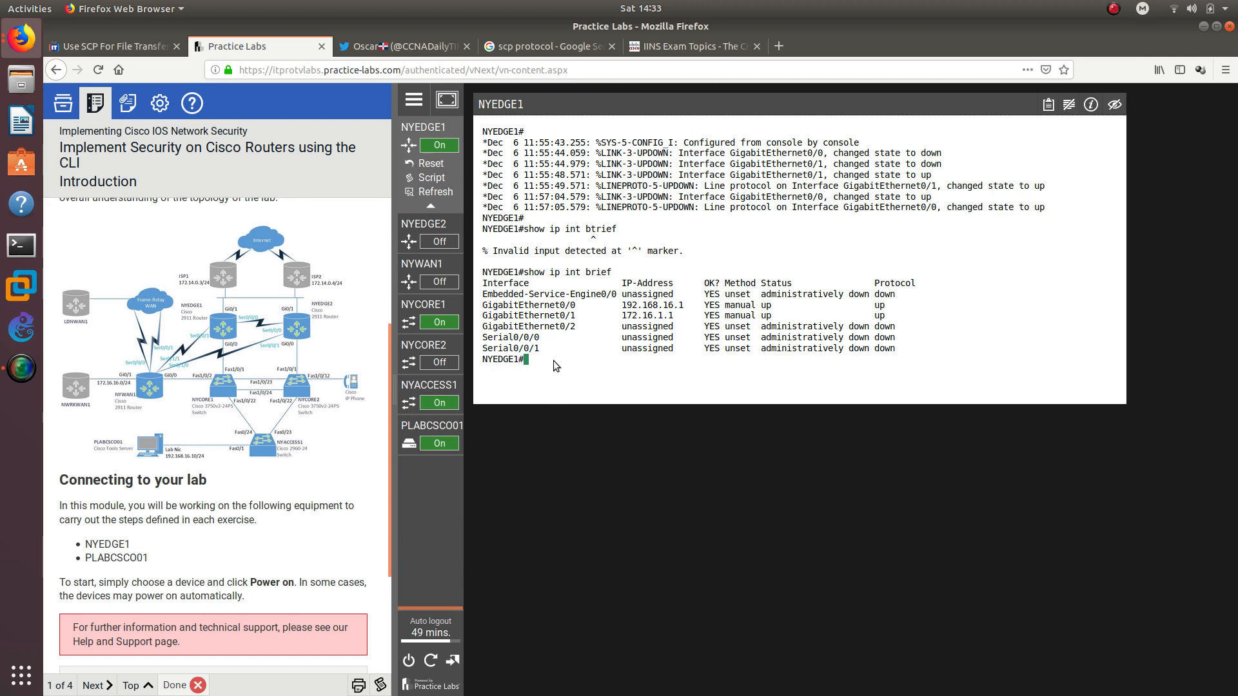
{"action": "mouse_move", "coordinate": [591, 325]}
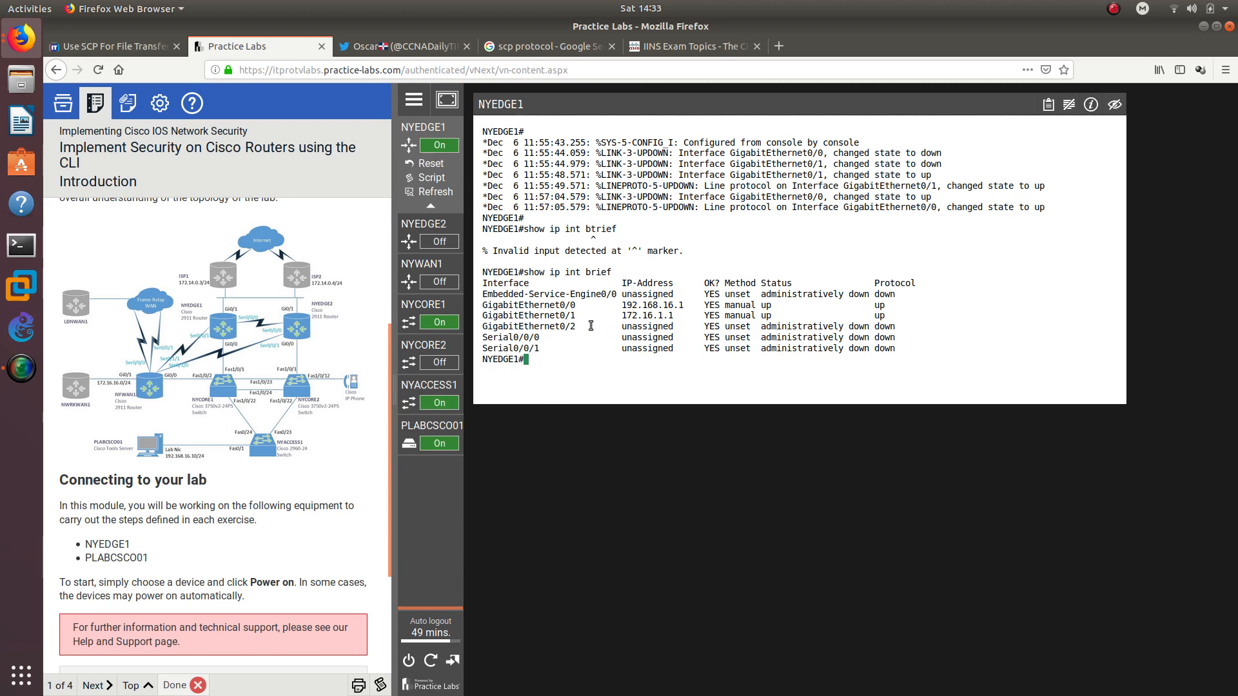
- Ping 192.168.16.10 from NYEDGE1 successfully, close the PC's command prompt and return to the router console
{"action": "type", "text": "ping"}
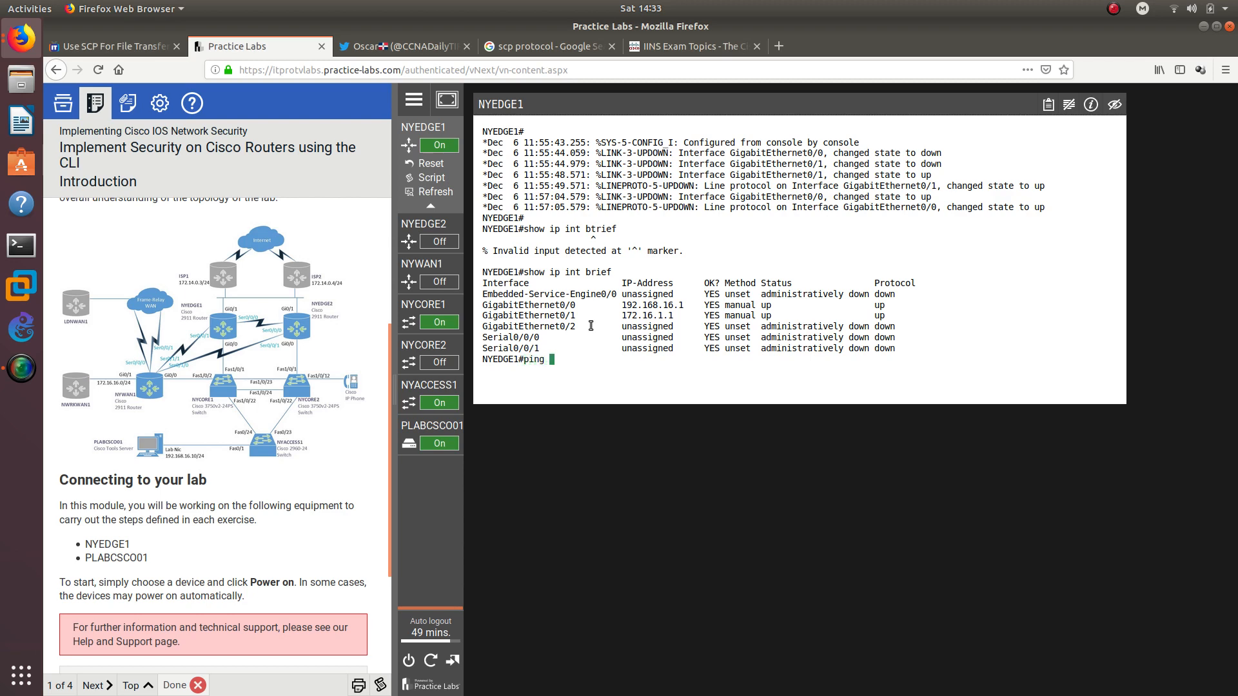
{"action": "type", "text": "192.168.16.1"}
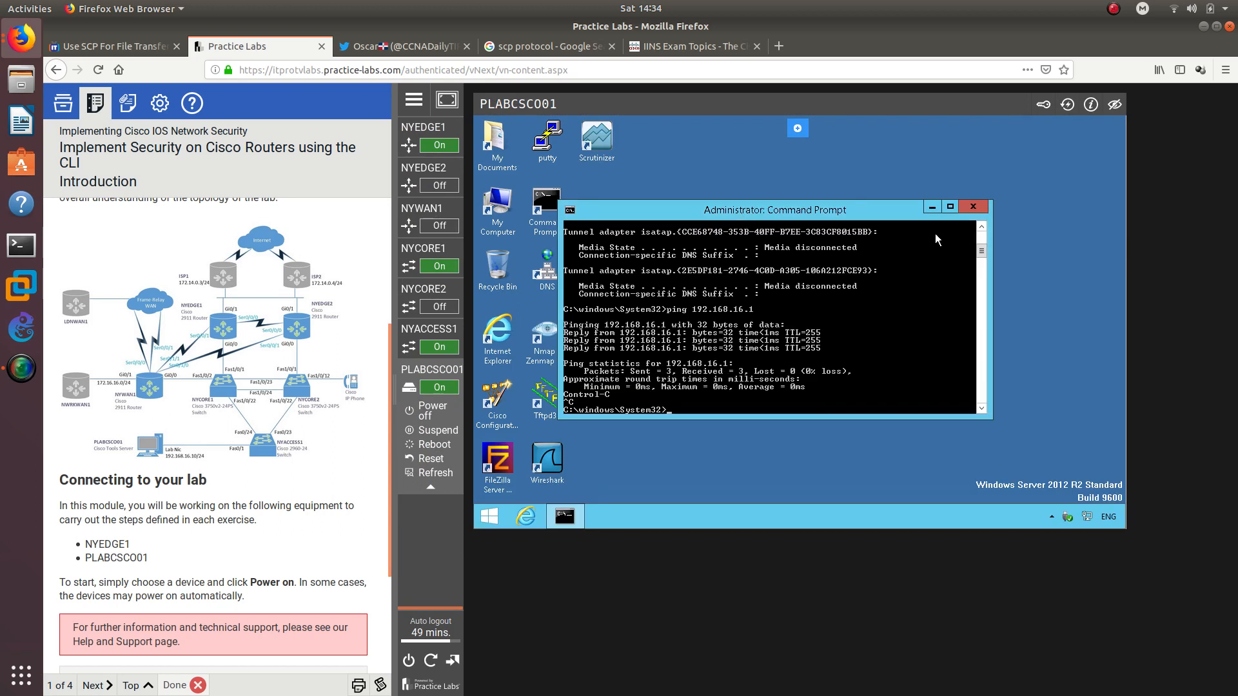
{"action": "left_click", "coordinate": [972, 206]}
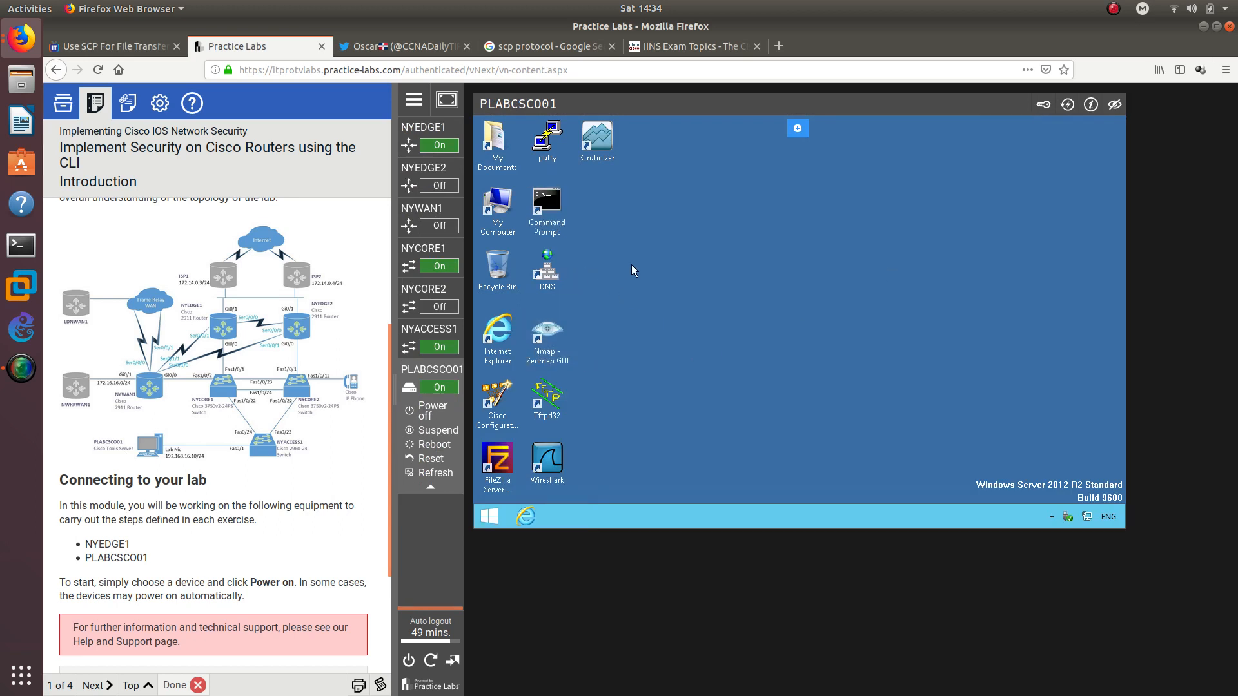
{"action": "mouse_move", "coordinate": [581, 322]}
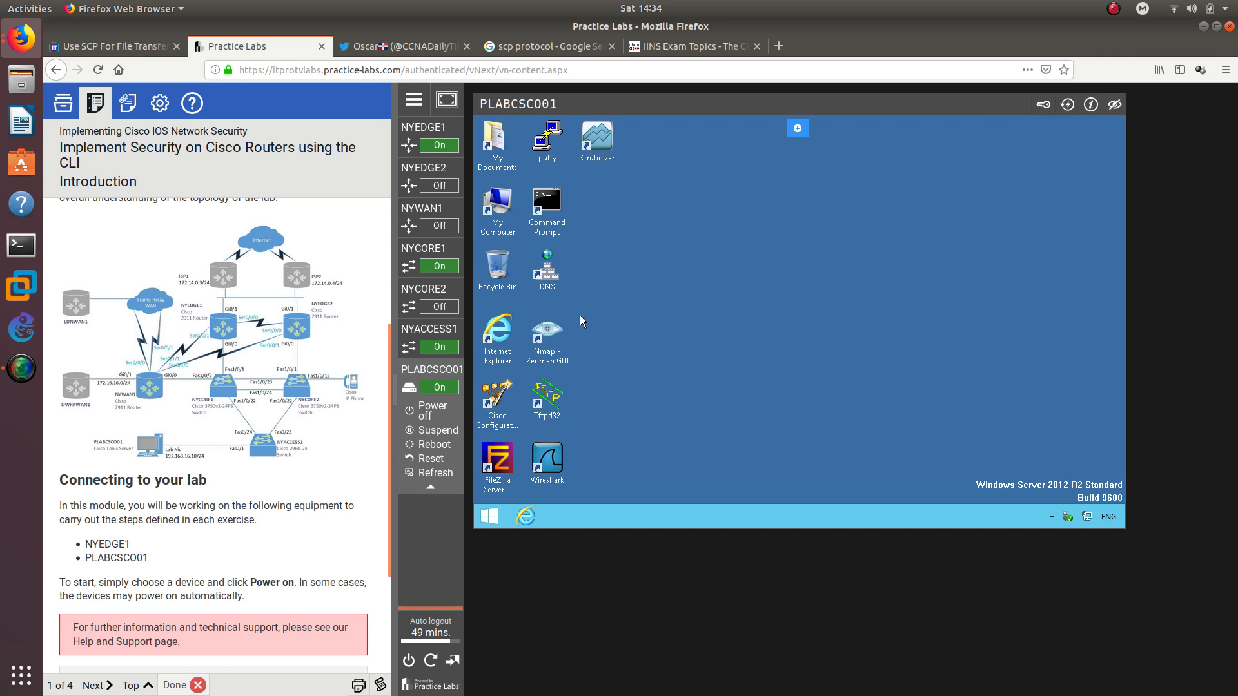
{"action": "left_click", "coordinate": [429, 128]}
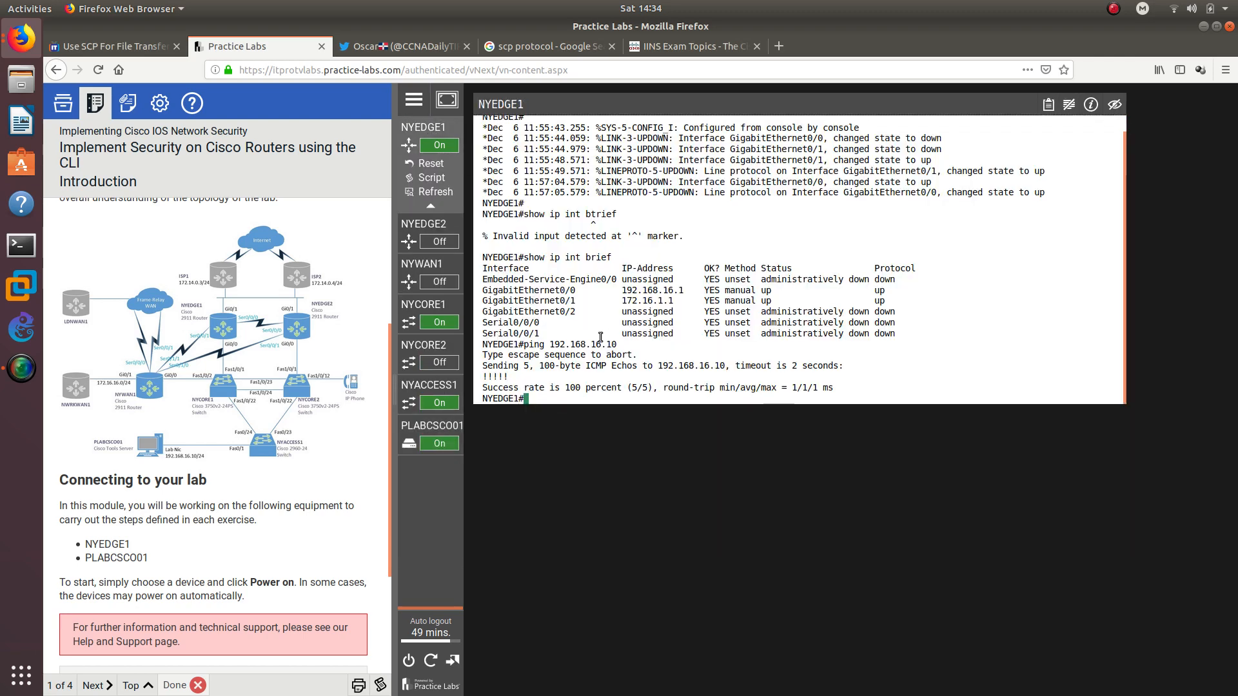
{"action": "type", "text": "dir"}
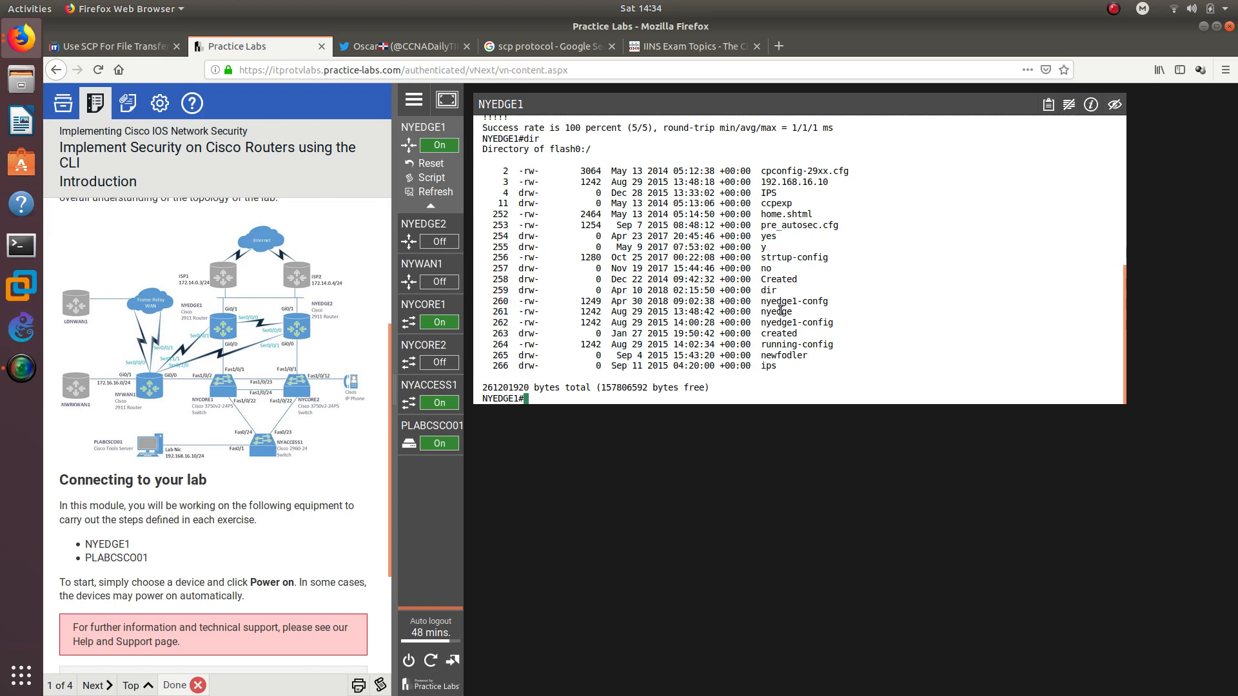
{"action": "mouse_move", "coordinate": [576, 339]}
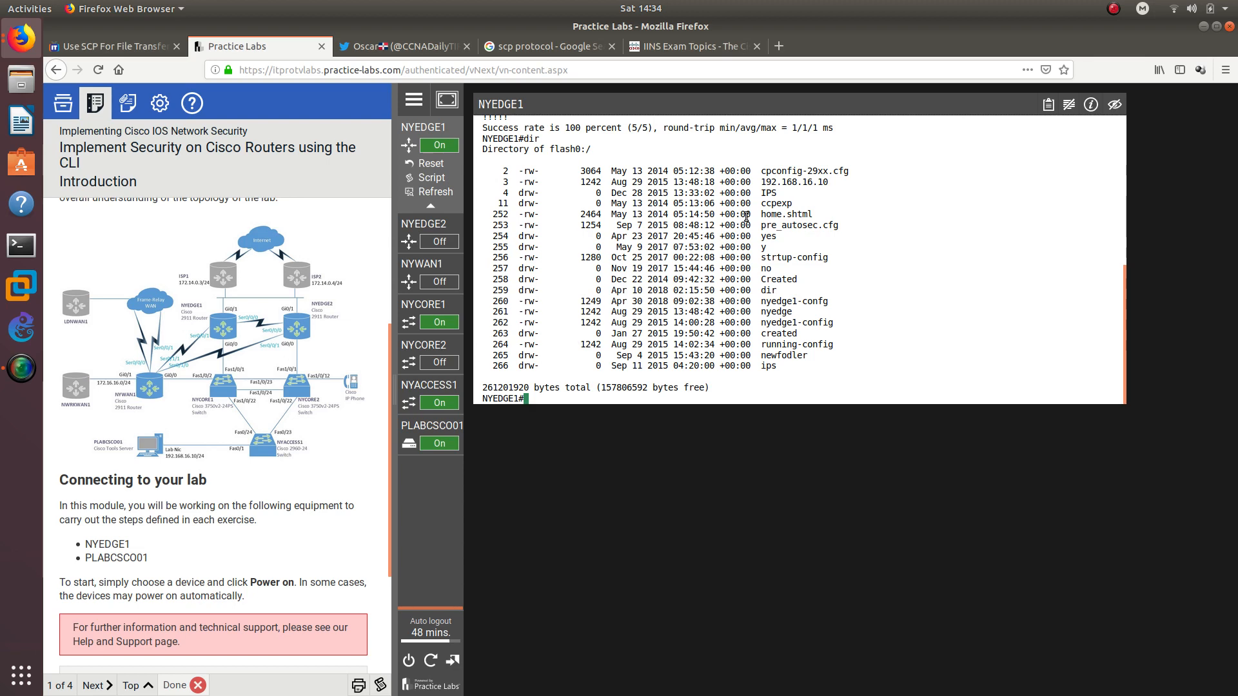
- List the flash0: directory on NYEDGE1, paging through the output, and pick out home.shtml
{"action": "type", "text": "flash"}
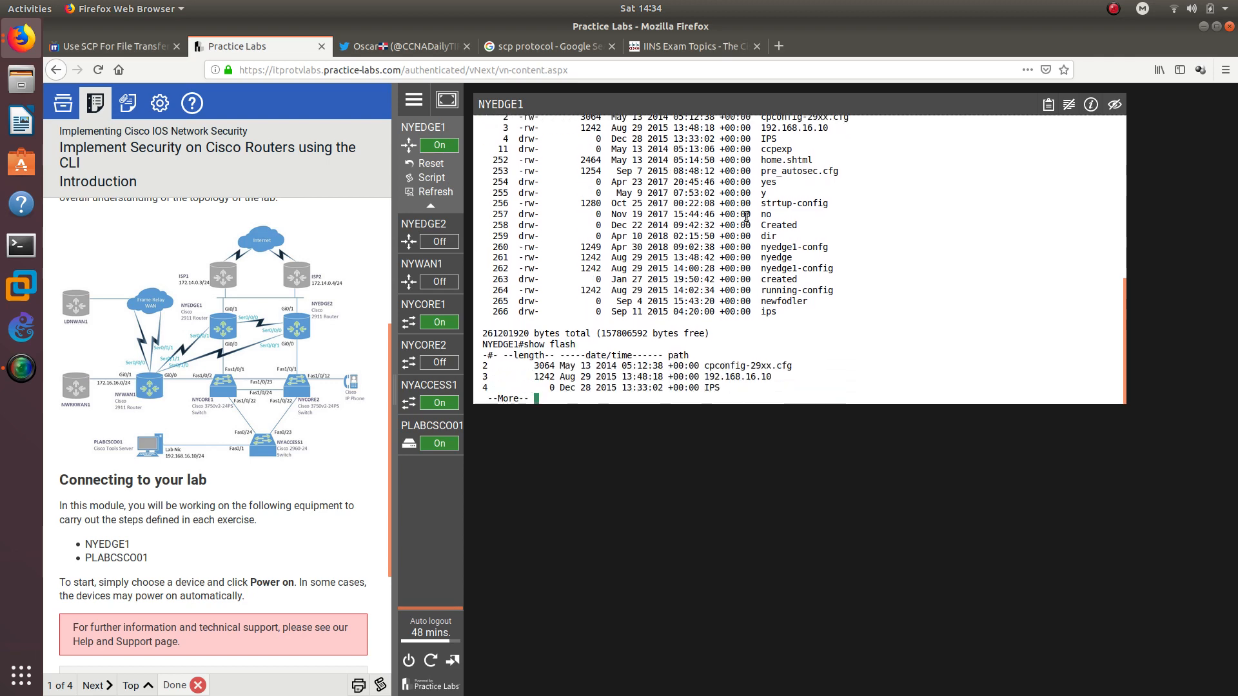
{"action": "key", "text": "space"}
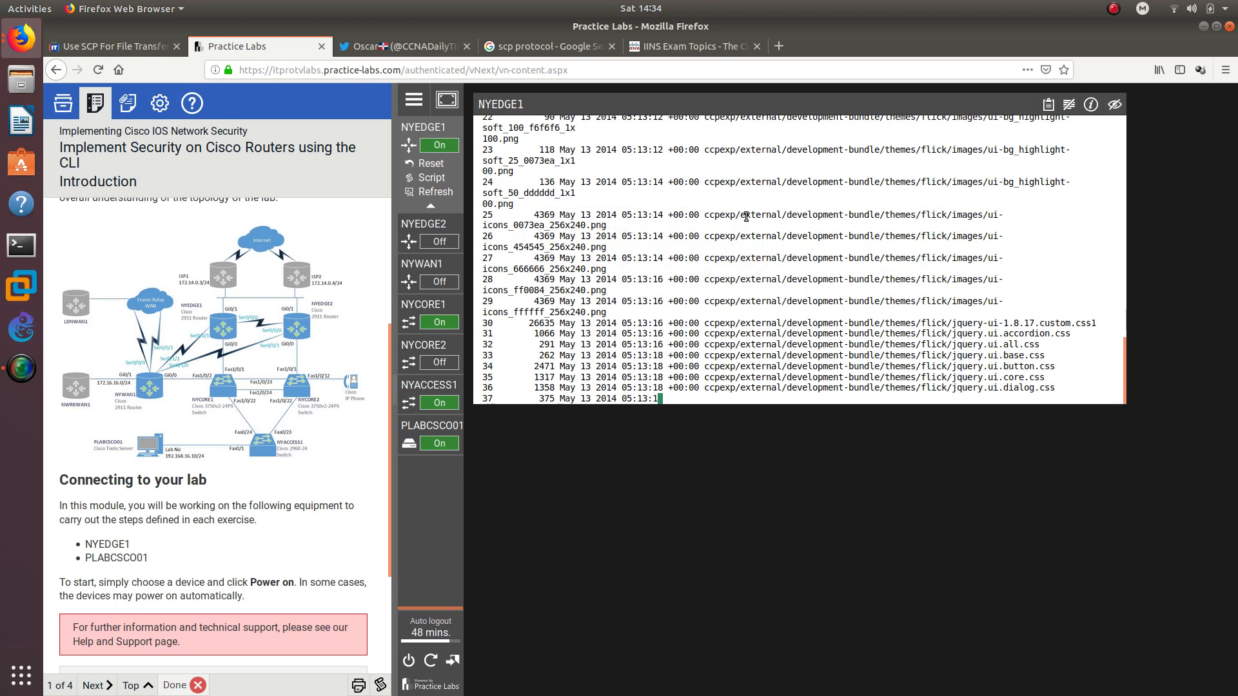
{"action": "key", "text": "space"}
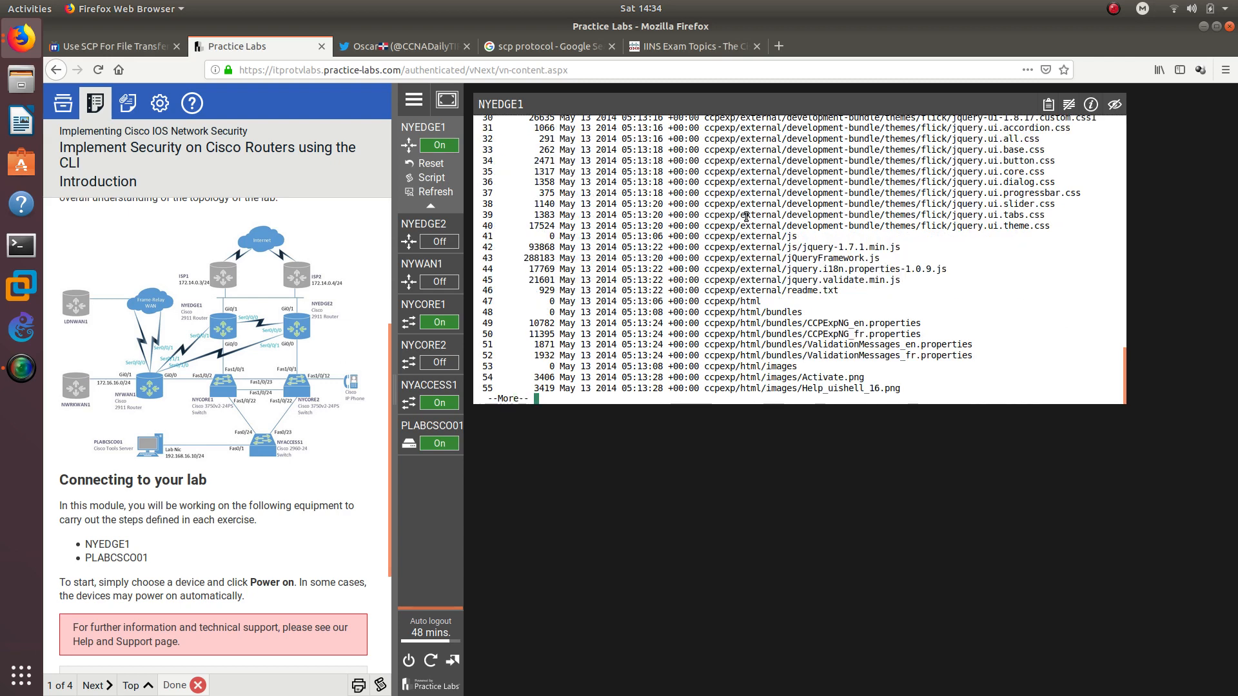
{"action": "key", "text": "space"}
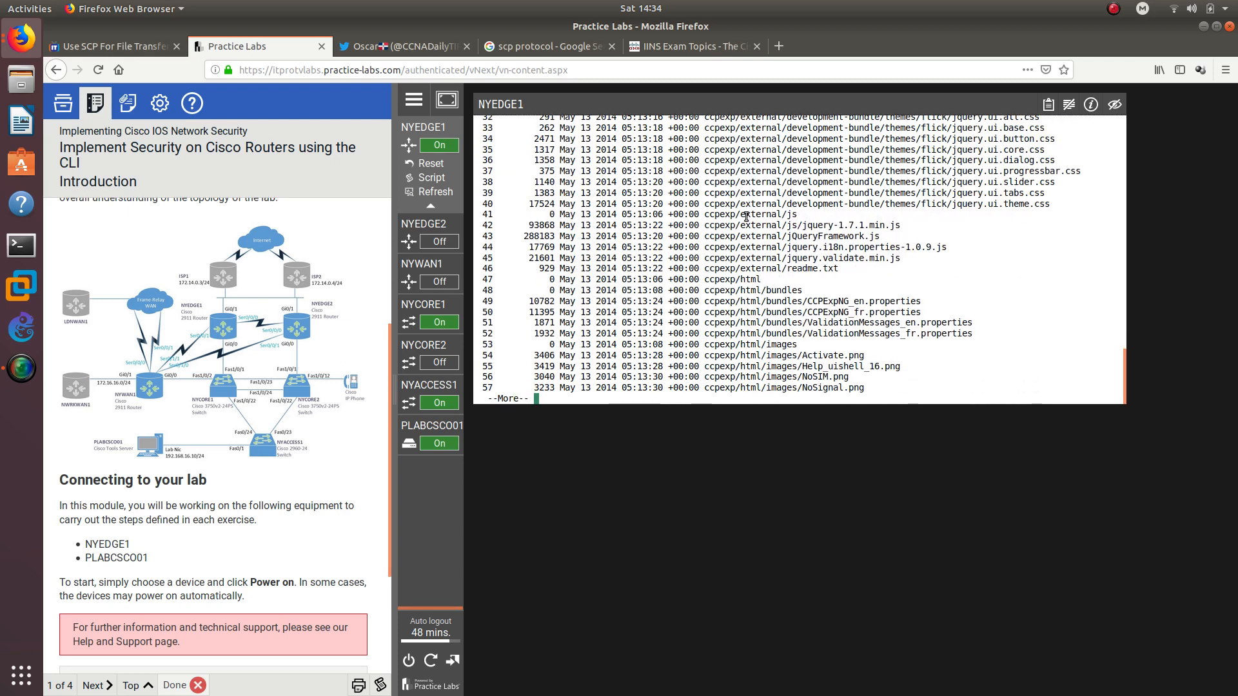
{"action": "key", "text": "space"}
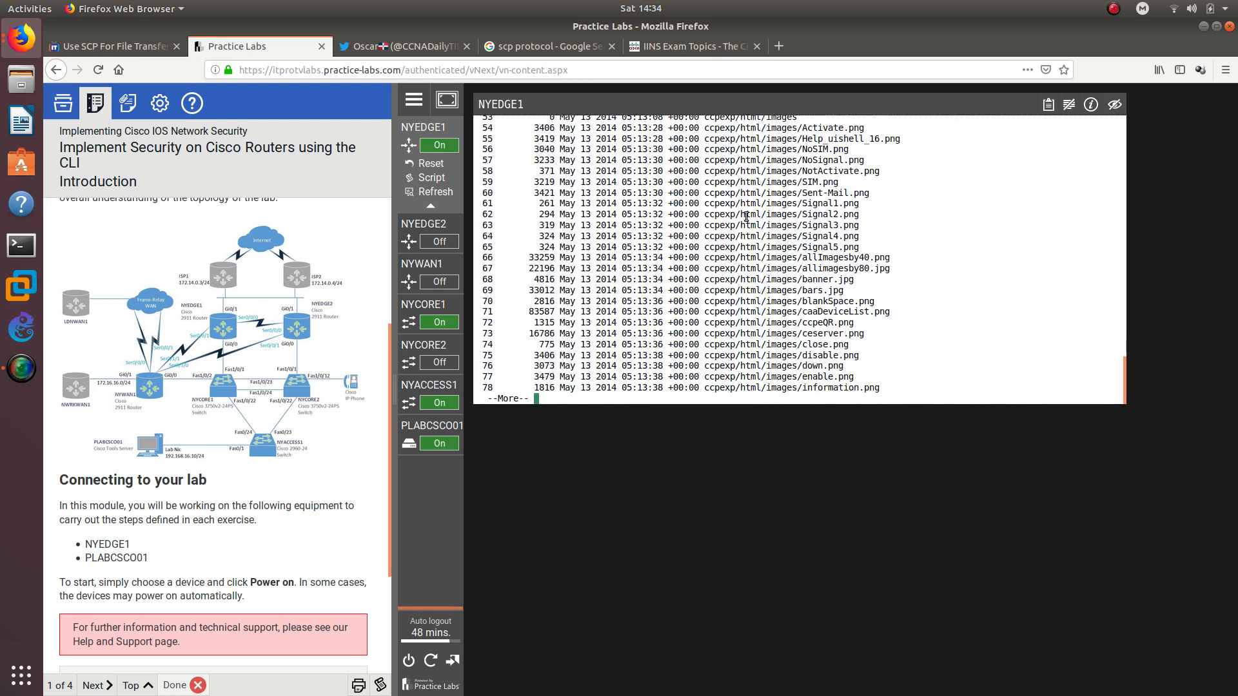
{"action": "key", "text": "space"}
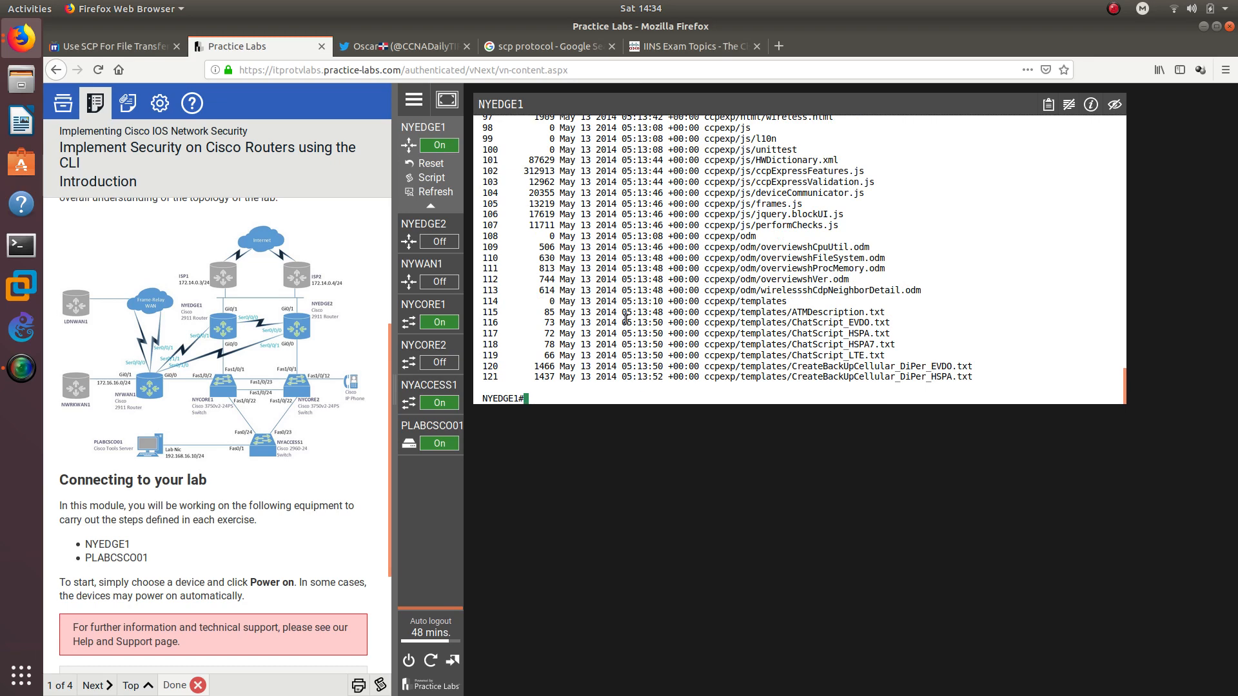
{"action": "type", "text": "dir"}
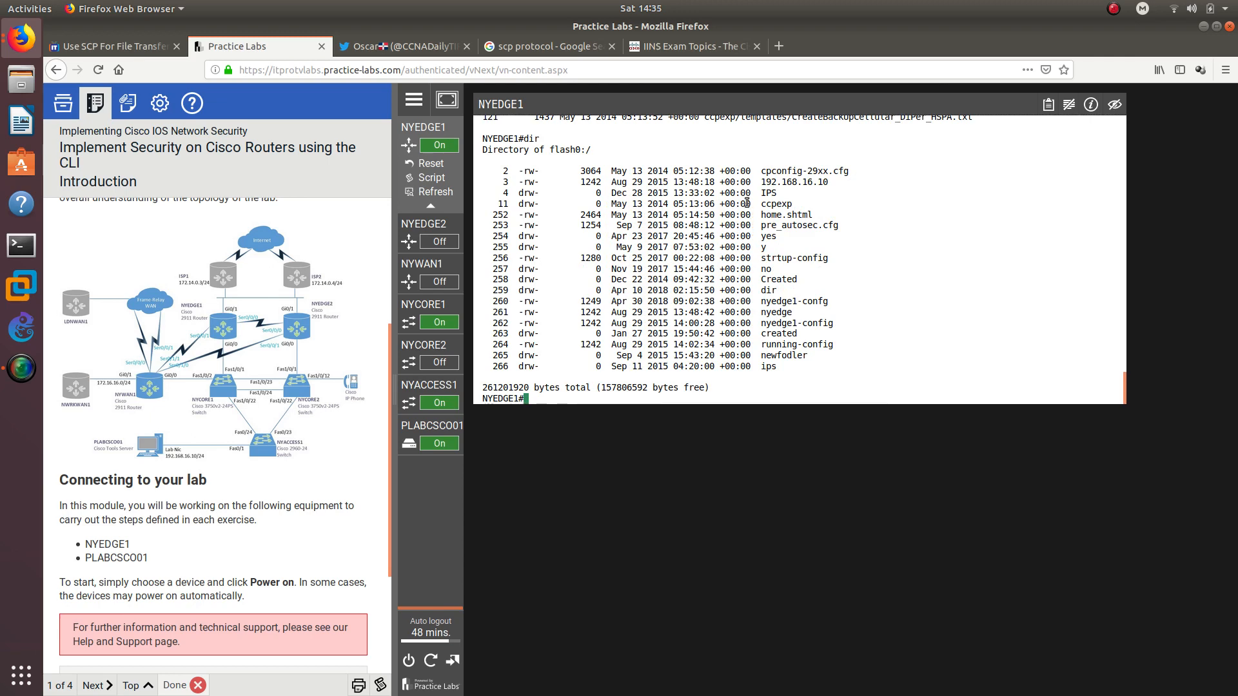
{"action": "mouse_move", "coordinate": [782, 197]}
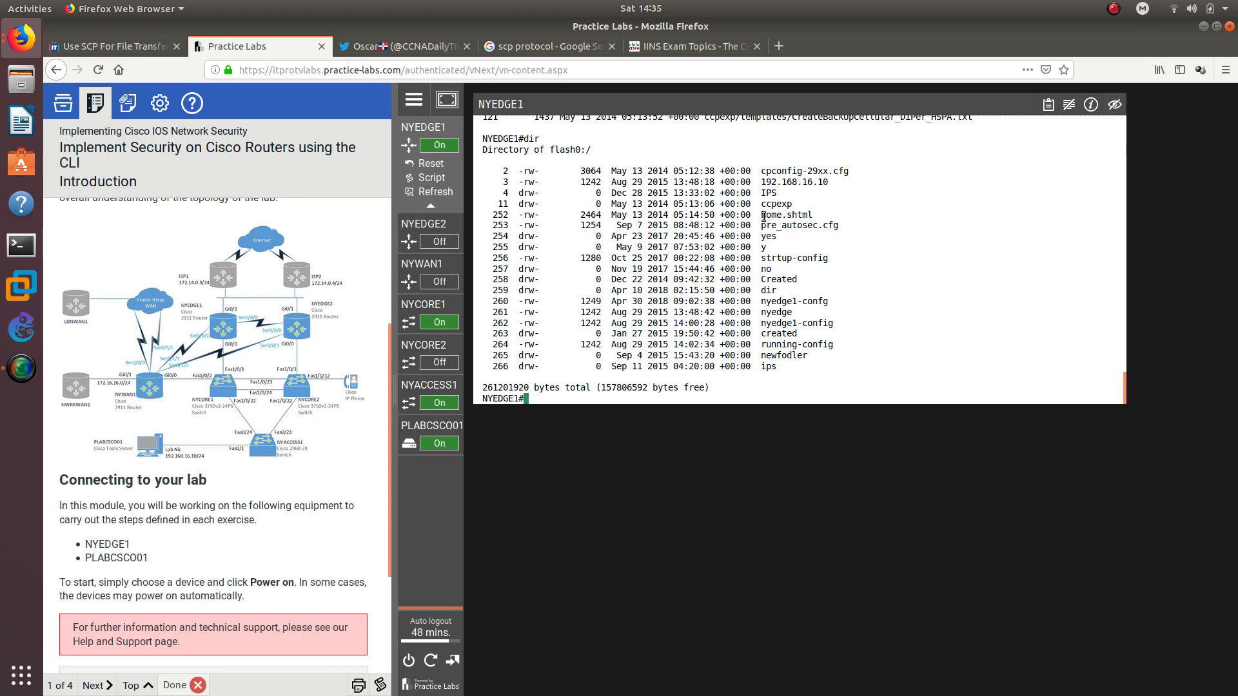
{"action": "double_click", "coordinate": [786, 215]}
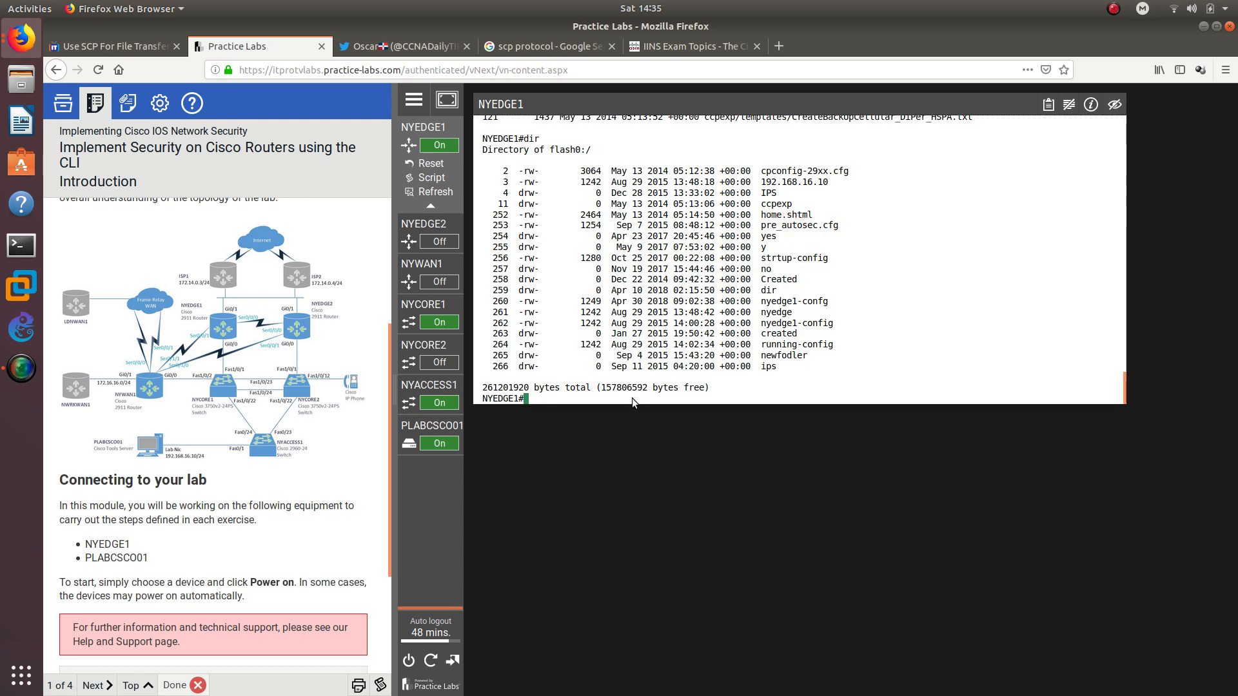
- Enter global configuration and set the router's domain name to ccdtt.com
{"action": "type", "text": "config t"}
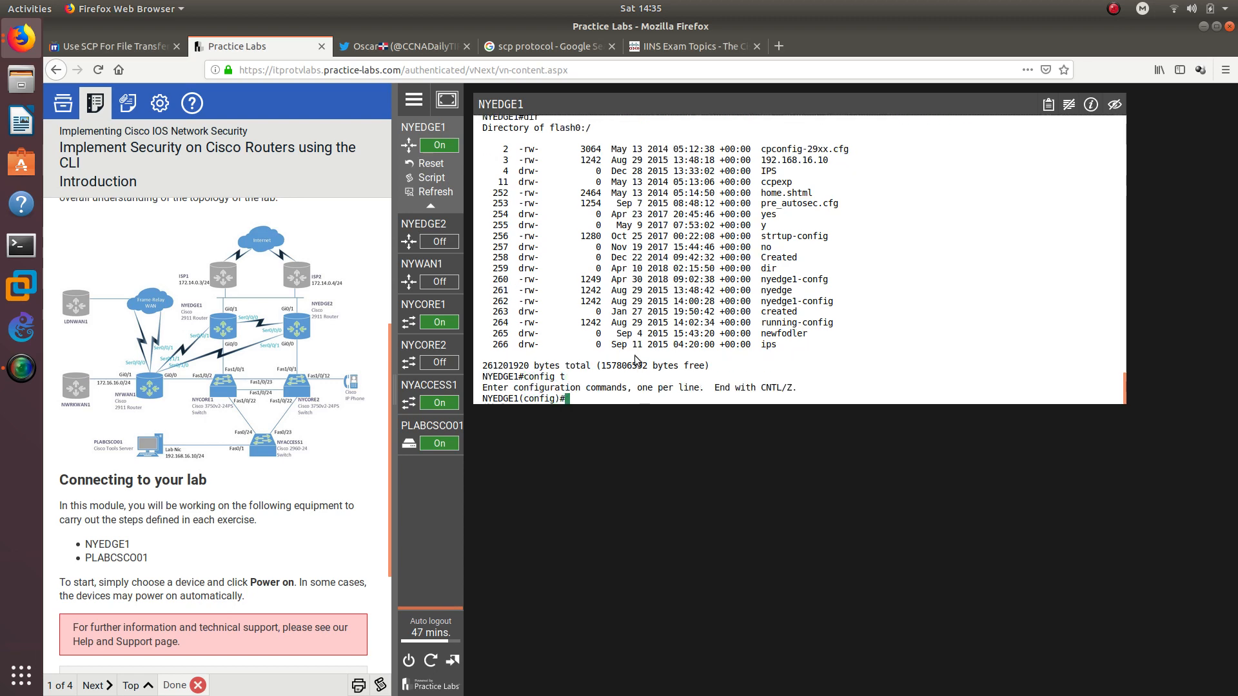
{"action": "type", "text": "ip domain"}
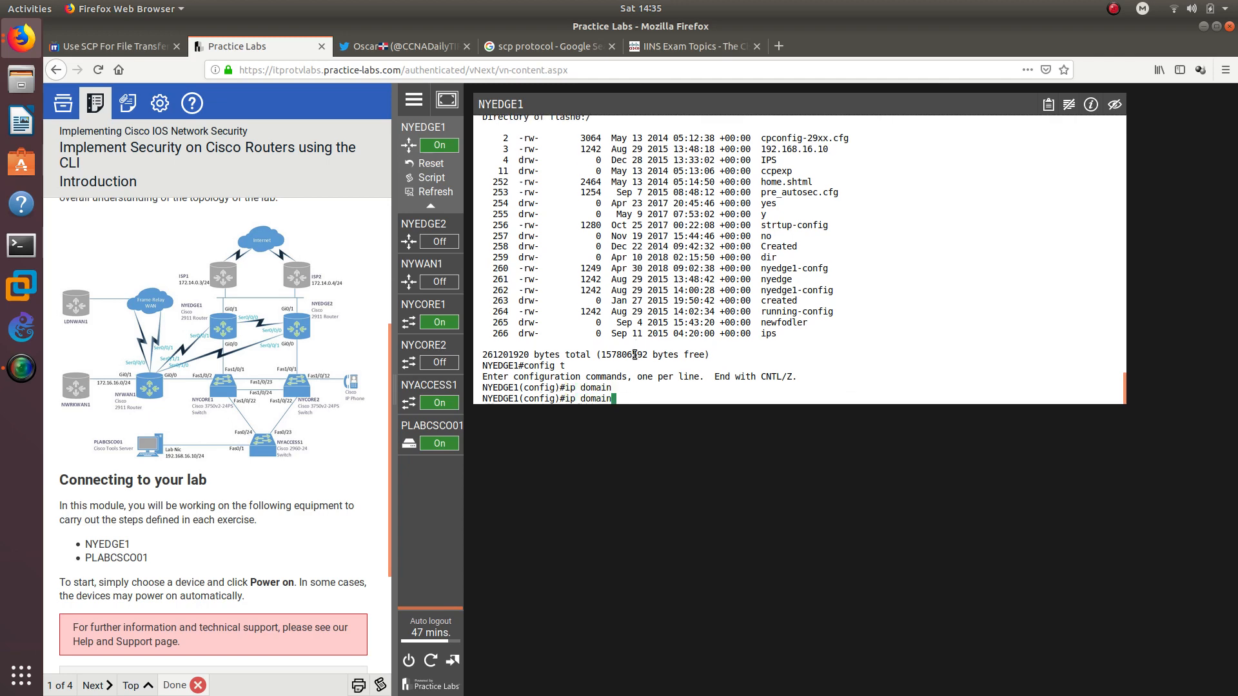
{"action": "type", "text": "-name"}
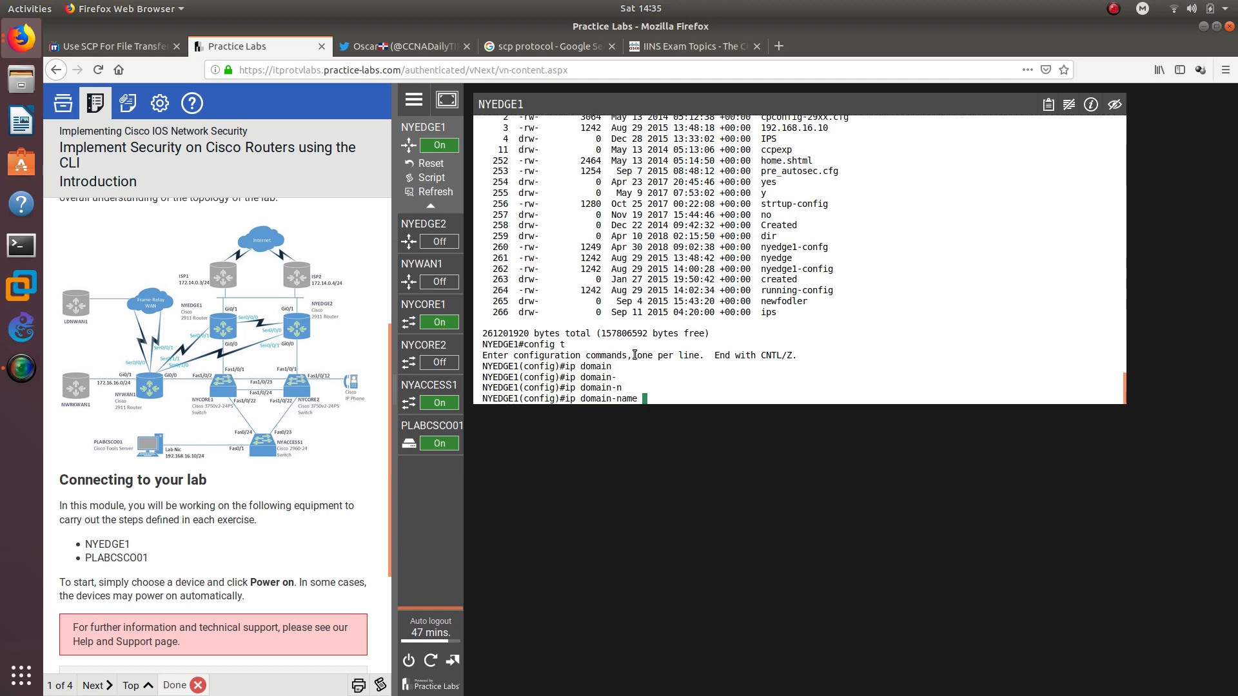
{"action": "type", "text": "ccdtt.com"}
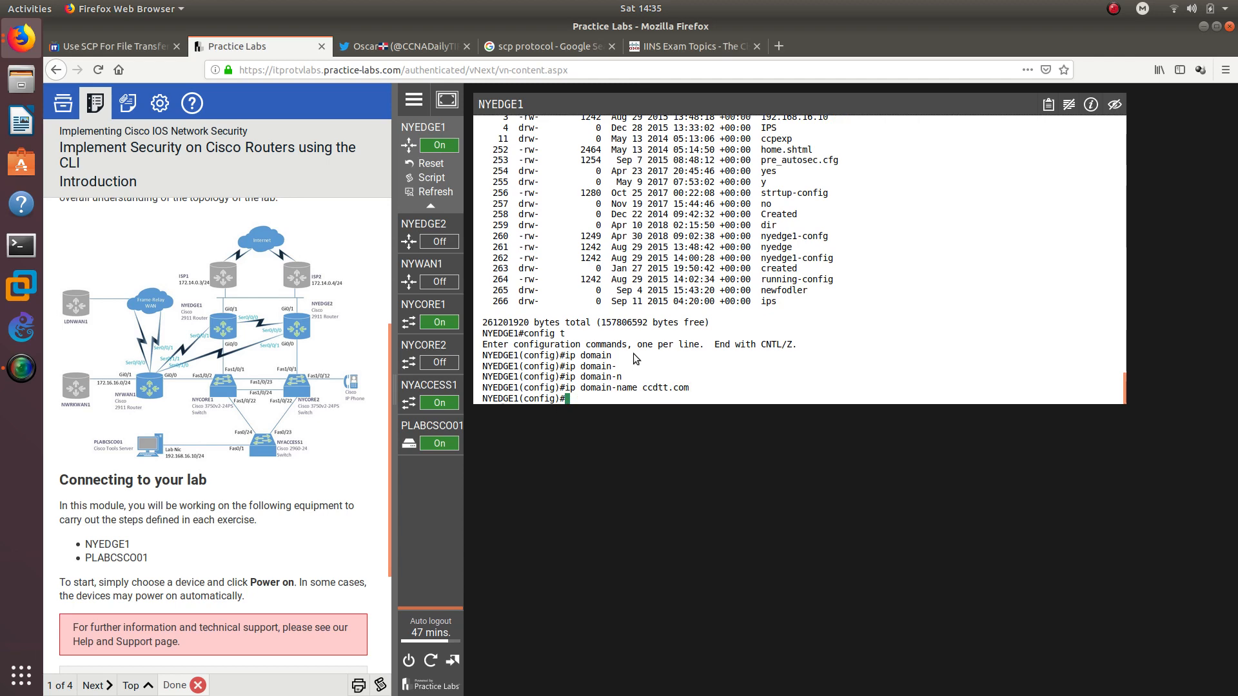
- Generate 2048-bit RSA general keys with crypto key generate rsa general-keys modulus 2048
{"action": "type", "text": "crypto key generate"}
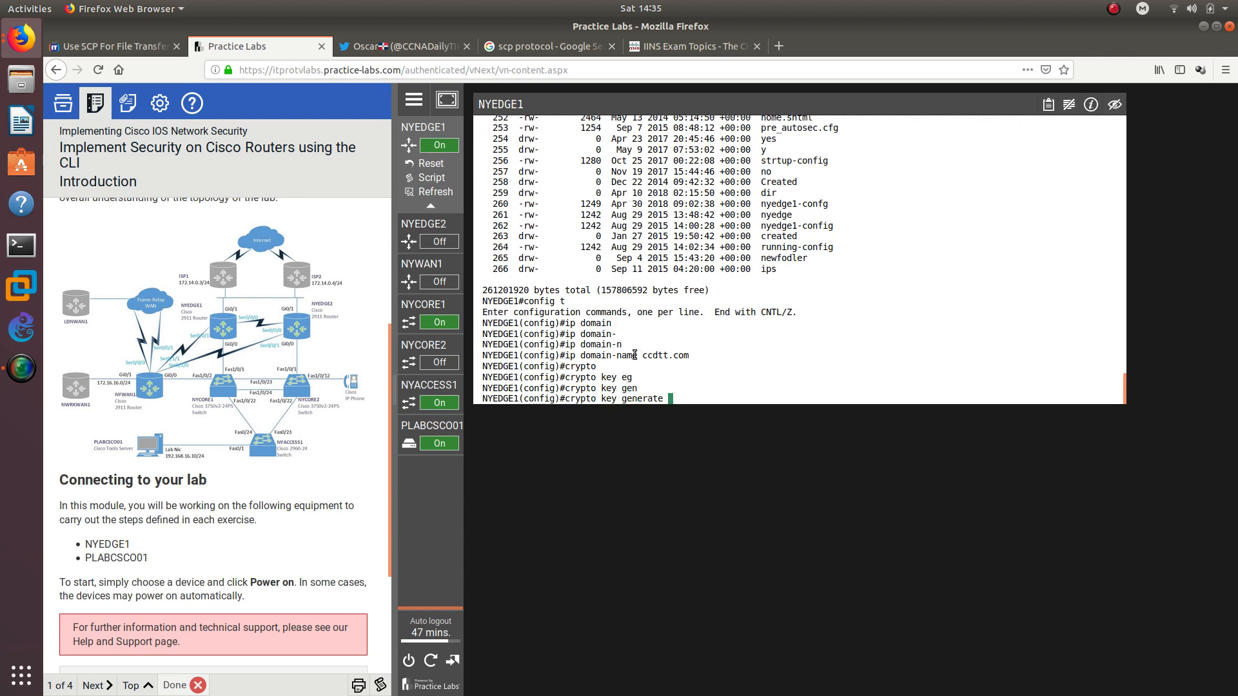
{"action": "type", "text": "sa"}
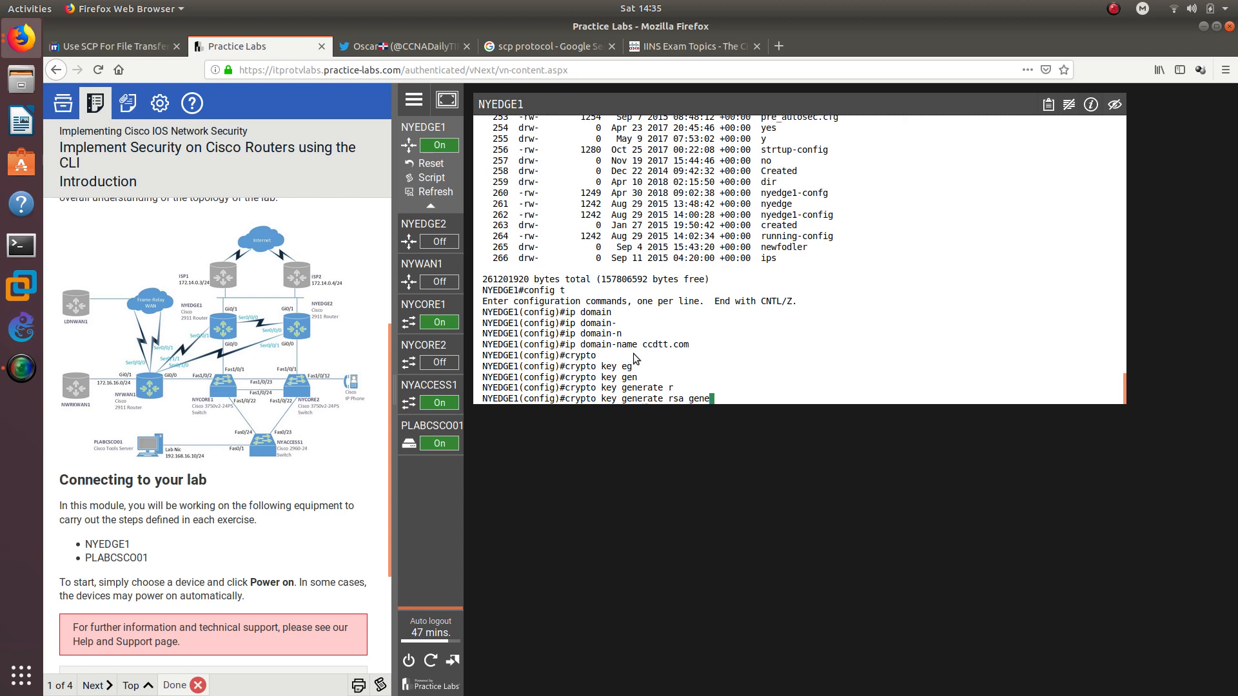
{"action": "type", "text": "general-keys modulus"}
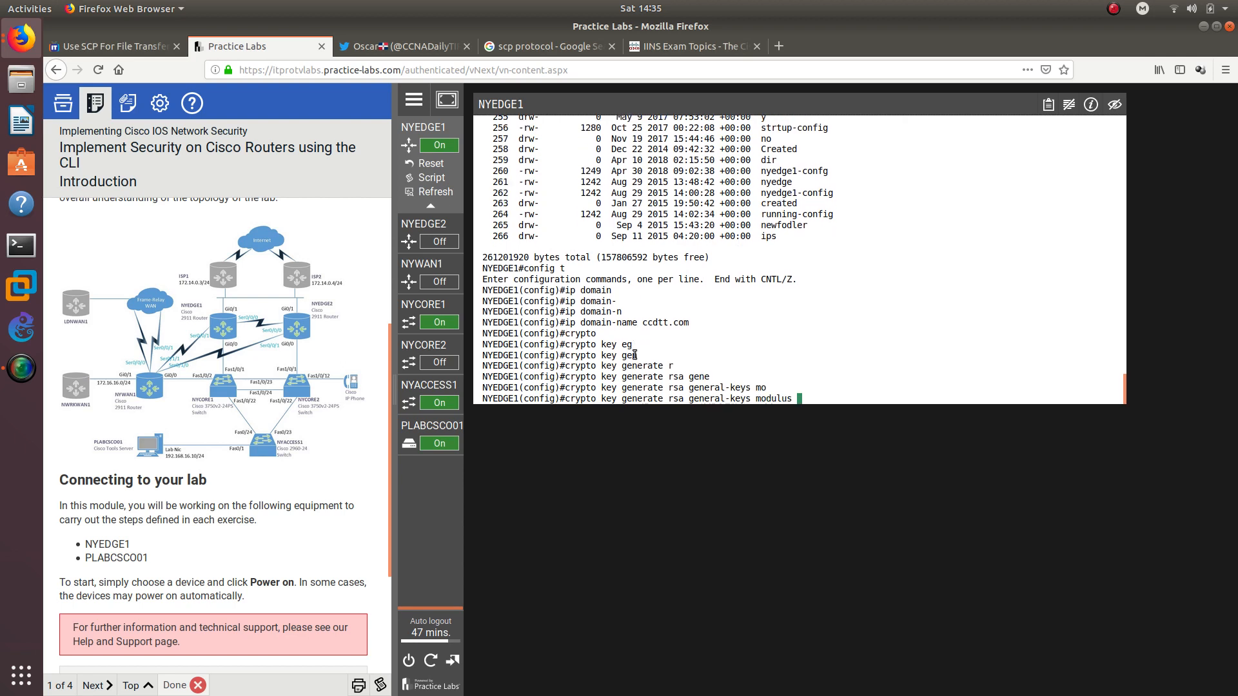
{"action": "type", "text": "2048"}
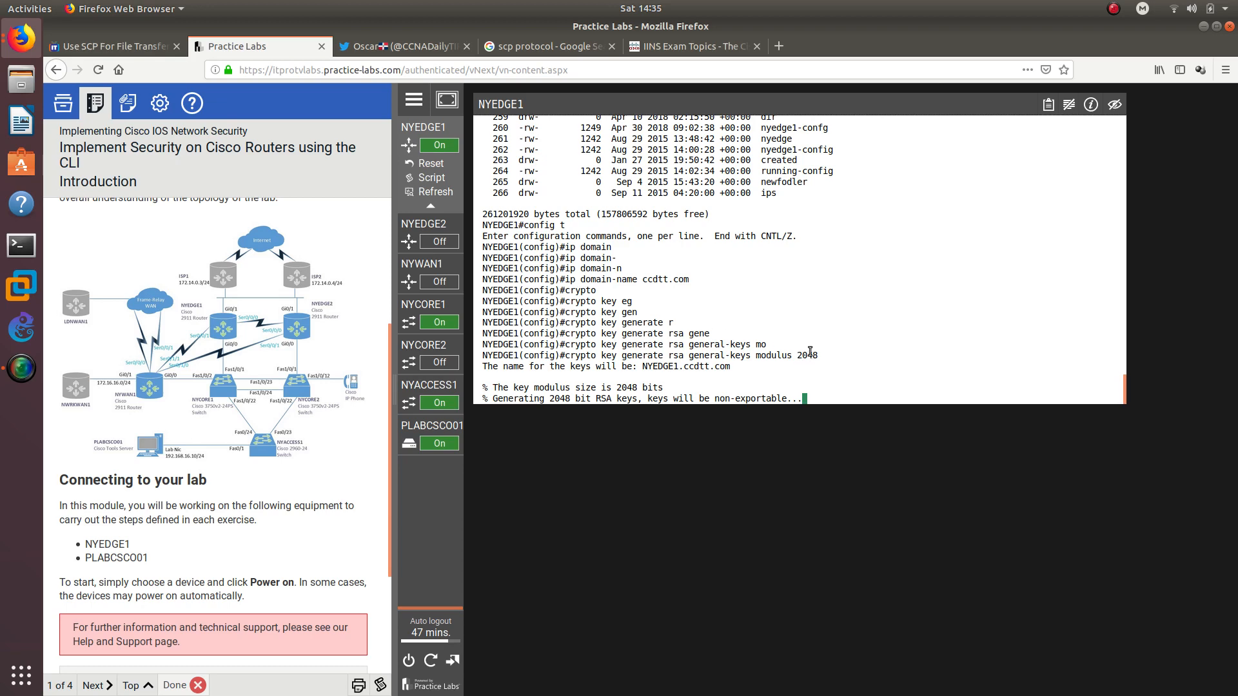
{"action": "mouse_move", "coordinate": [770, 372]}
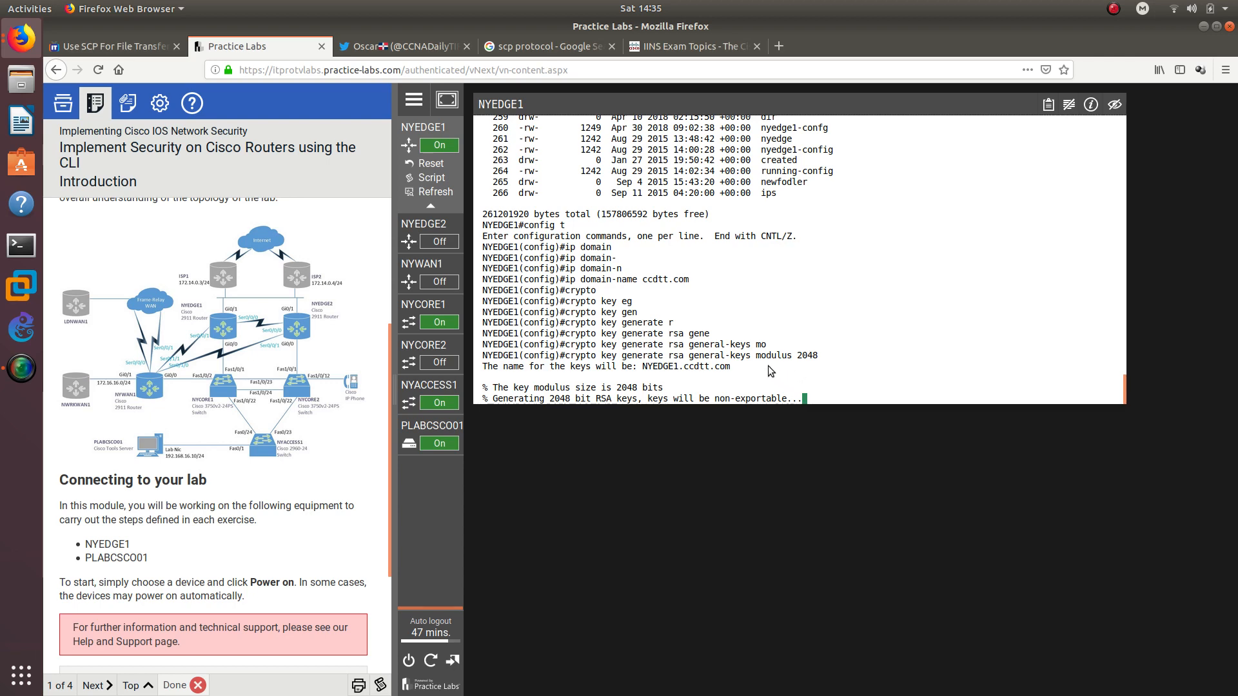
{"action": "key", "text": "Return"}
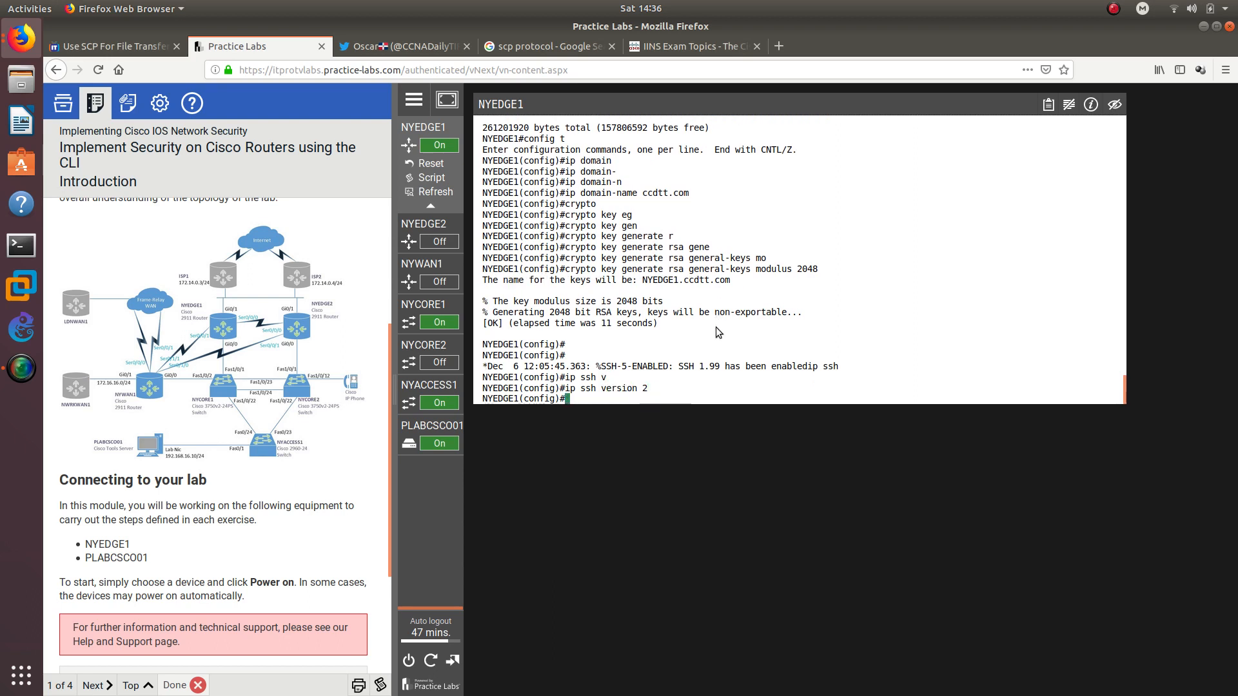
{"action": "type", "text": "username oscar privilege 15"}
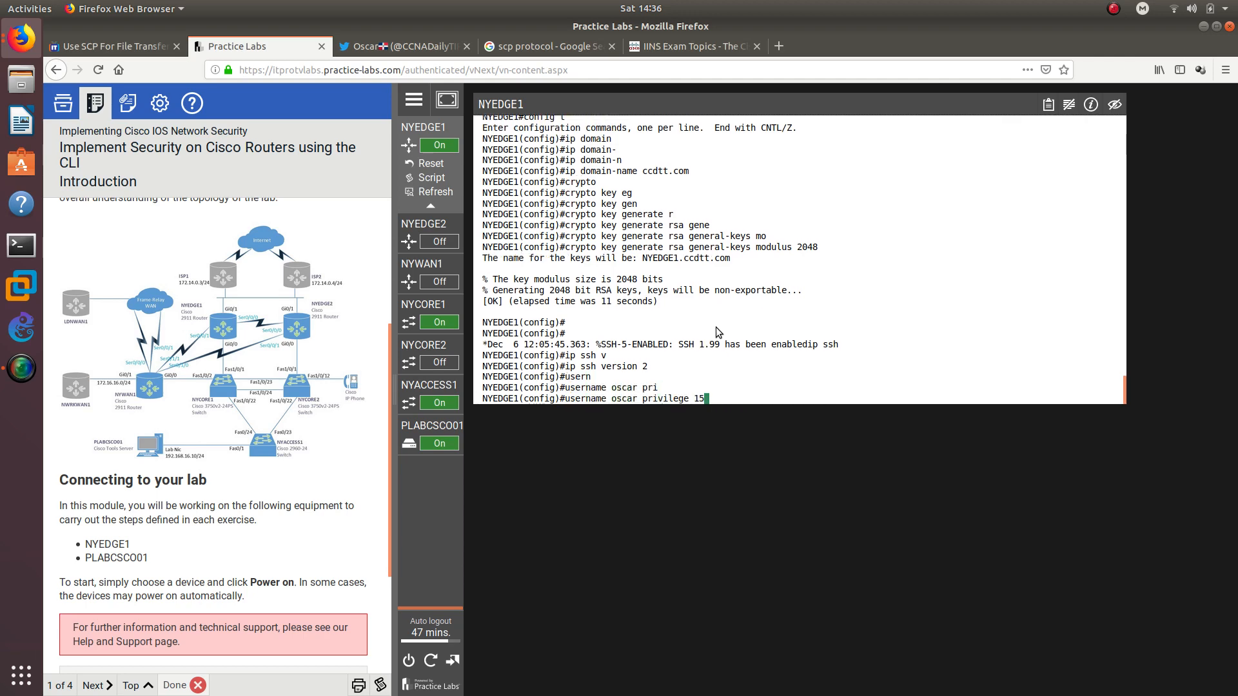
{"action": "type", "text": "secret"}
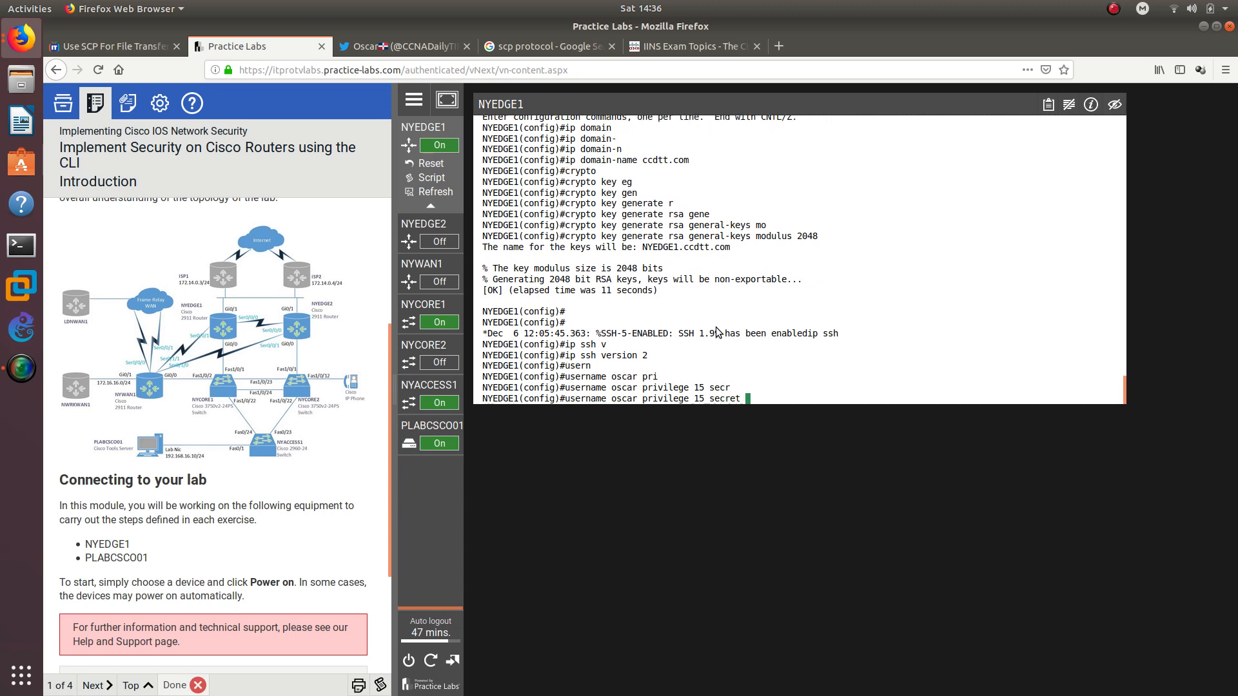
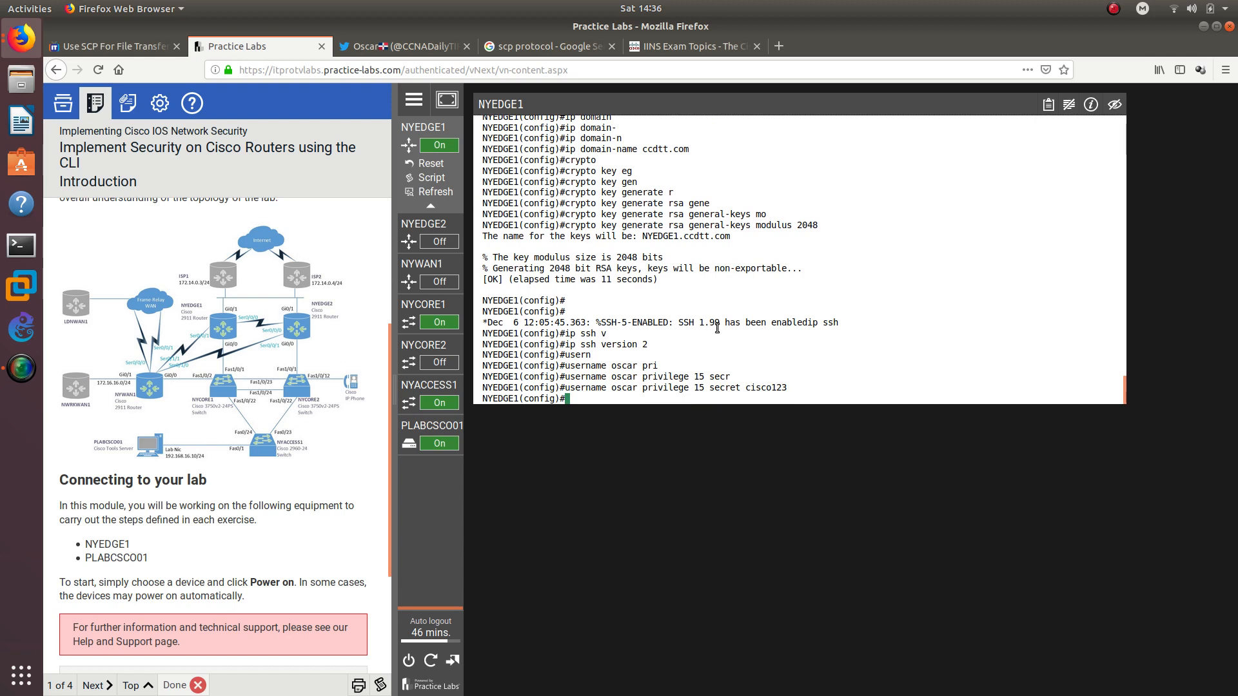
{"action": "type", "text": "aaa new-model"}
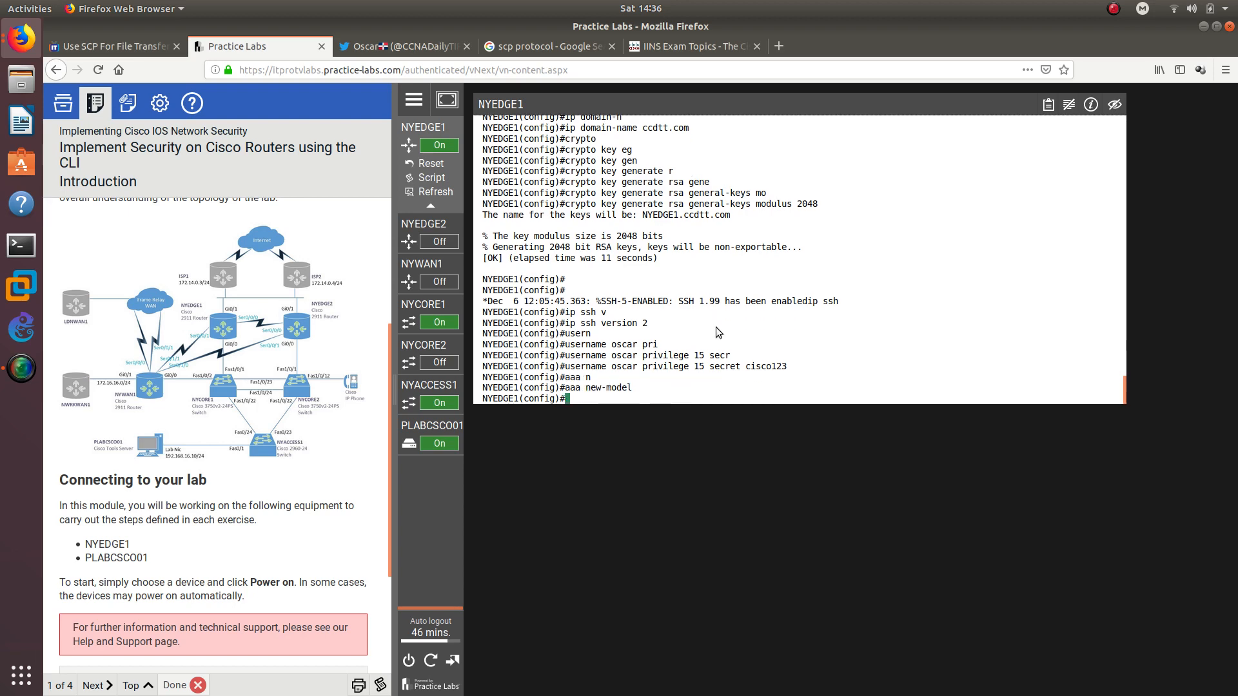
- Enable aaa new-model and set aaa authentication login default local
{"action": "type", "text": "aaa"}
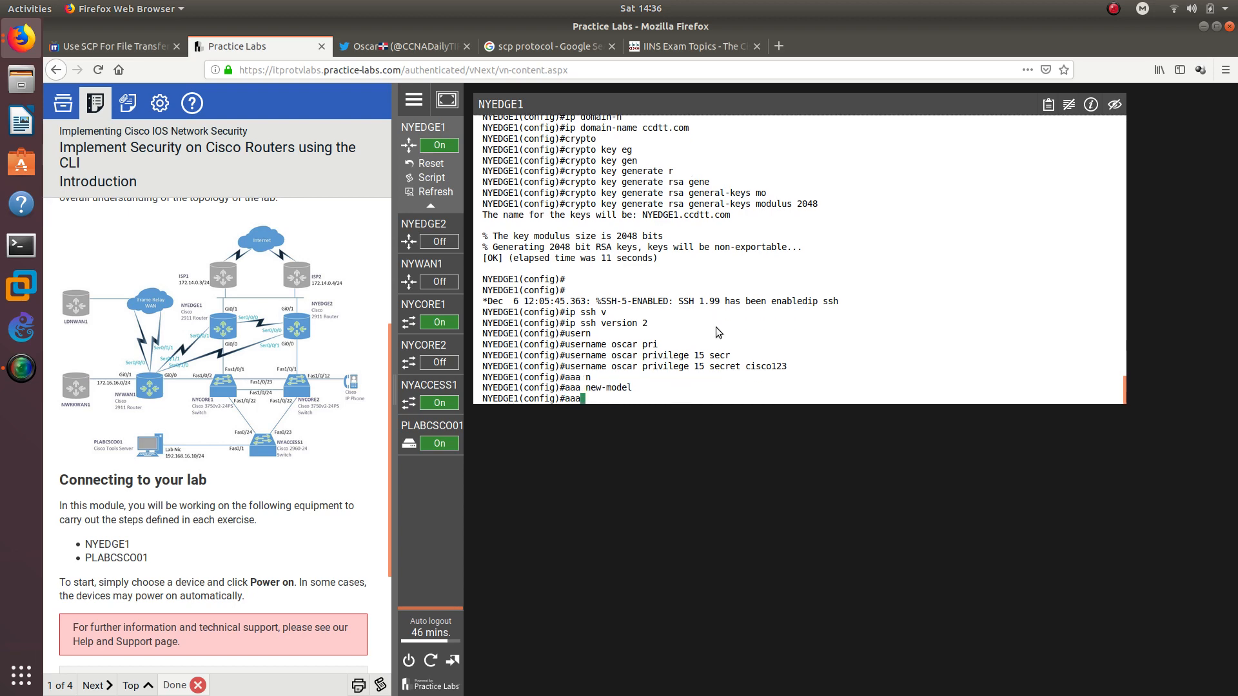
{"action": "type", "text": "authentication"}
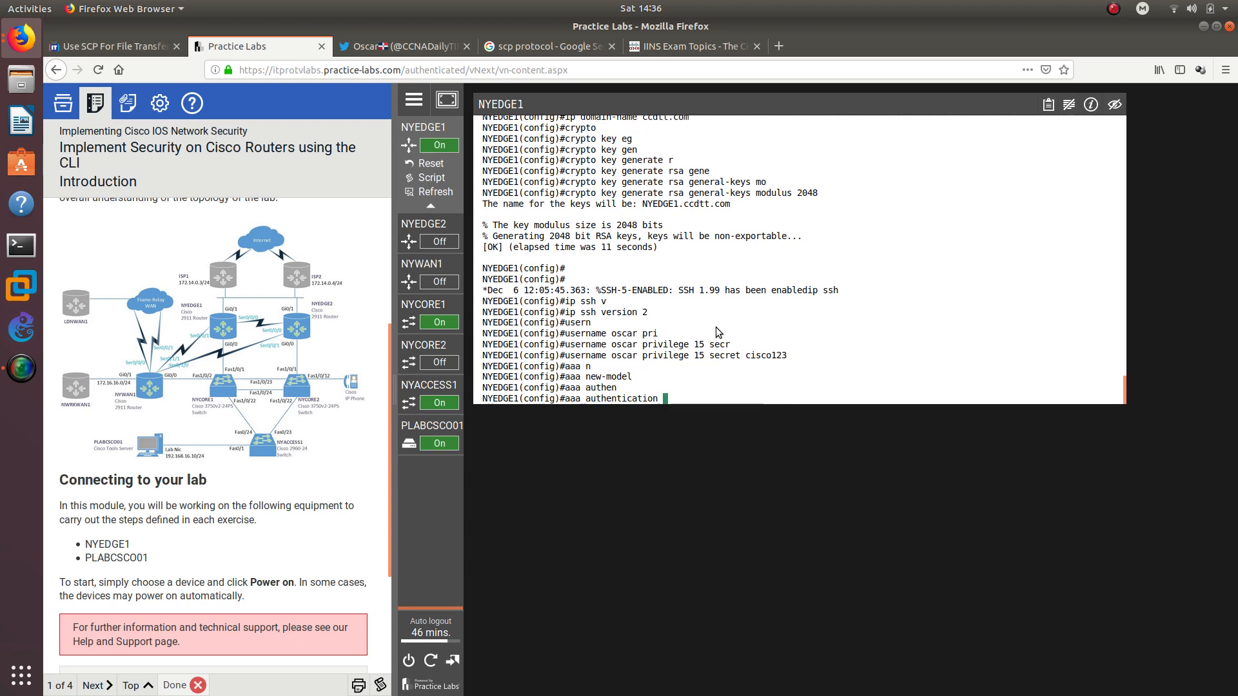
{"action": "type", "text": "login"}
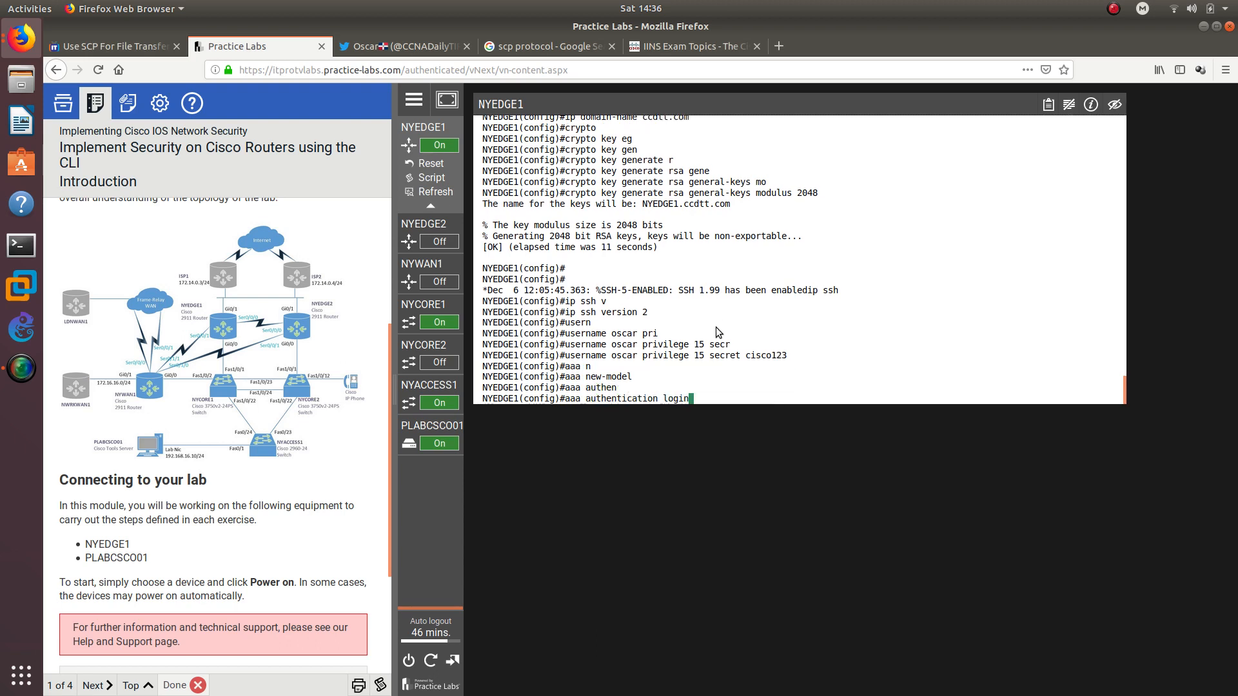
{"action": "type", "text": "default local"}
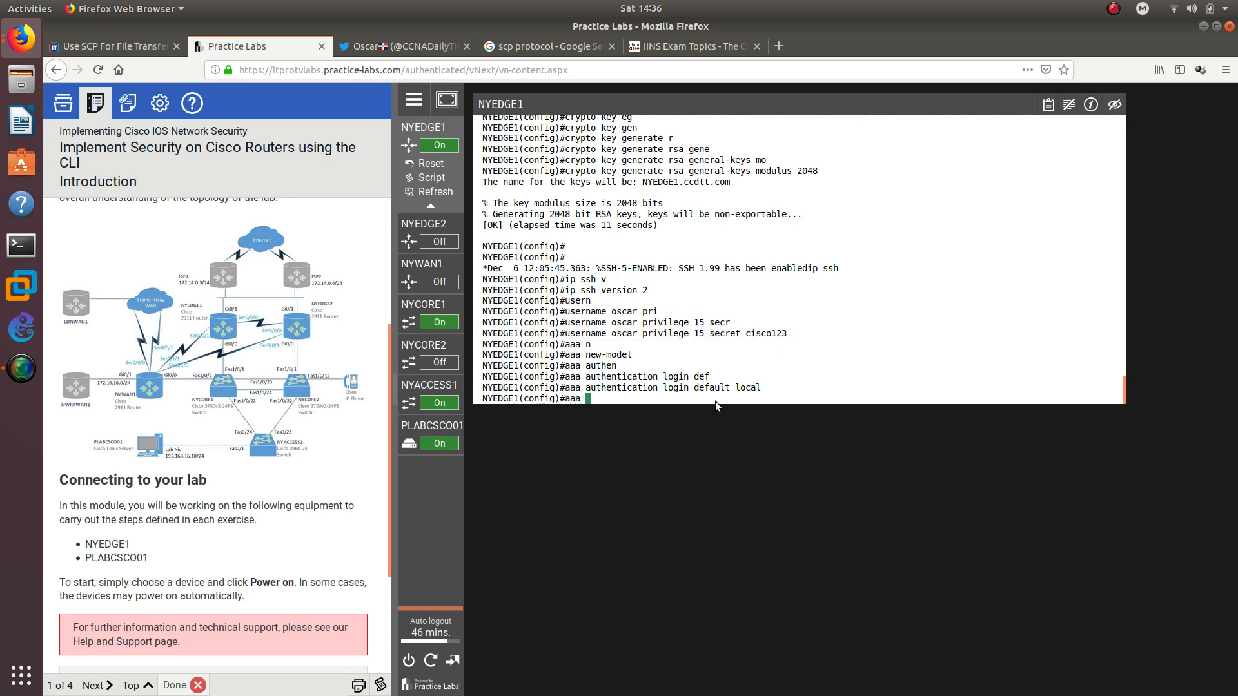
- Set aaa authorization exec default local and enable the SCP server with ip scp server enable
{"action": "type", "text": "aaa authorization"}
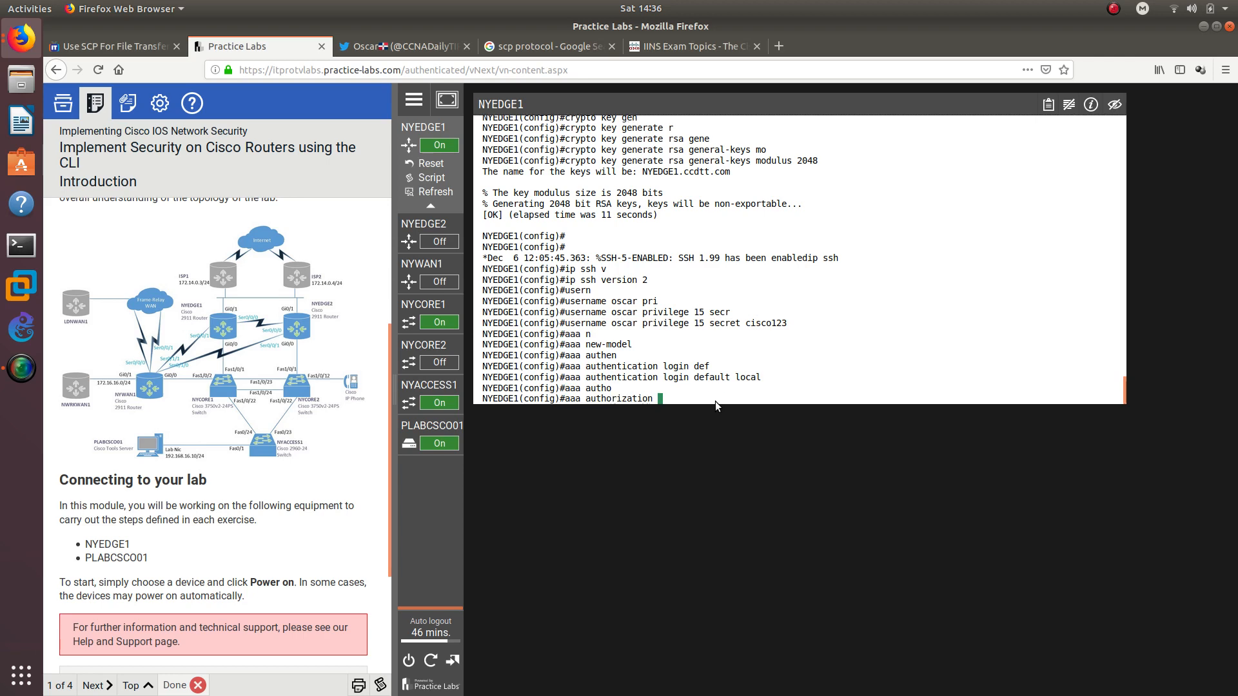
{"action": "type", "text": "exec default"}
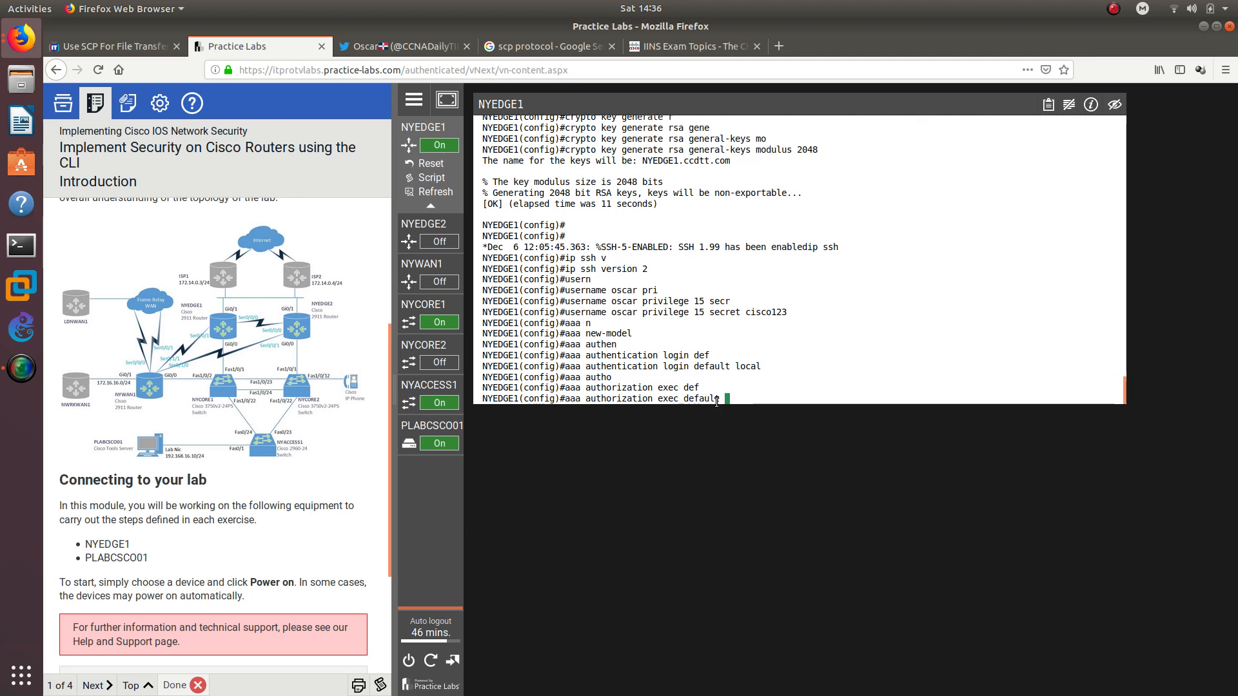
{"action": "type", "text": "local"}
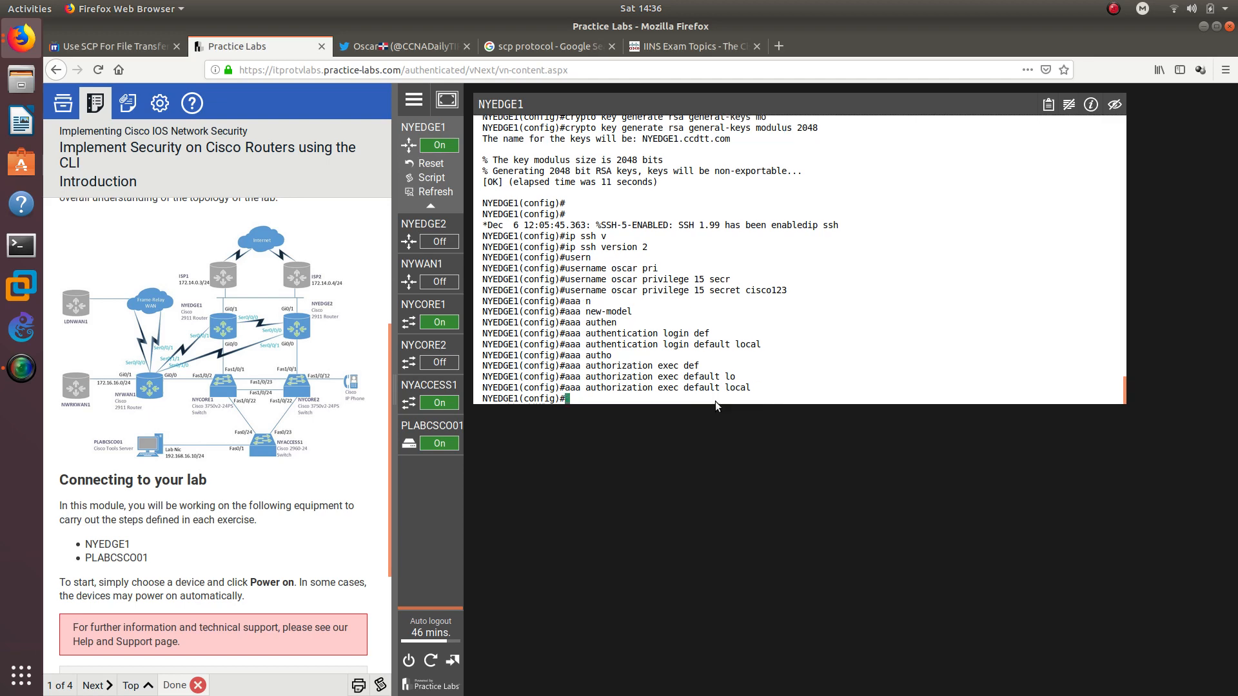
{"action": "type", "text": "ip s"}
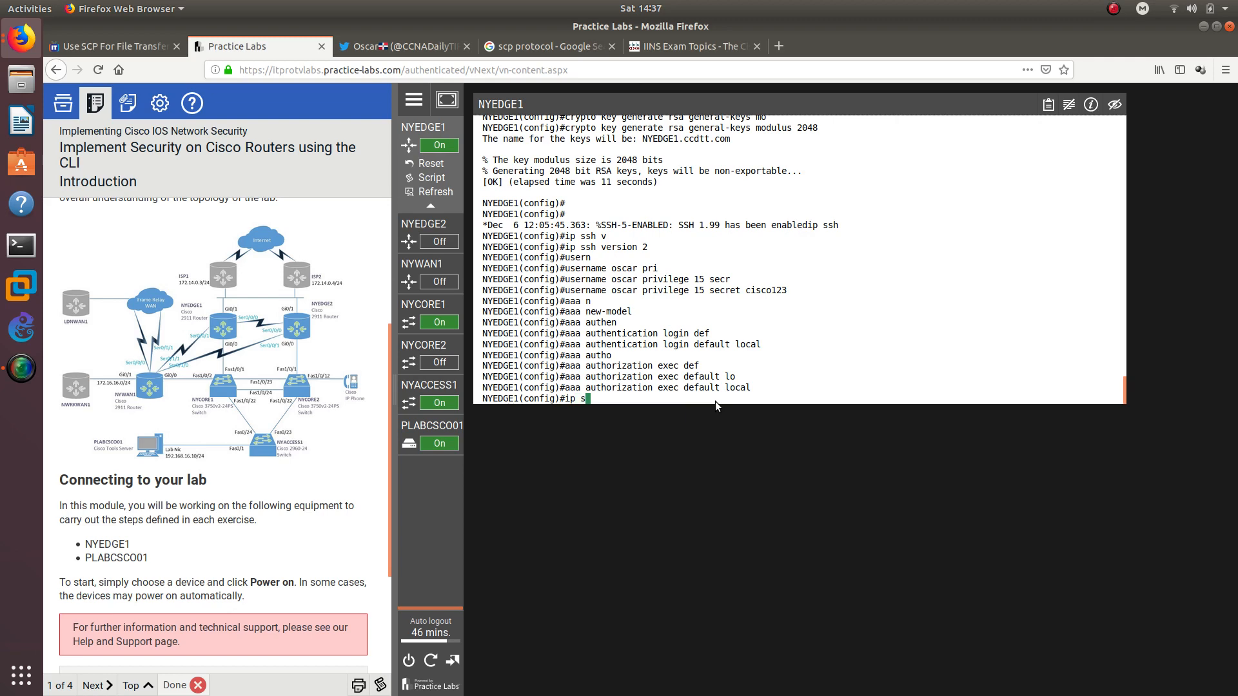
{"action": "type", "text": "c"}
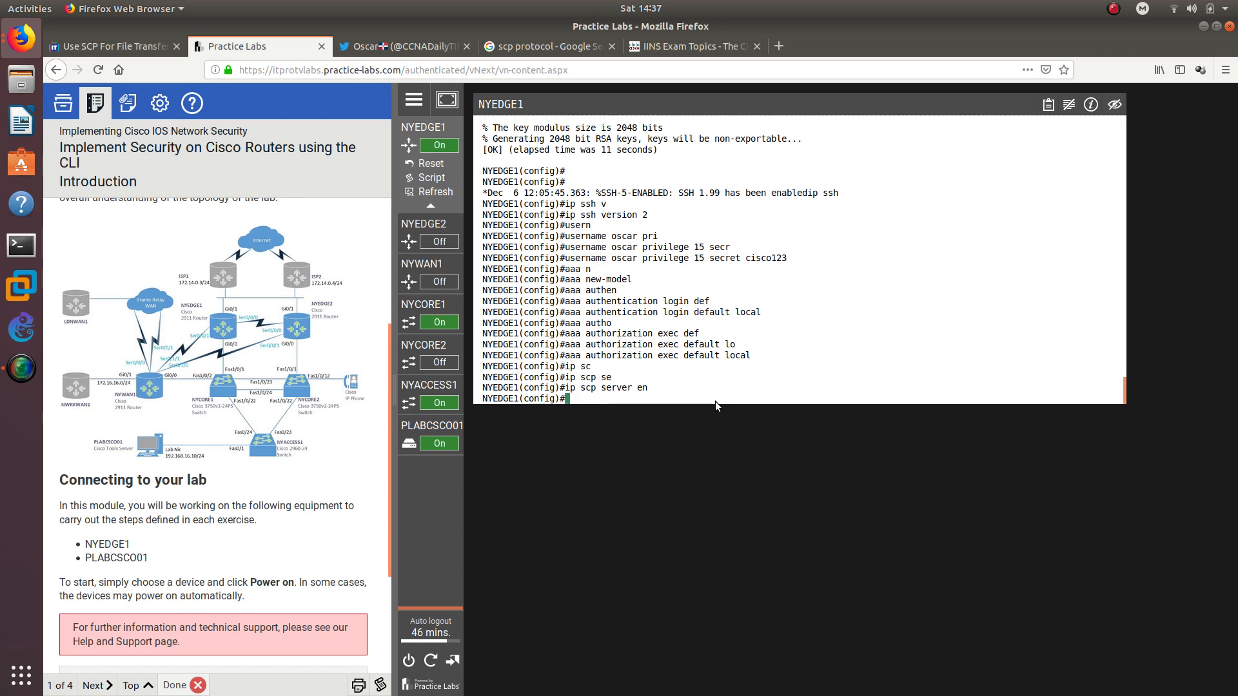
- Leave configuration mode, turn on debug ip scp, and switch to the PLABCSC001 Windows desktop
{"action": "type", "text": "e"}
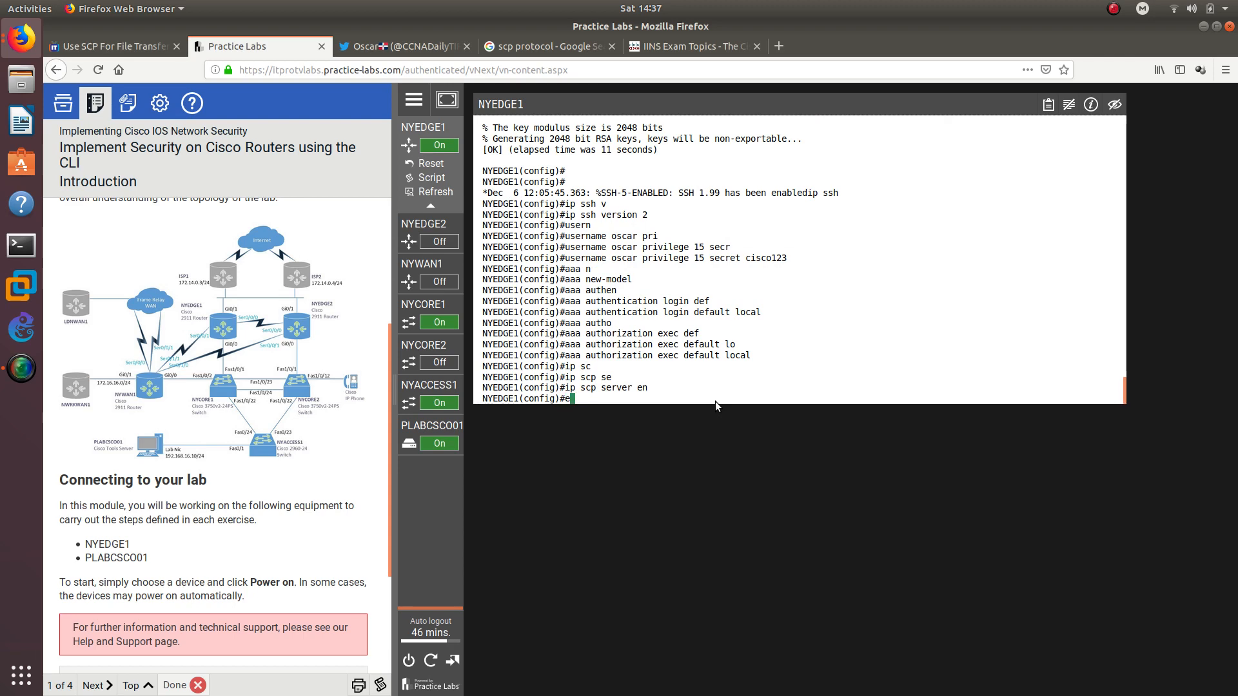
{"action": "key", "text": "Return"}
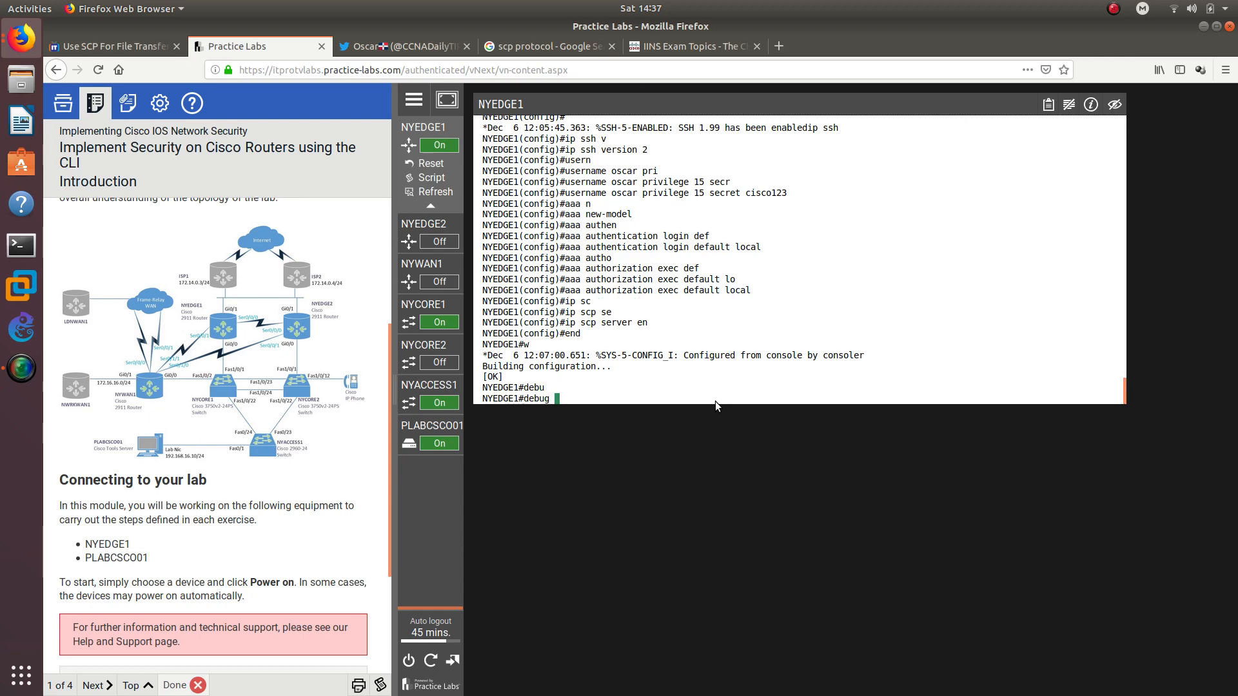
{"action": "type", "text": "ip scp"}
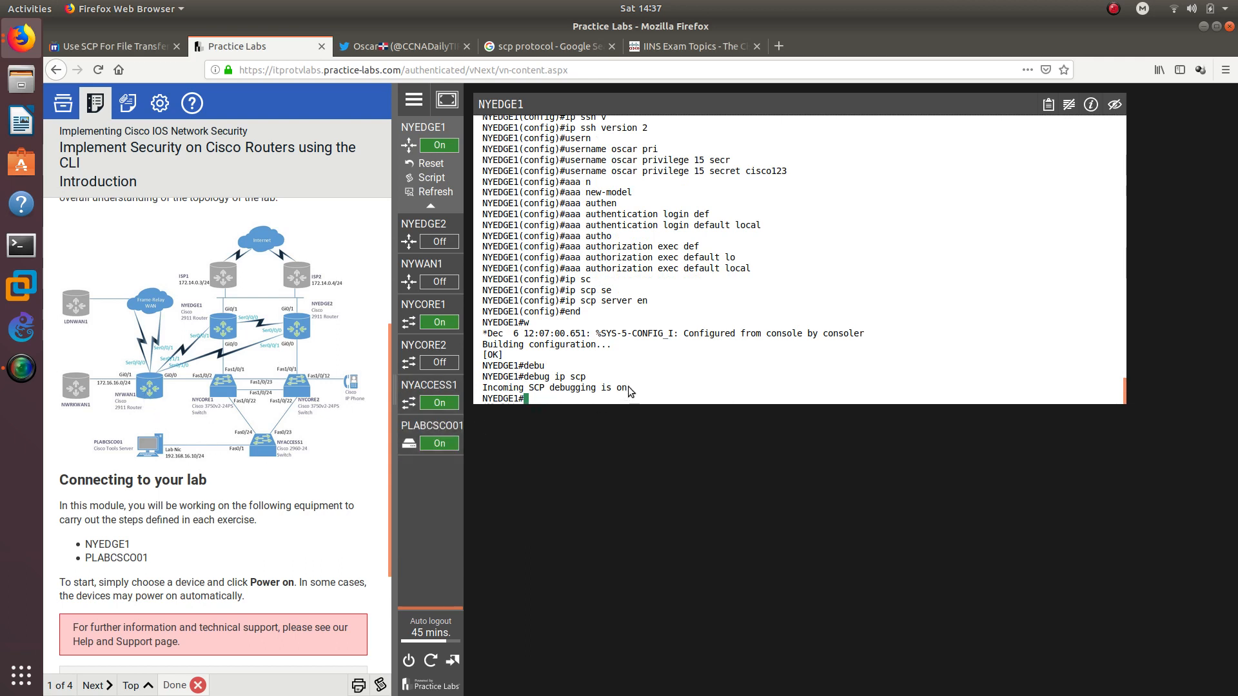
{"action": "double_click", "coordinate": [554, 388]}
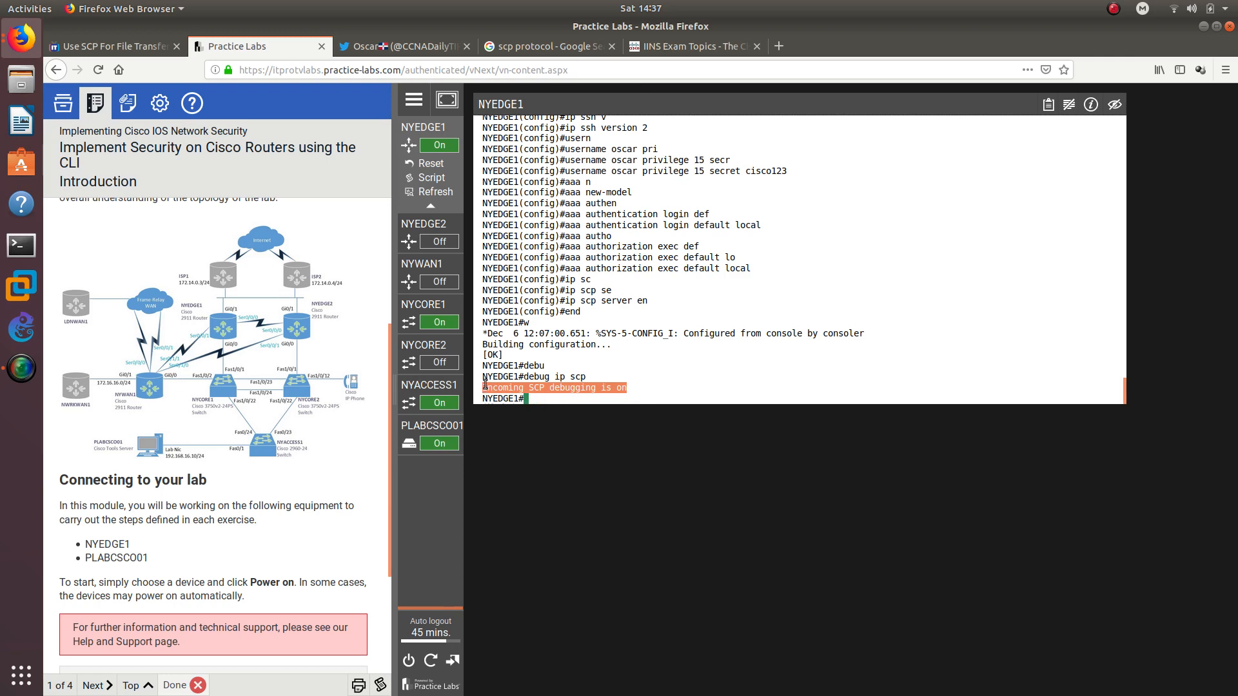
{"action": "left_click", "coordinate": [431, 369]}
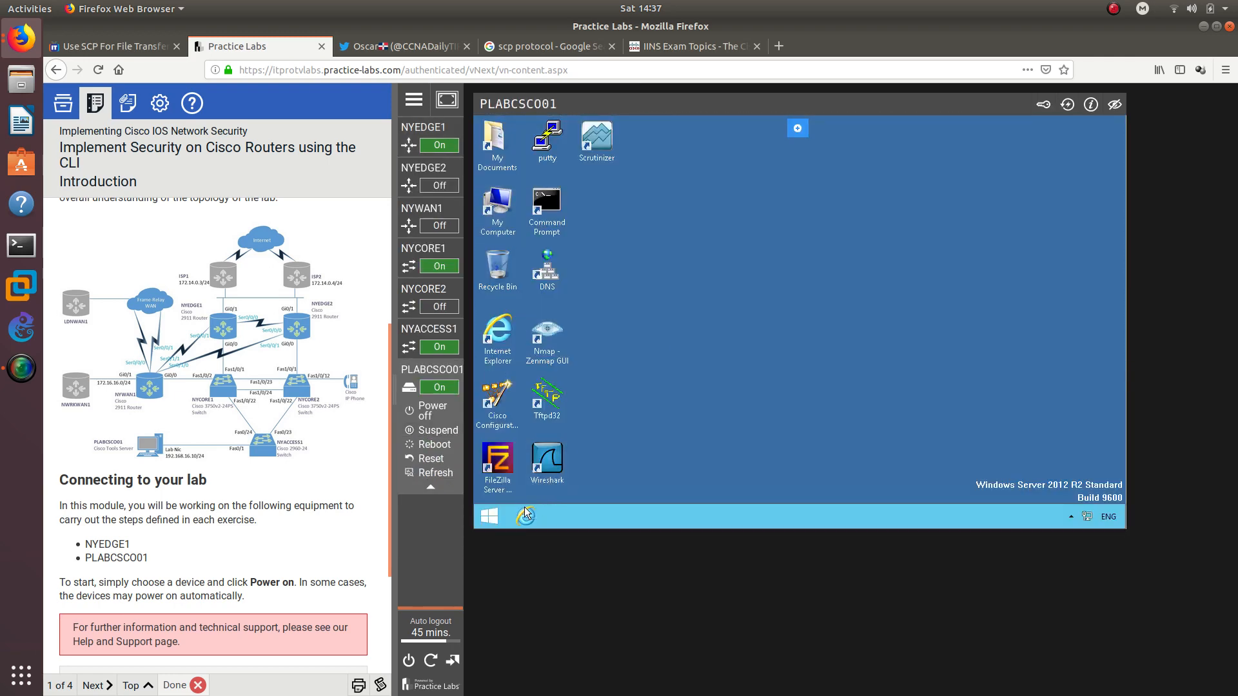
- Search Bing for putty scp in Internet Explorer and start downloading the 64-bit pscp.exe
{"action": "double_click", "coordinate": [496, 335]}
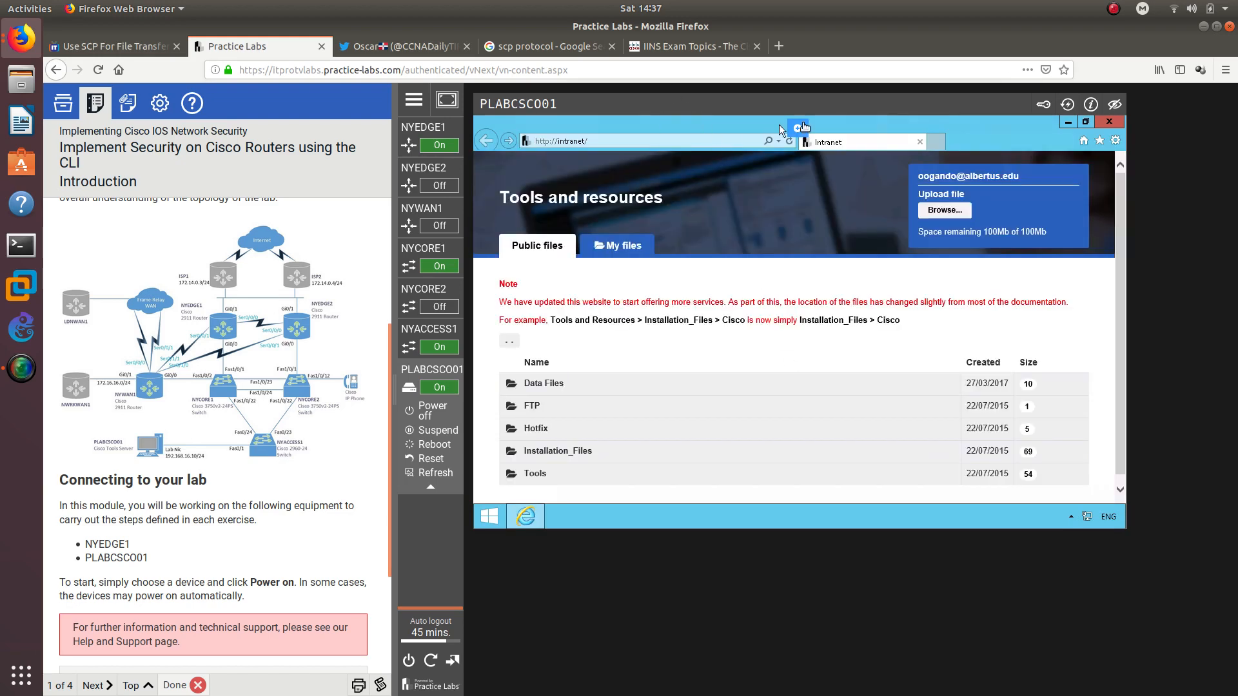
{"action": "type", "text": "p"}
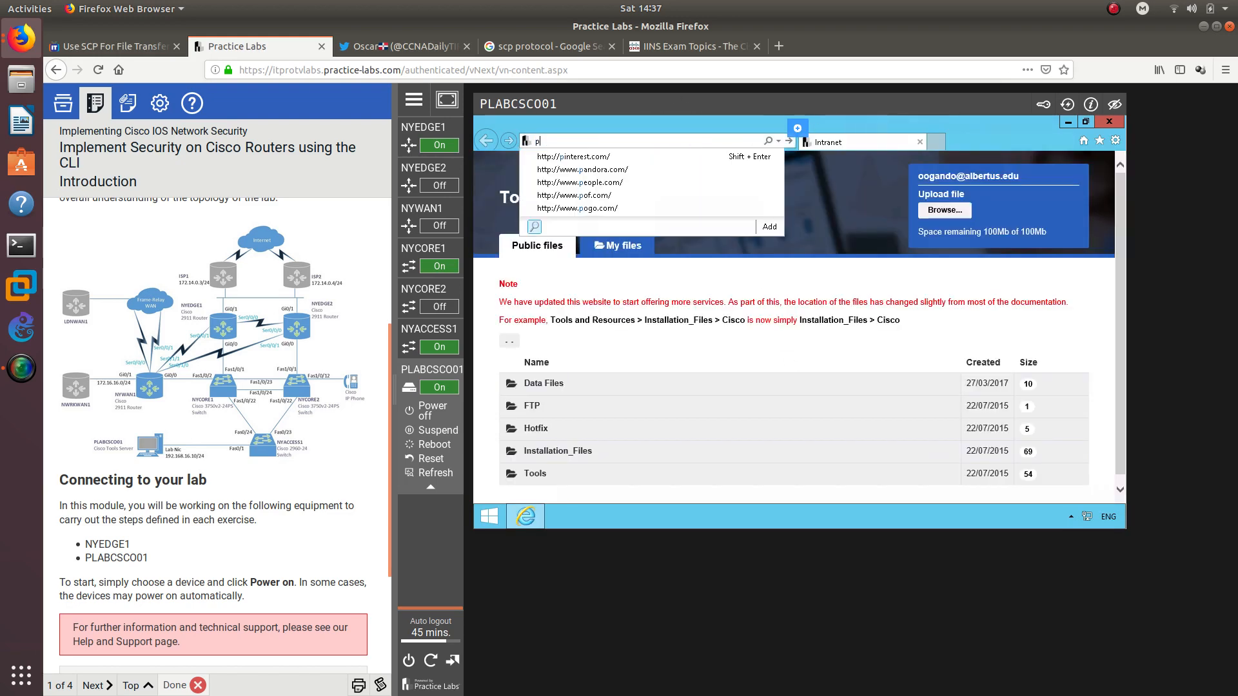
{"action": "type", "text": "utty scp"}
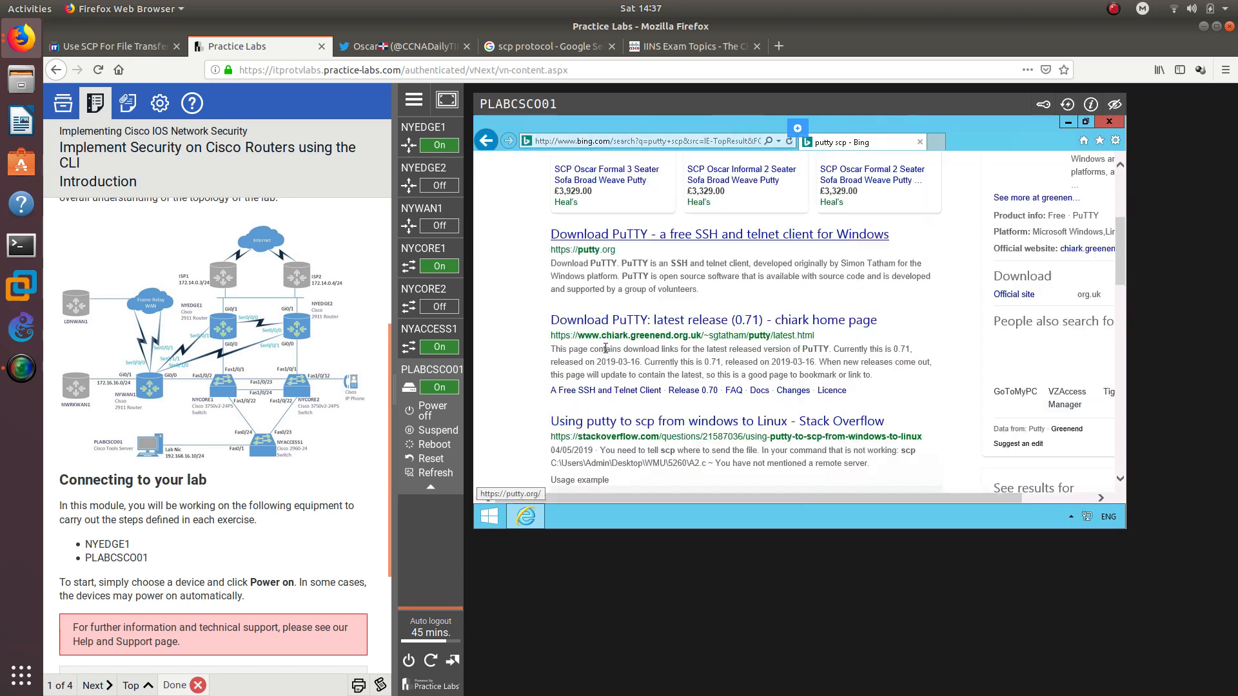
{"action": "scroll", "scroll_direction": "down", "scroll_amount": 3}
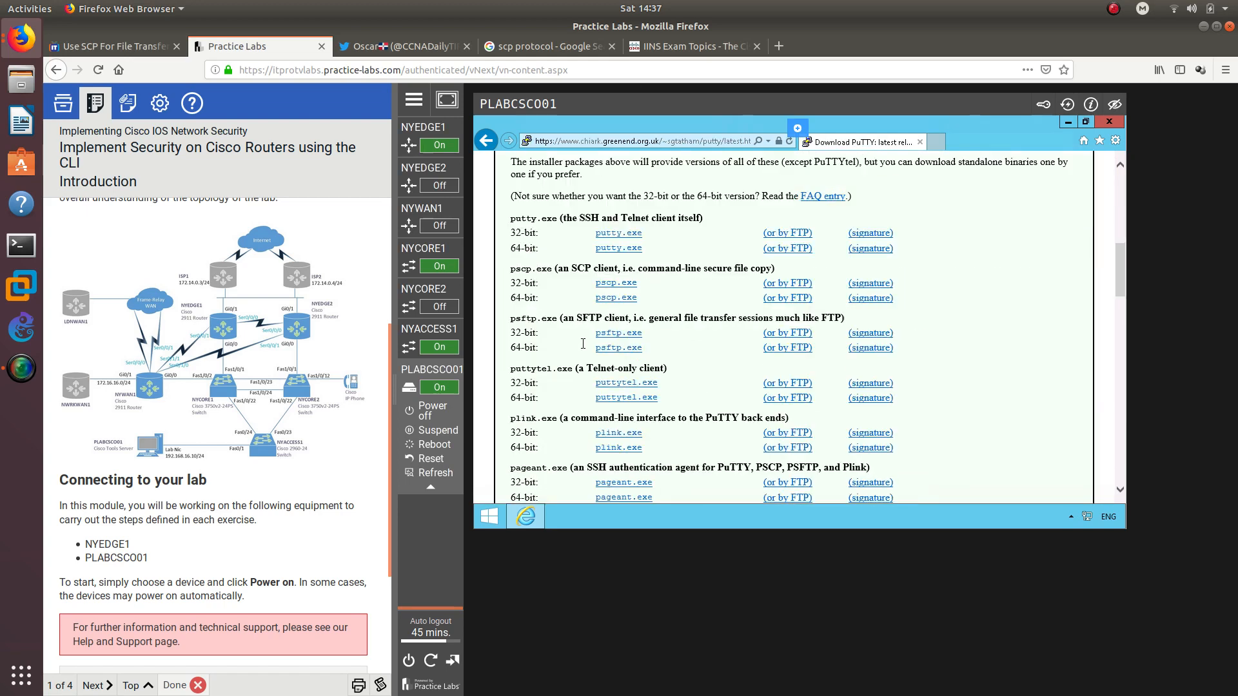
{"action": "mouse_move", "coordinate": [615, 298]}
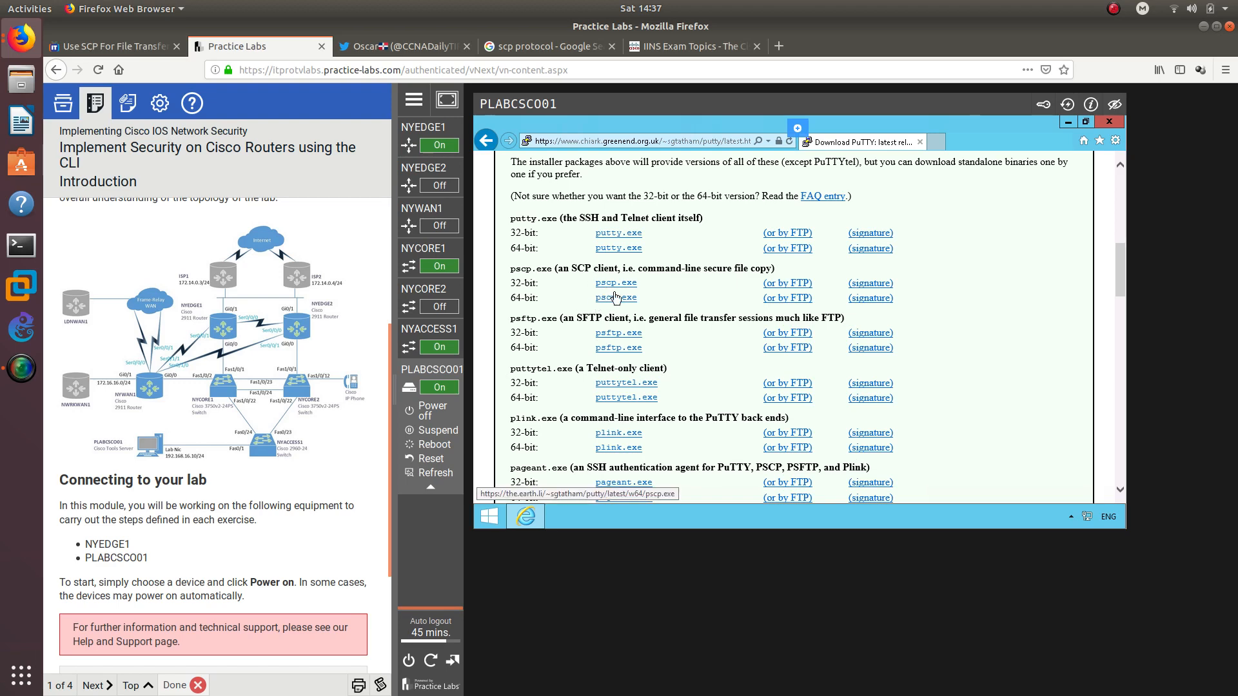
{"action": "left_click", "coordinate": [616, 298]}
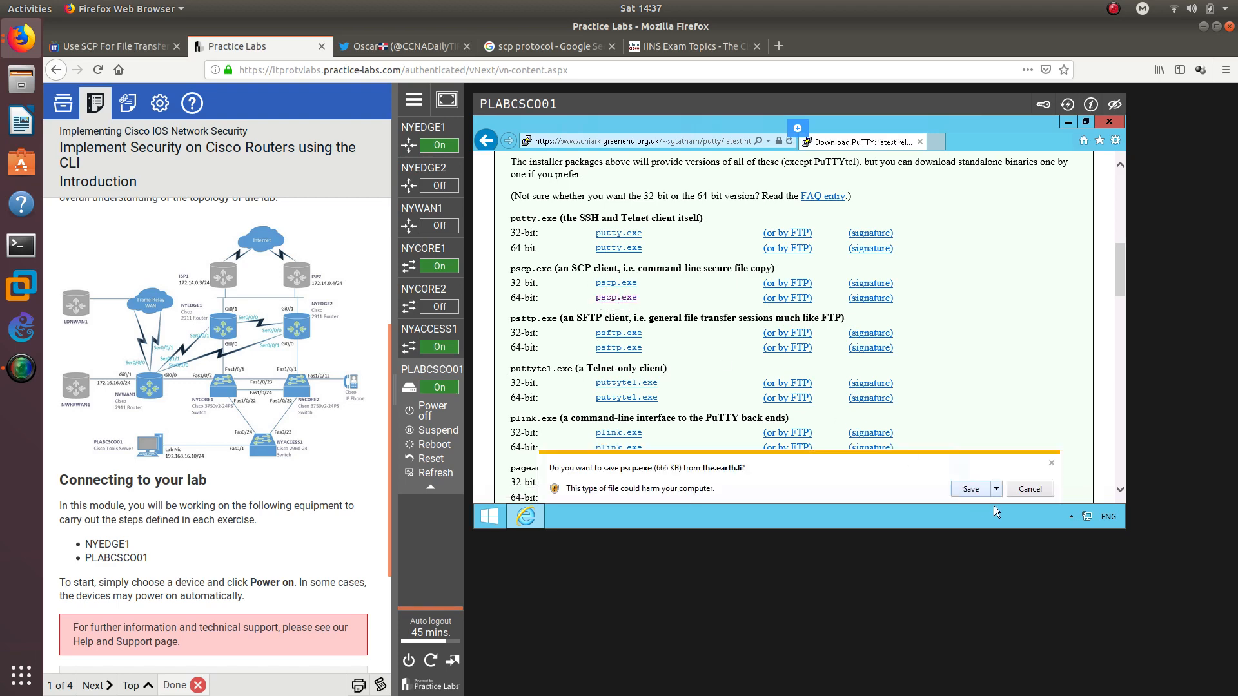
- Save pscp.exe via Save as to This PC > Local Disk (C:)
{"action": "left_click", "coordinate": [995, 488]}
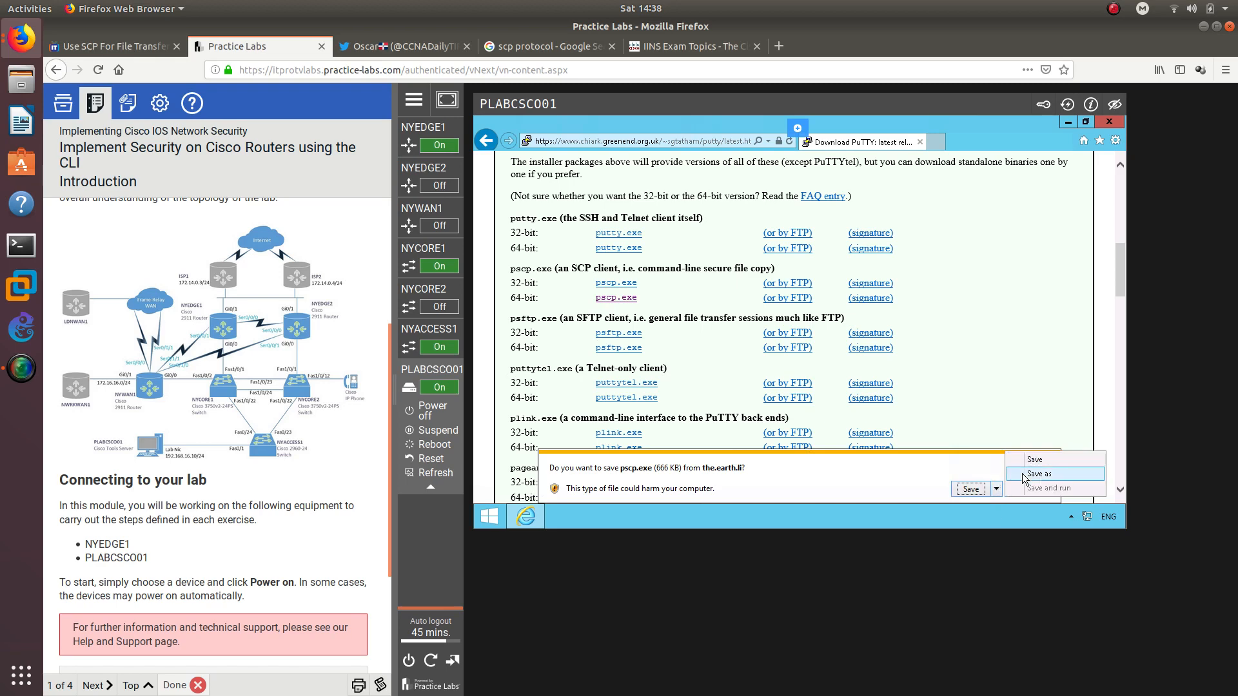
{"action": "left_click", "coordinate": [1037, 473]}
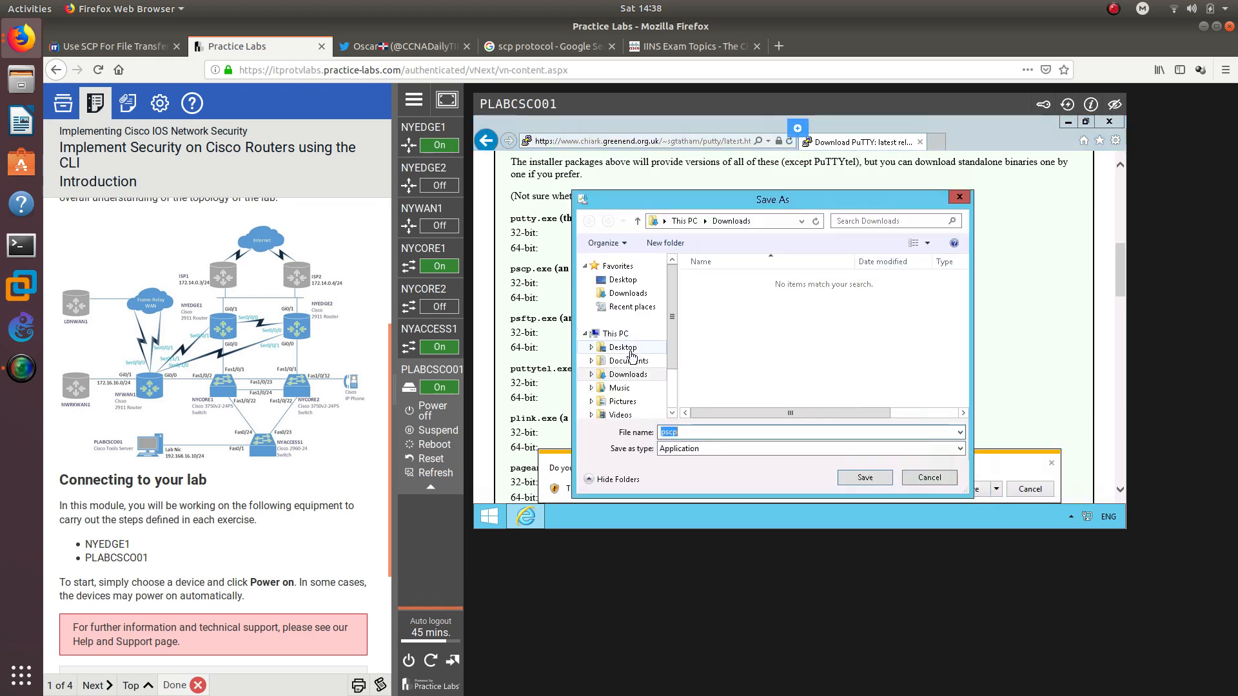
{"action": "left_click", "coordinate": [621, 333]}
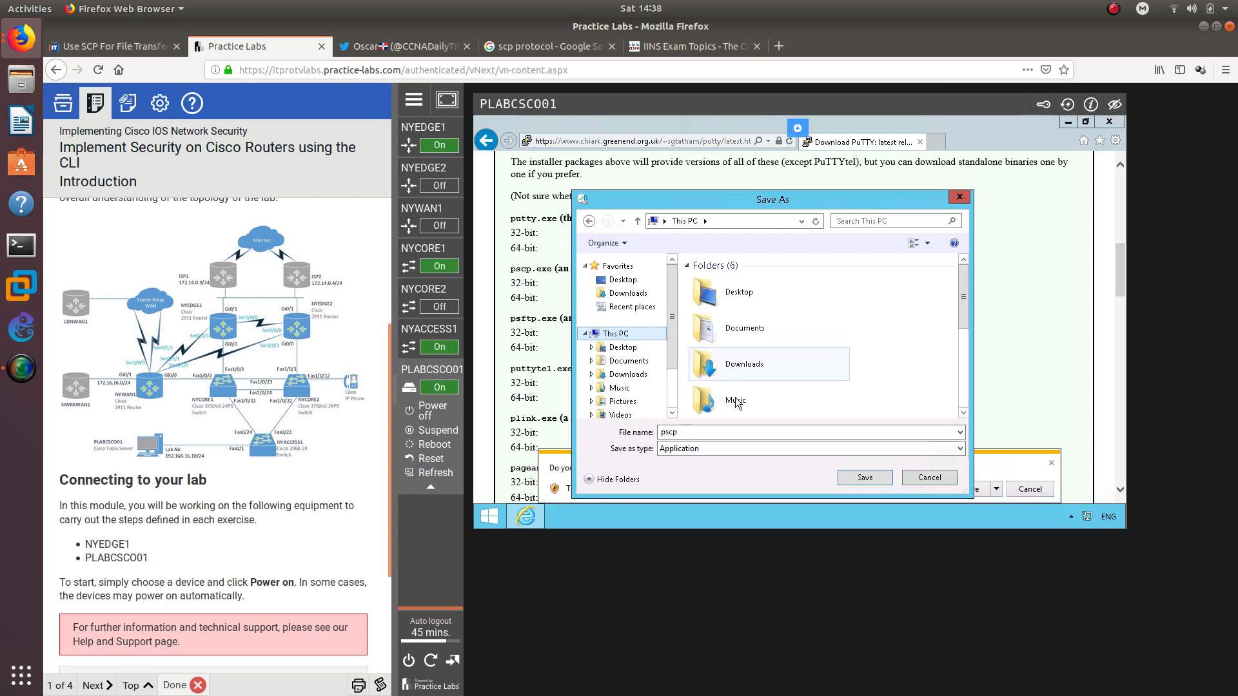
{"action": "left_click", "coordinate": [614, 333]}
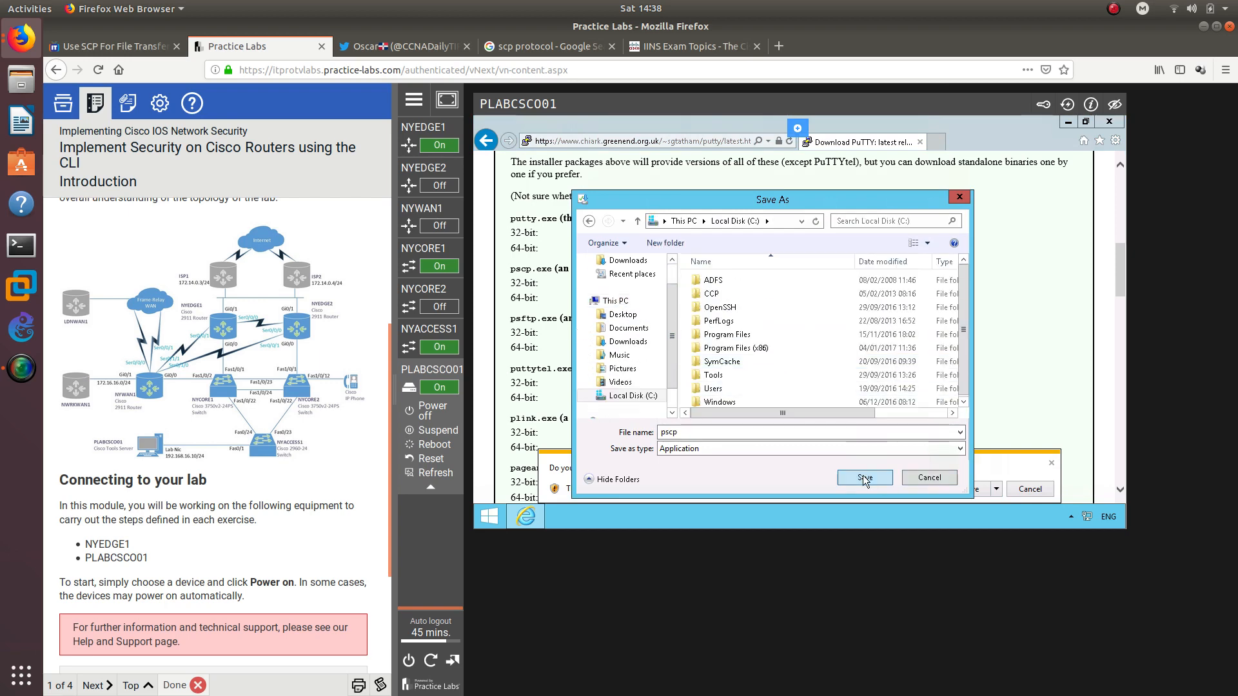
{"action": "left_click", "coordinate": [863, 477]}
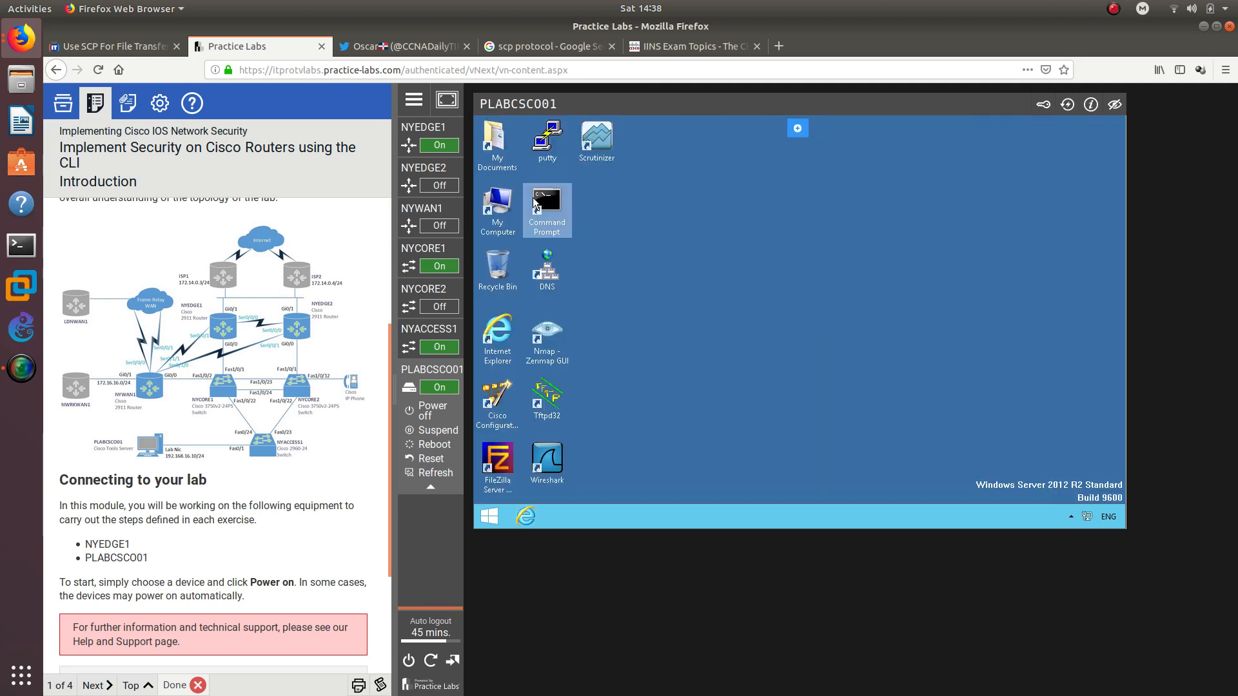
- Start a Command Prompt and confirm pscp appears on Local Disk (C:) in File Explorer
{"action": "double_click", "coordinate": [546, 206]}
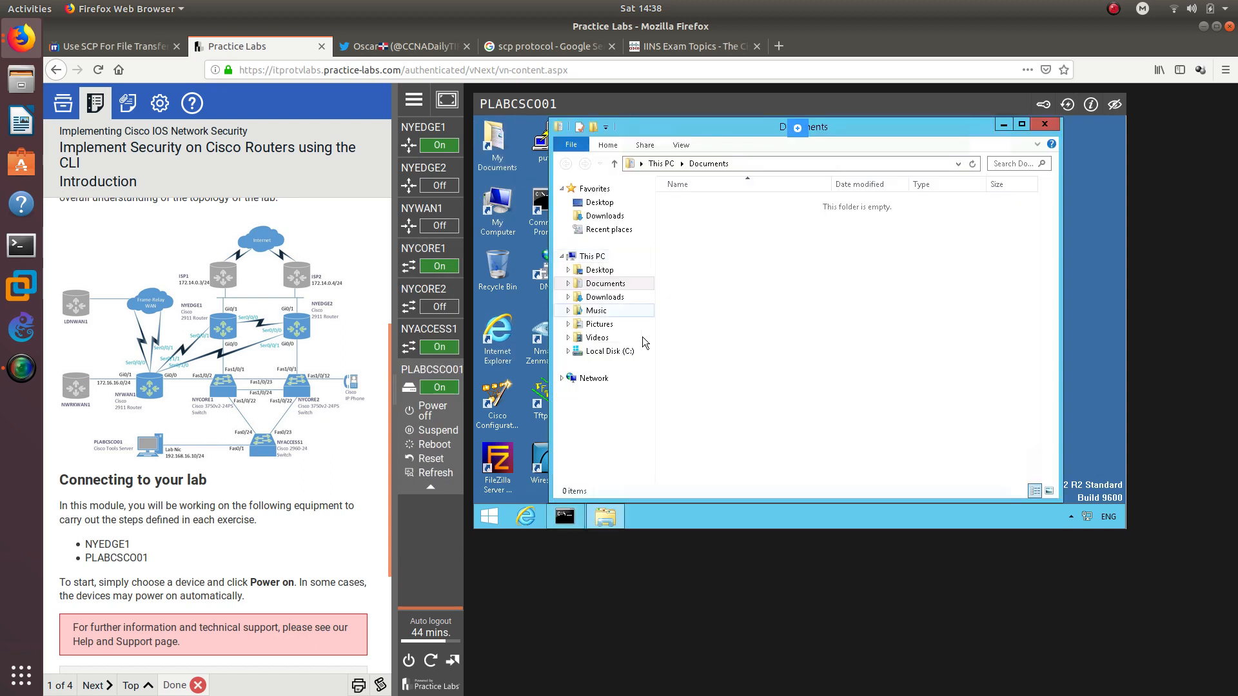
{"action": "left_click", "coordinate": [611, 351]}
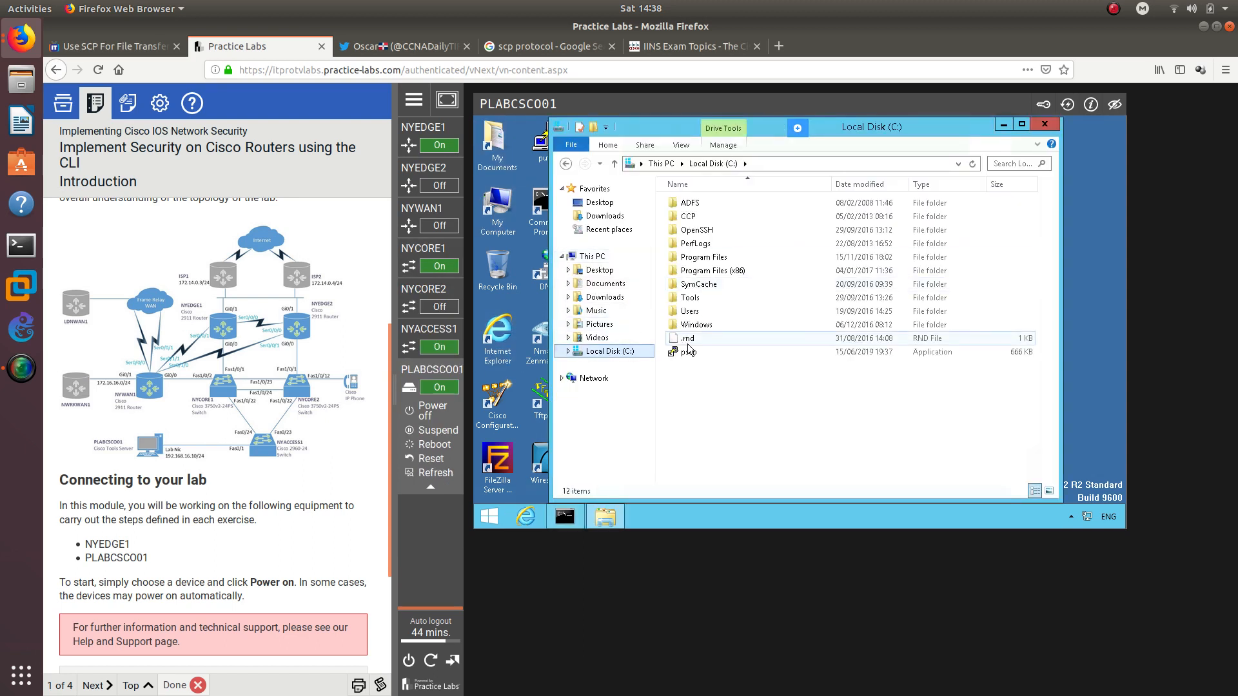
{"action": "left_click", "coordinate": [688, 351]}
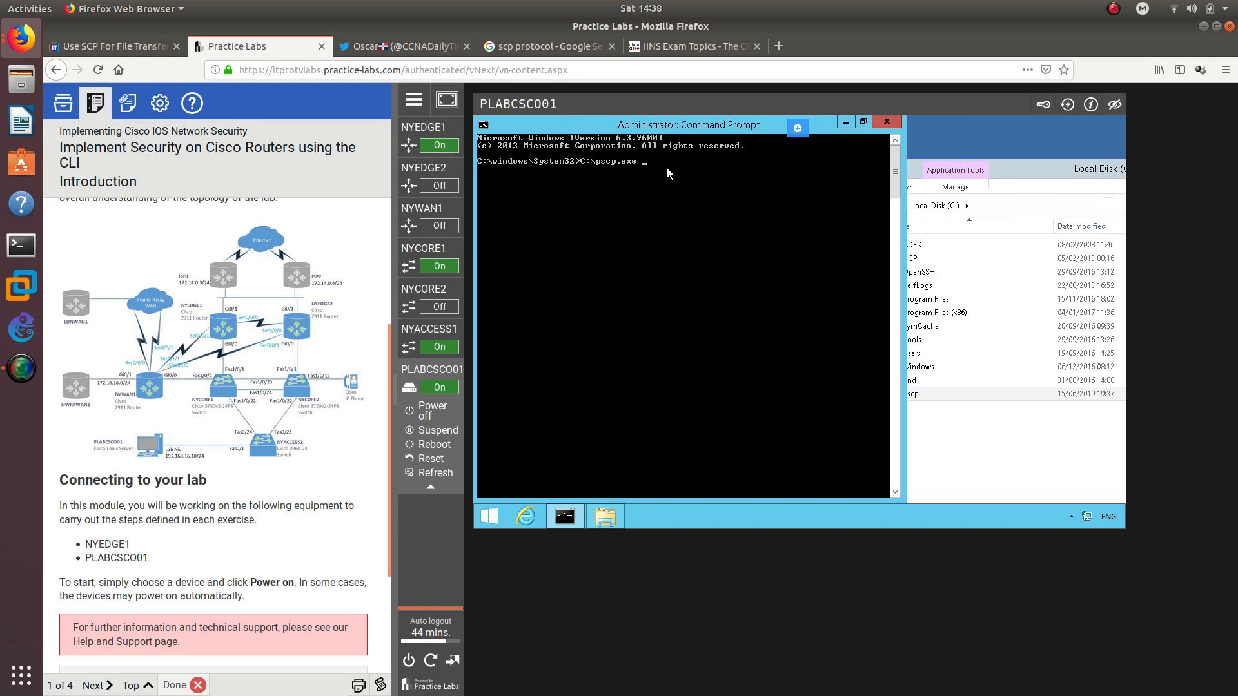
{"action": "type", "text": "-scp"}
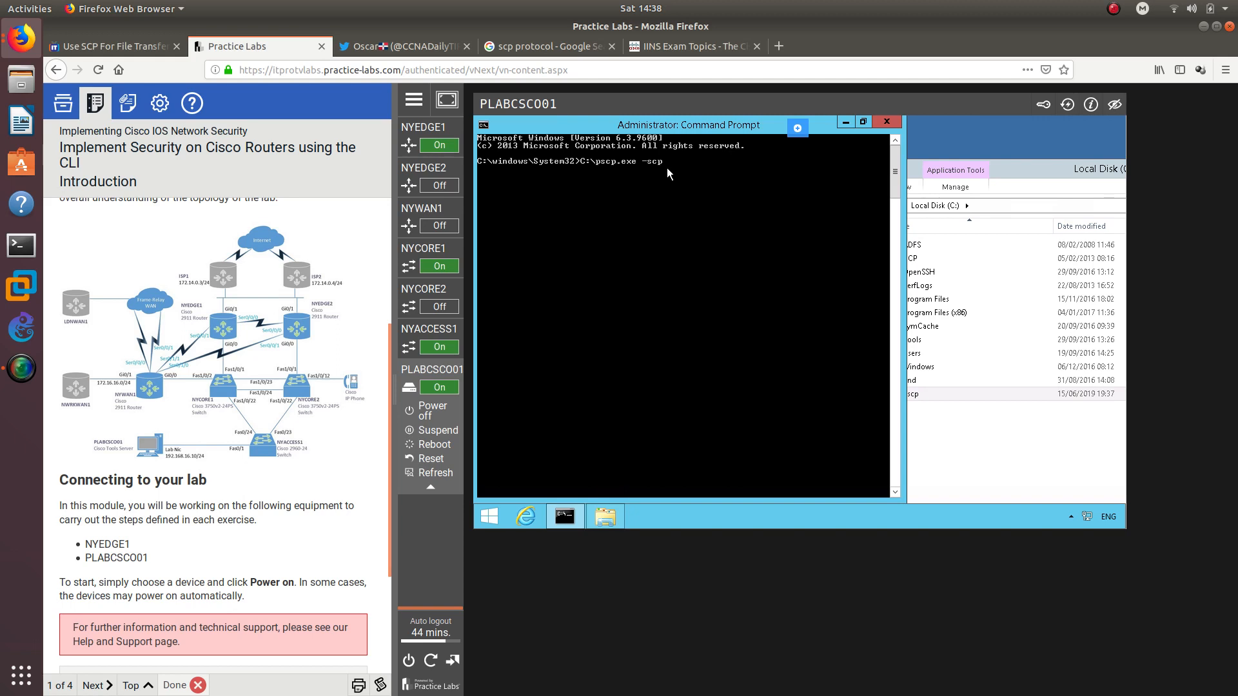
{"action": "type", "text": "oscar"}
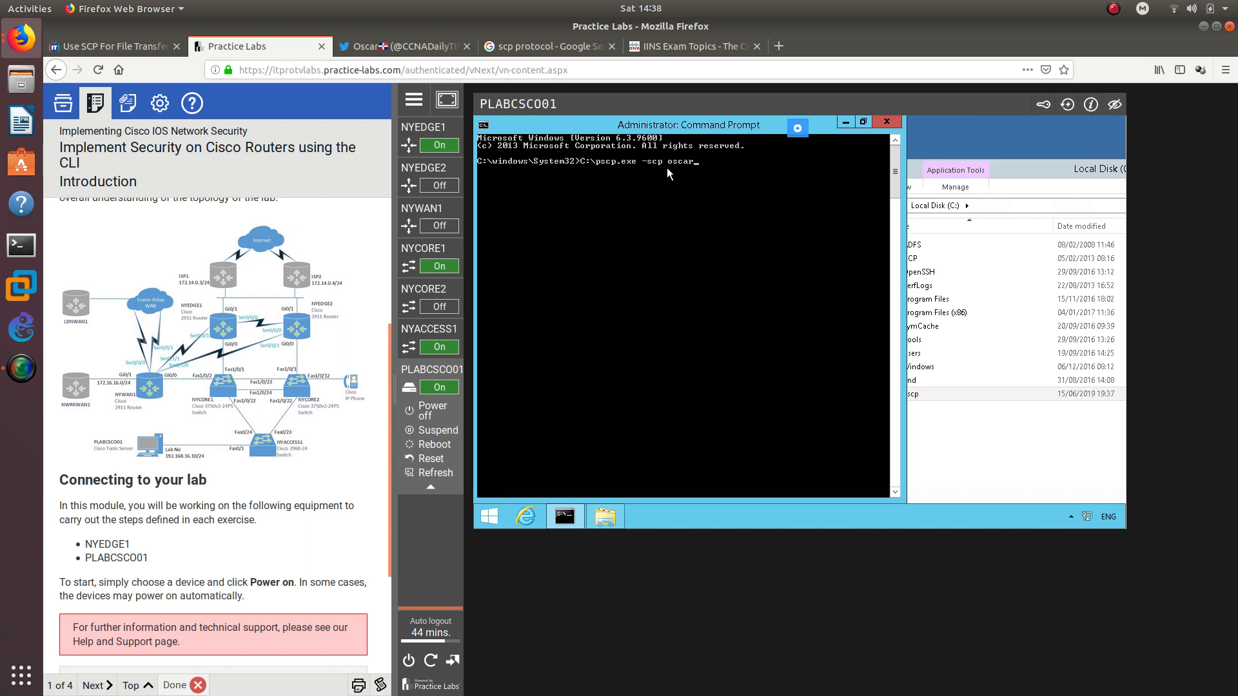
{"action": "type", "text": "@192"}
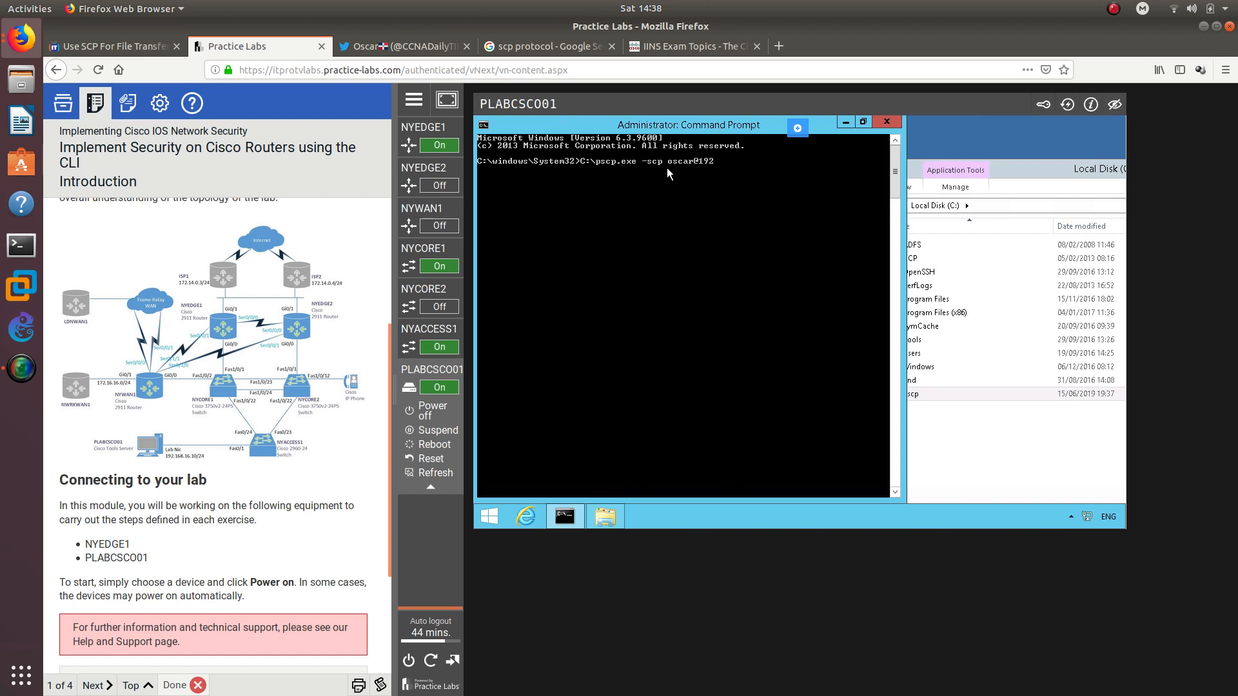
{"action": "type", "text": ".168.16."}
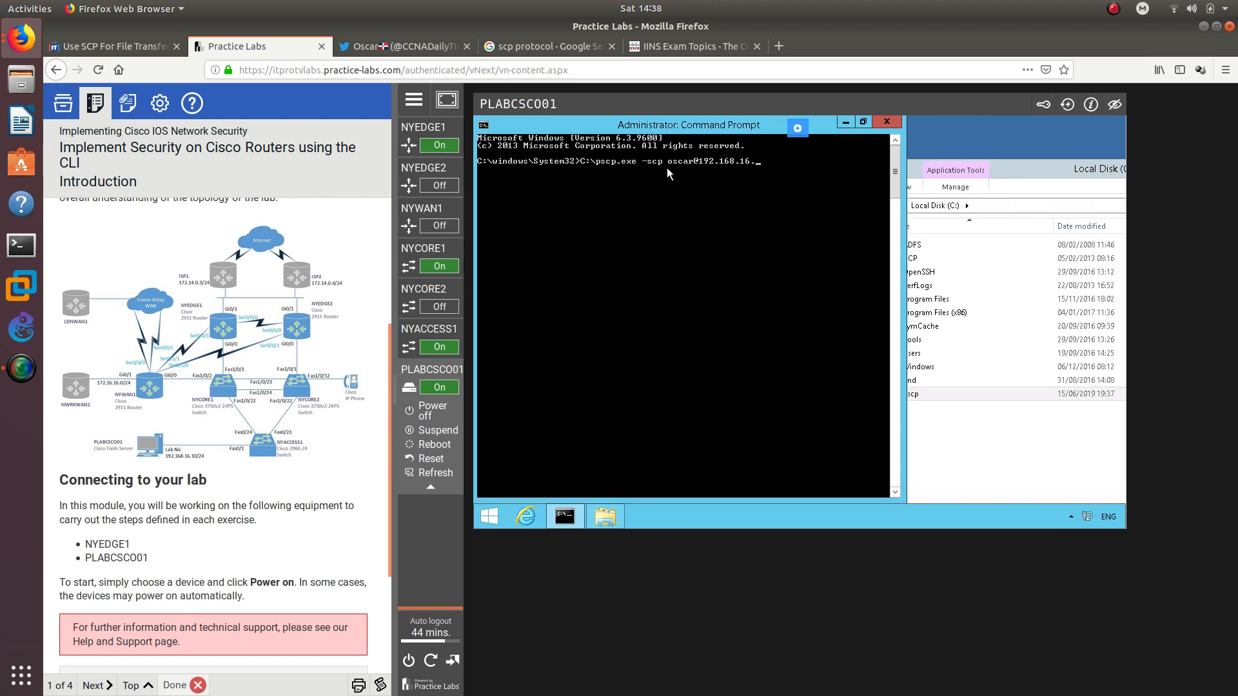
- Run show ip int brief on NYEDGE1 to confirm GigabitEthernet0/0 is 192.168.16.1
{"action": "left_click", "coordinate": [422, 127]}
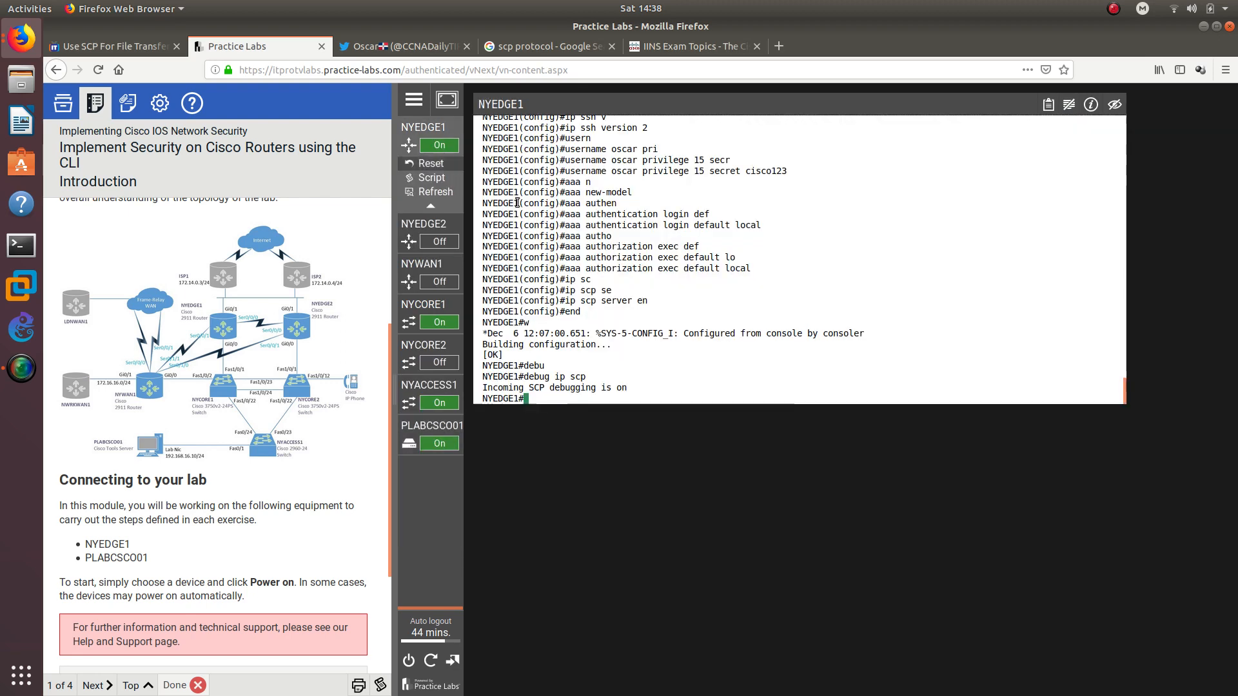
{"action": "type", "text": "ip"}
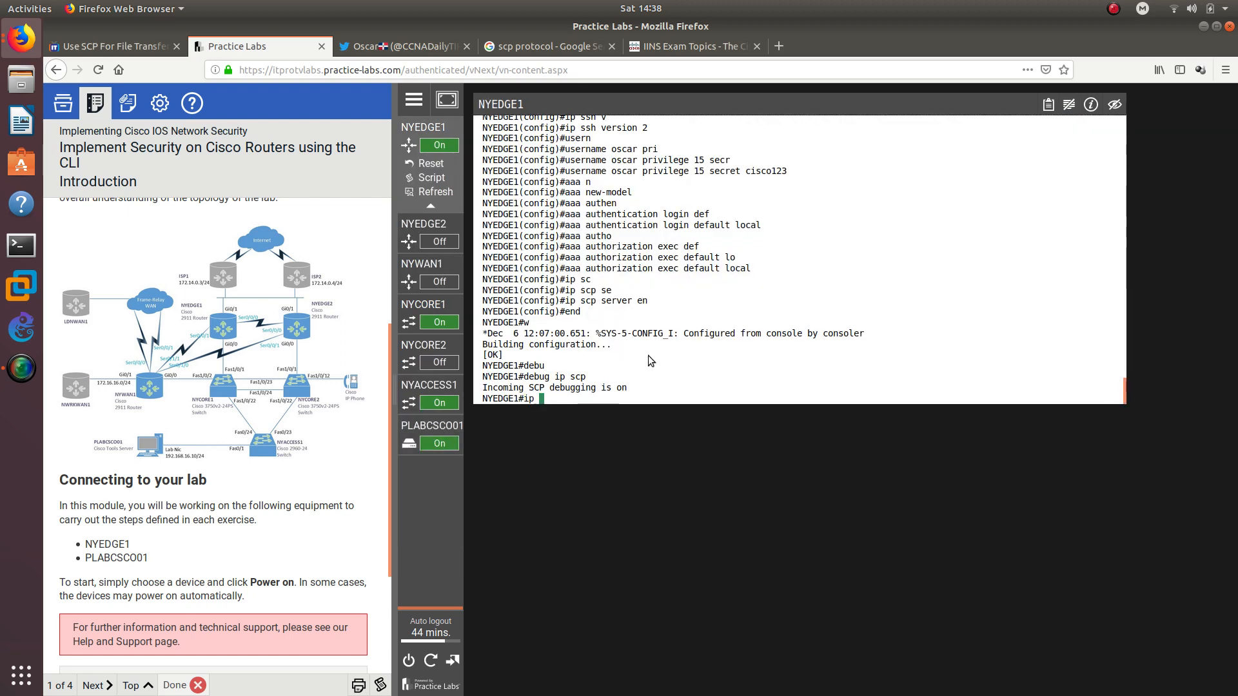
{"action": "type", "text": "show ip"}
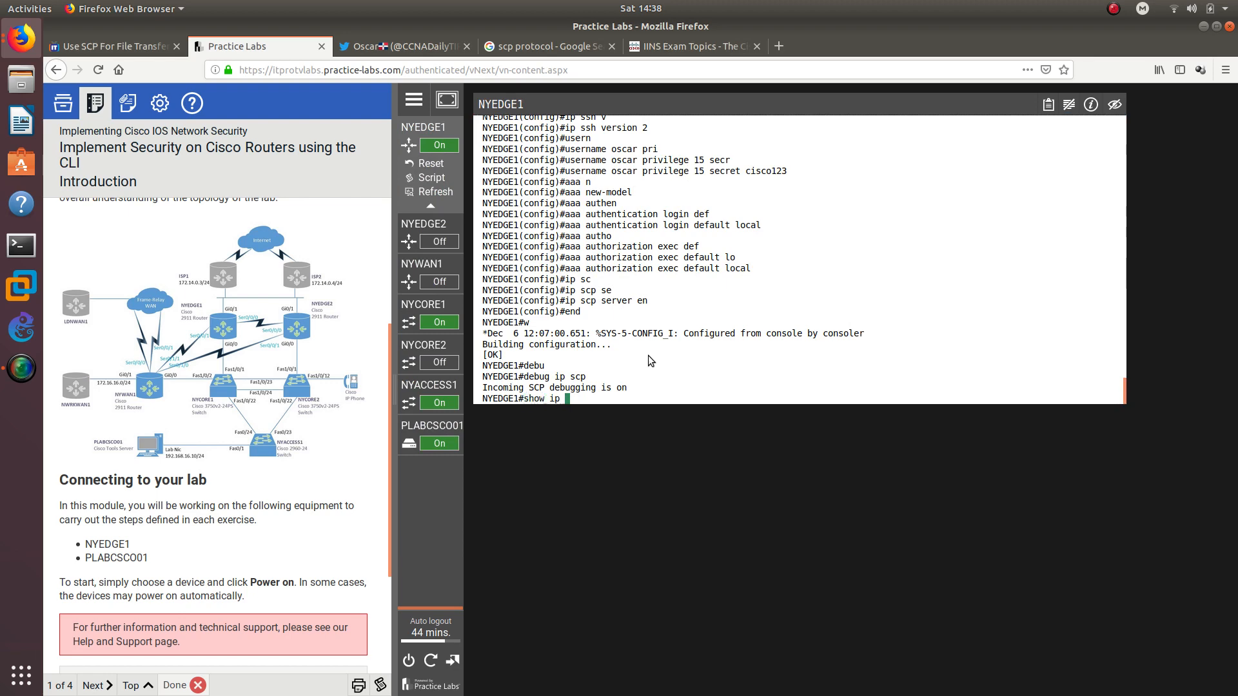
{"action": "type", "text": "int brief"}
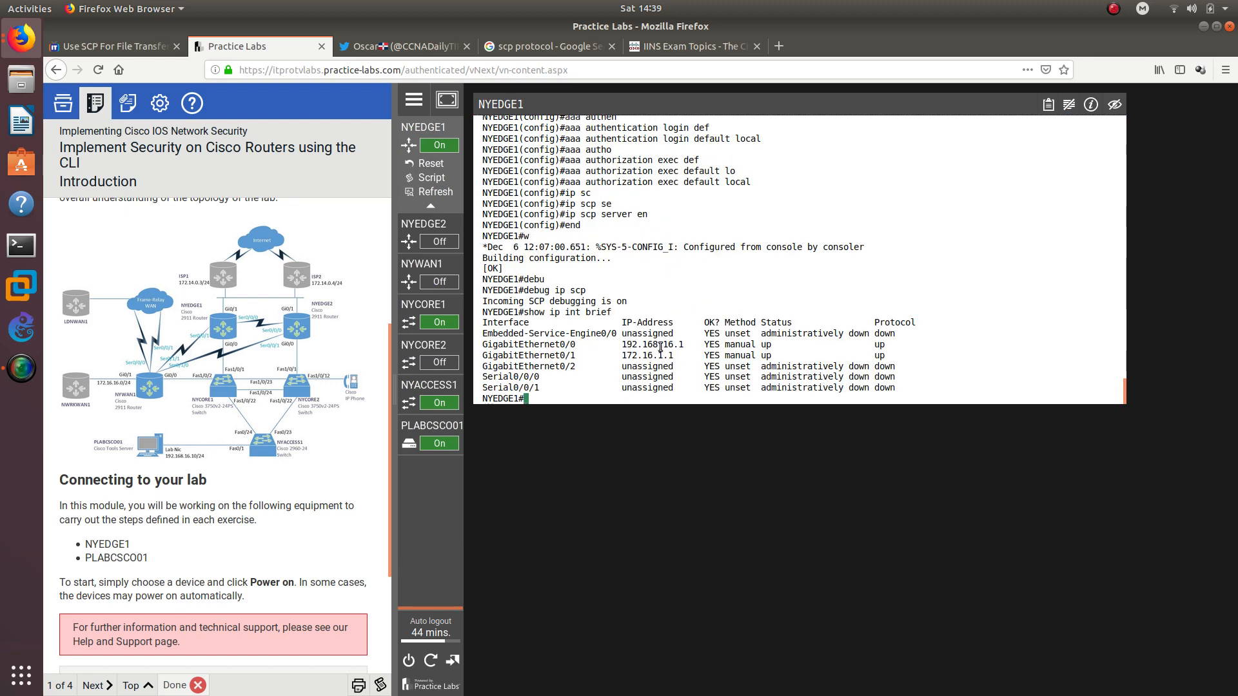
{"action": "left_click", "coordinate": [430, 369]}
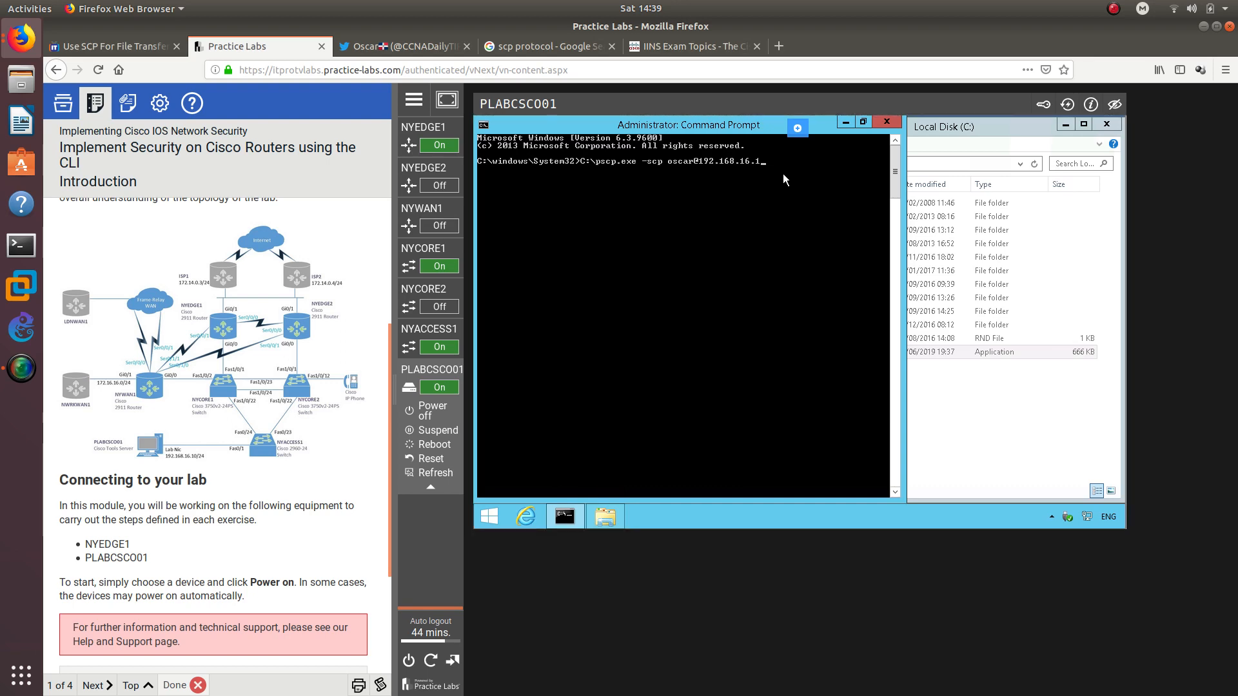
- Name the remote source file home.shtml, checking the router's file listing on NYEDGE1
{"action": "left_click", "coordinate": [439, 145]}
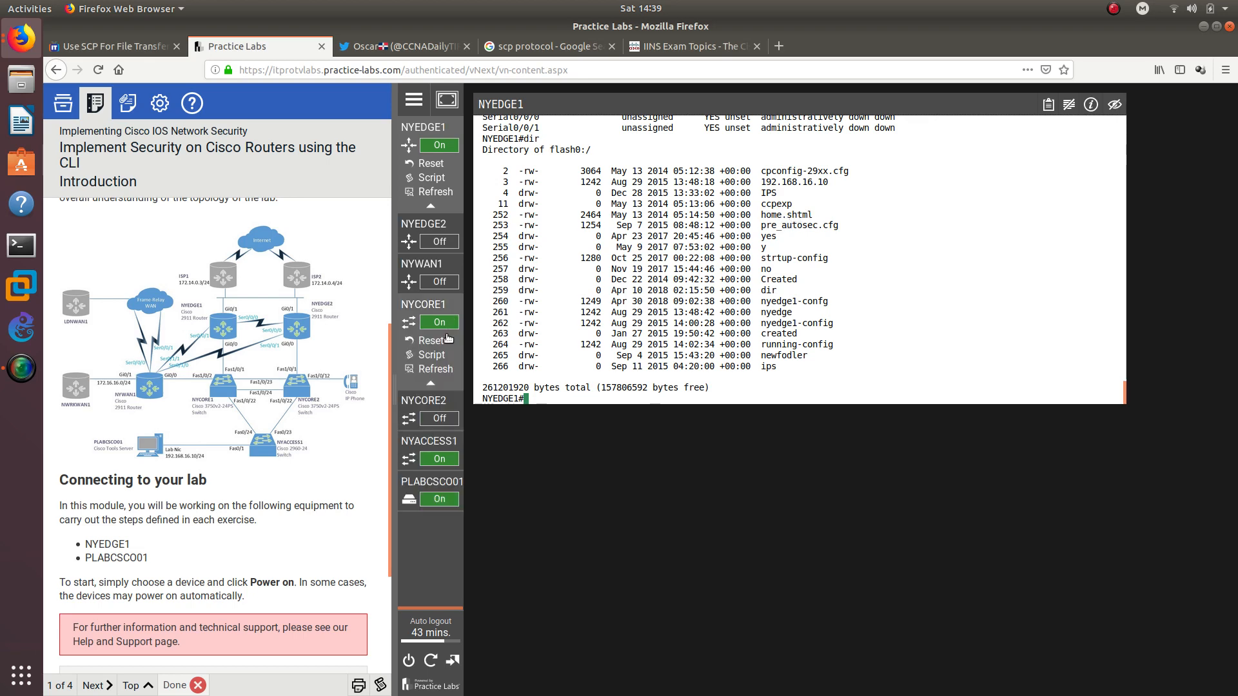
{"action": "left_click", "coordinate": [429, 386]}
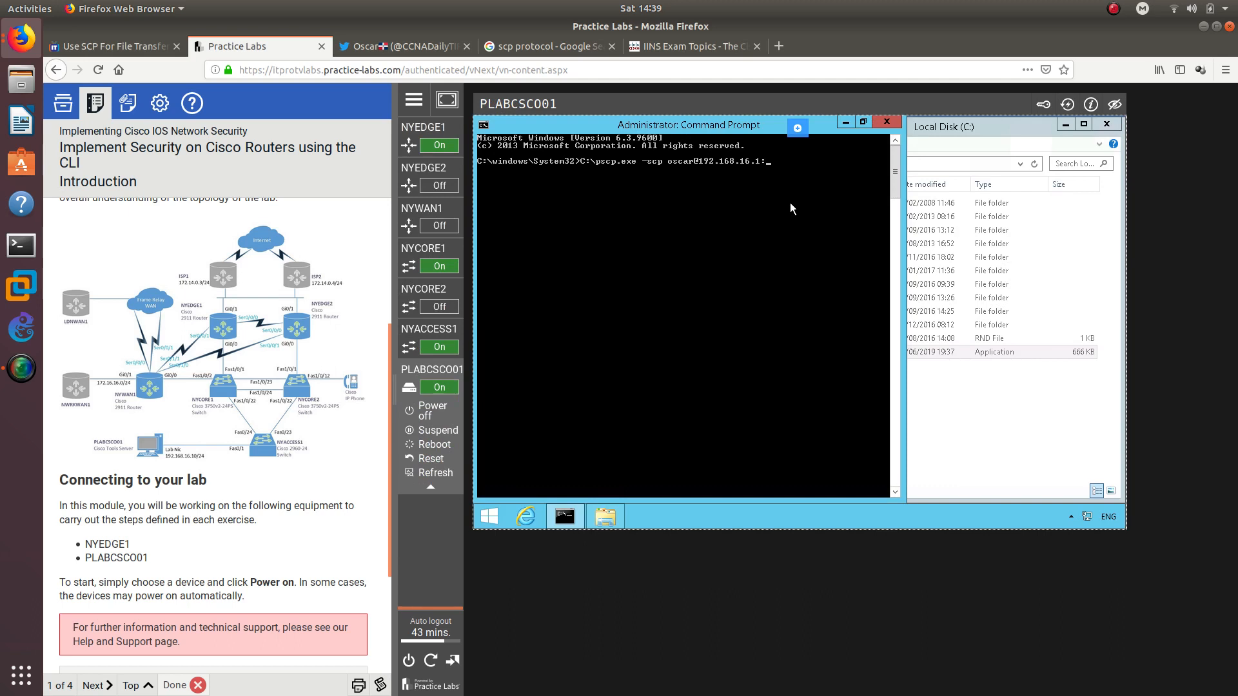
{"action": "type", "text": "home."}
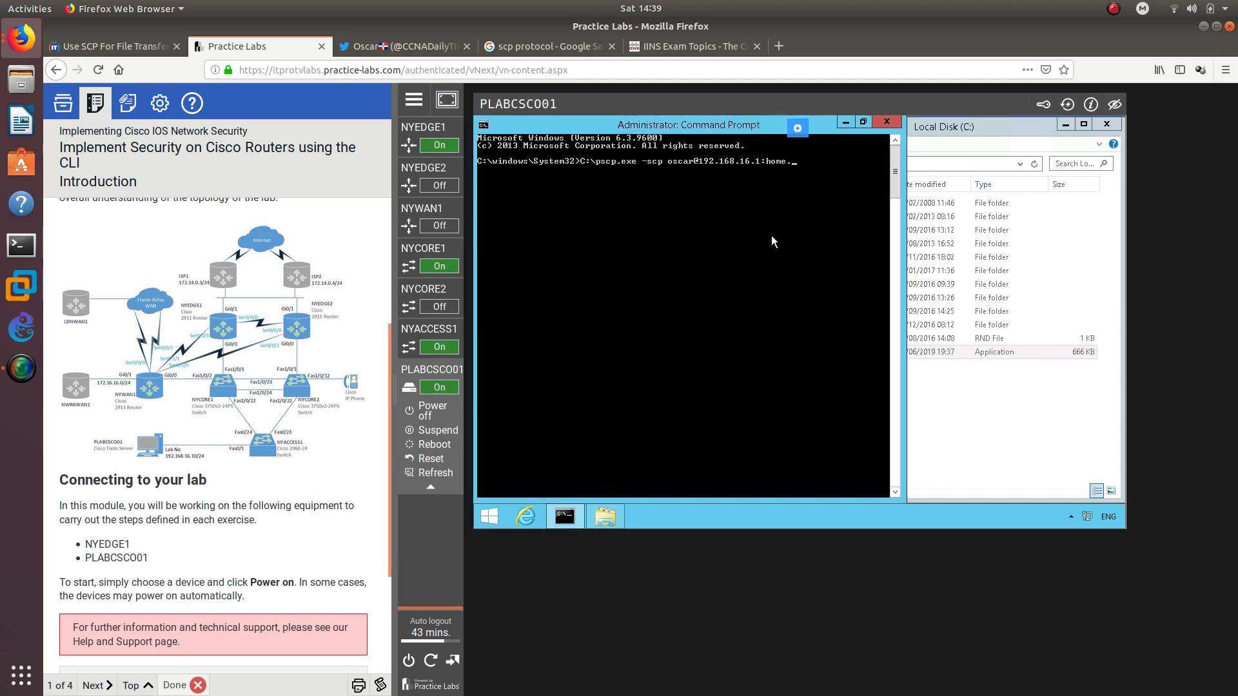
{"action": "left_click", "coordinate": [425, 127]}
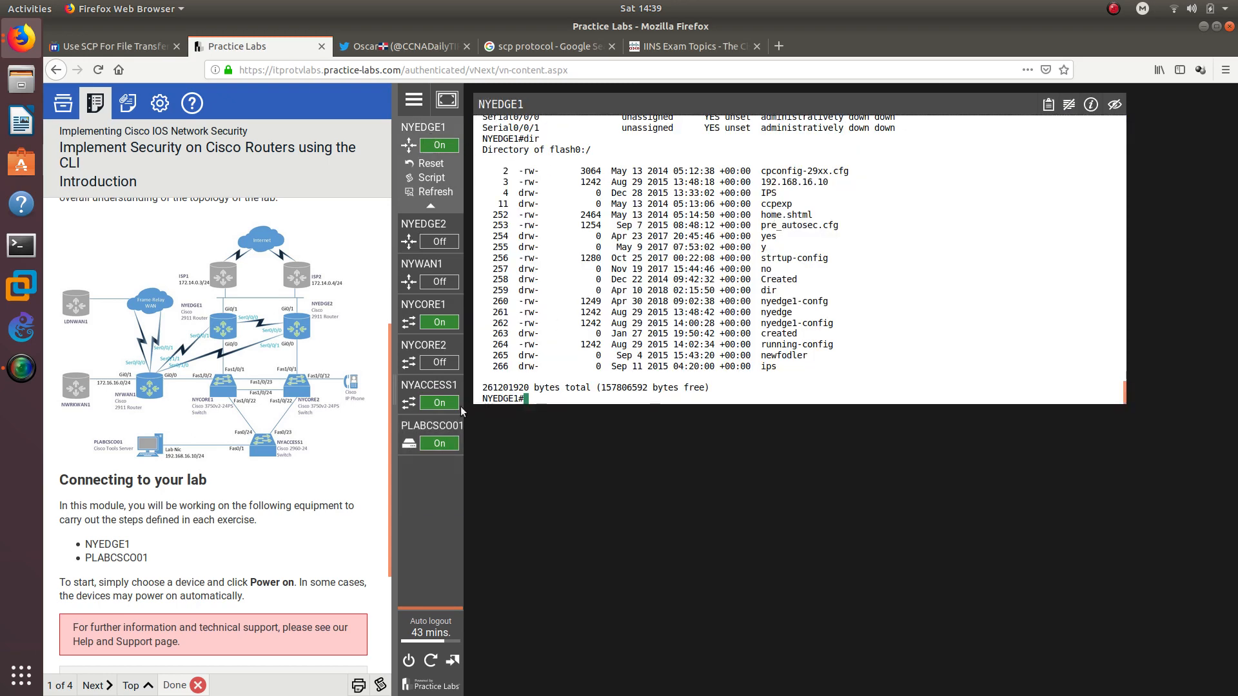
{"action": "left_click", "coordinate": [431, 369]}
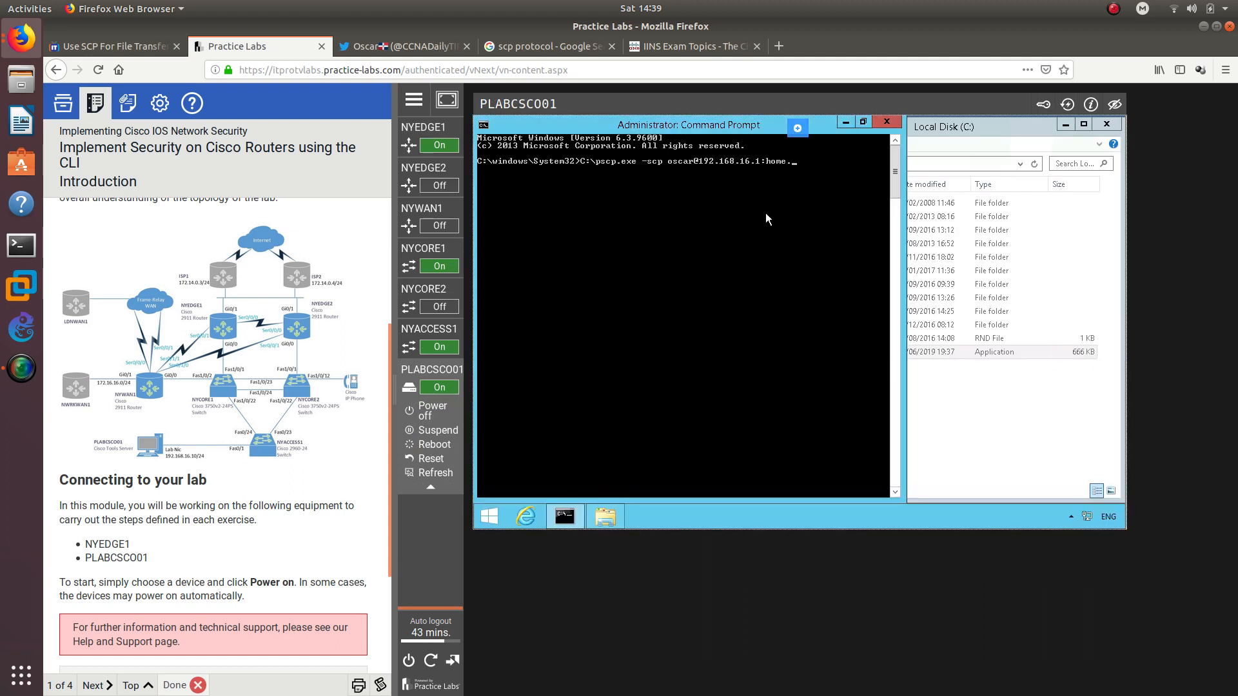
{"action": "mouse_move", "coordinate": [809, 199]}
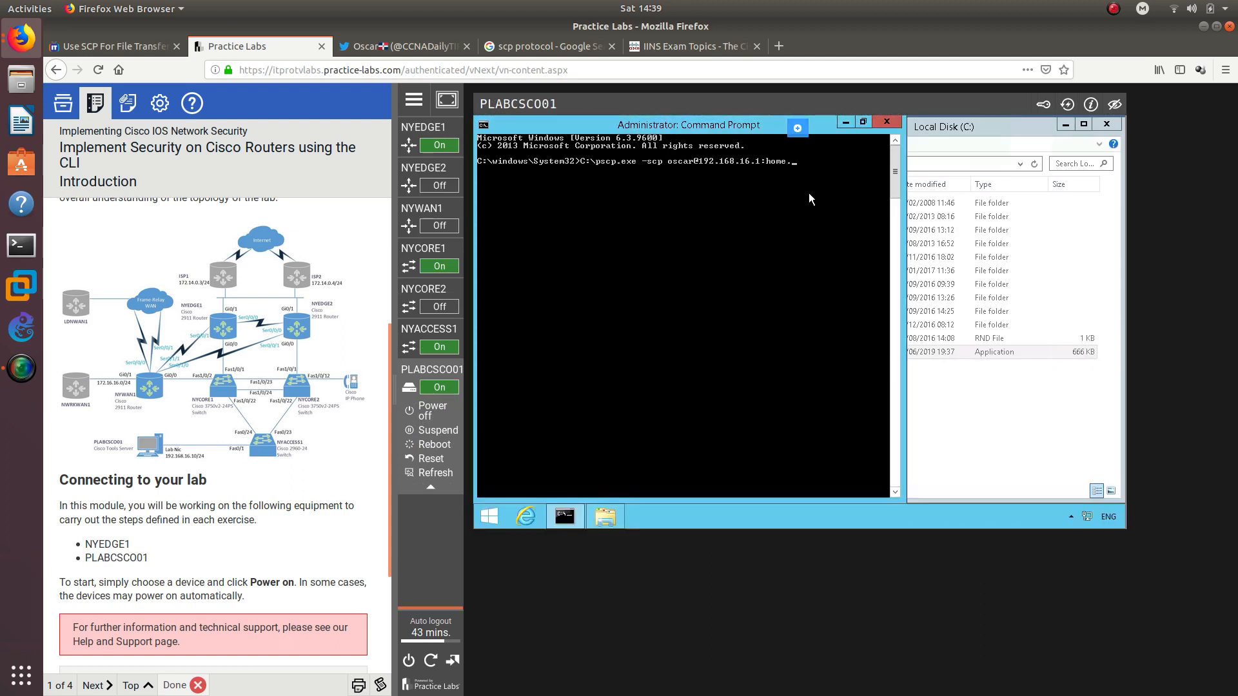
{"action": "type", "text": "shtml"}
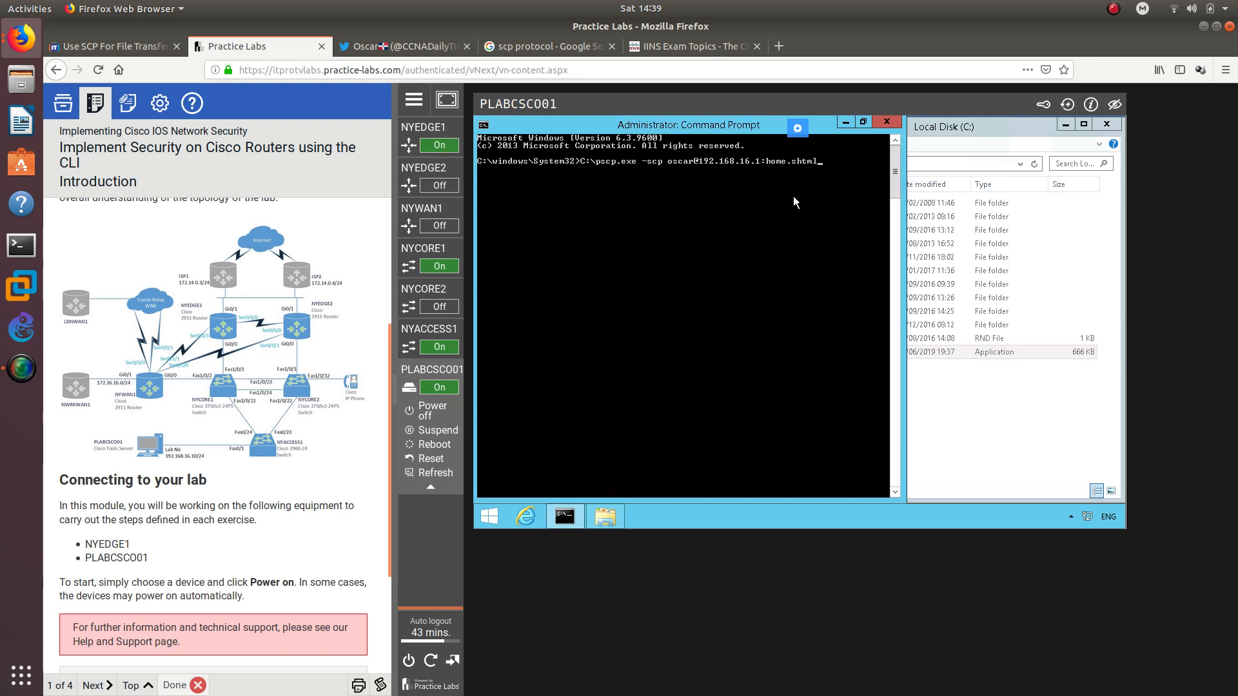
{"action": "left_click", "coordinate": [427, 128]}
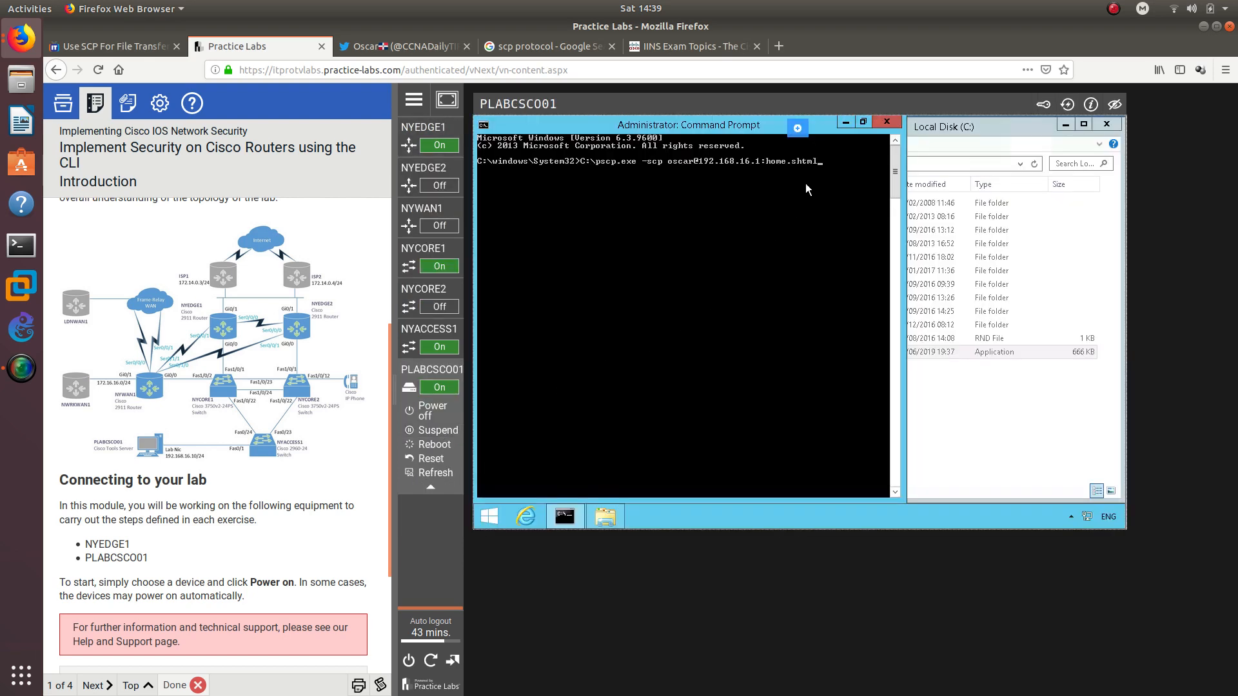
{"action": "mouse_move", "coordinate": [827, 164]}
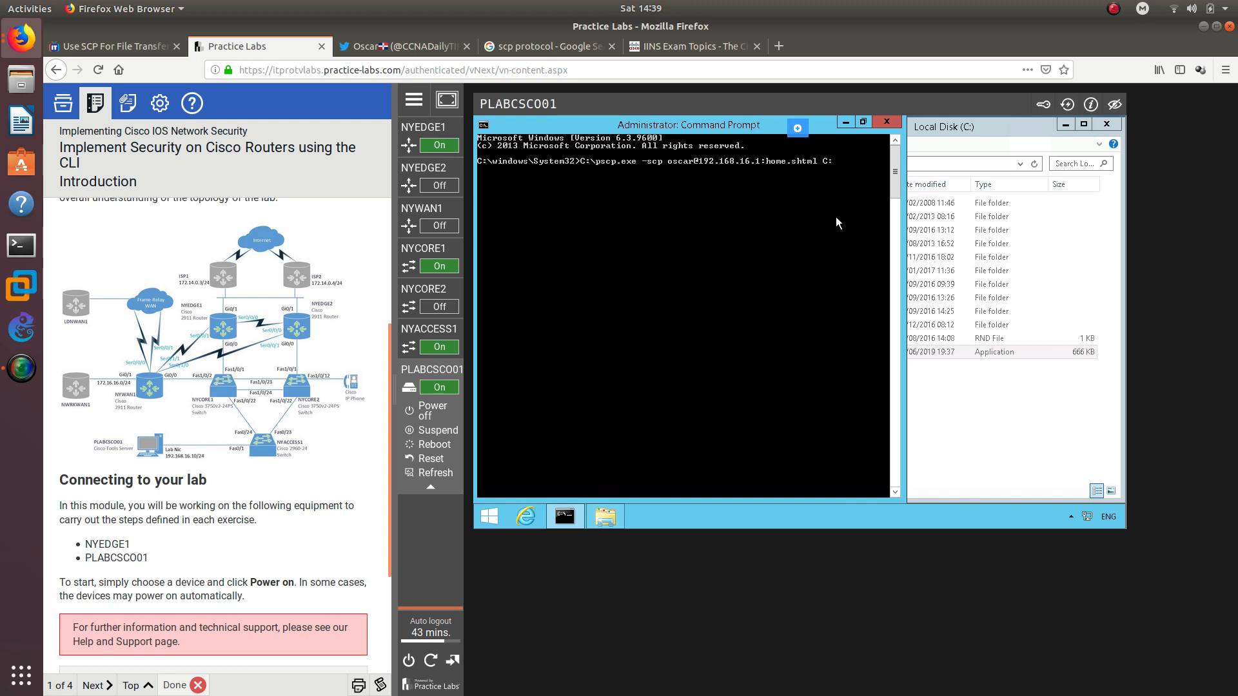
- Set the destination to C:\Users\Administrator\Desktop\home.shtml
{"action": "type", "text": "\\Users"}
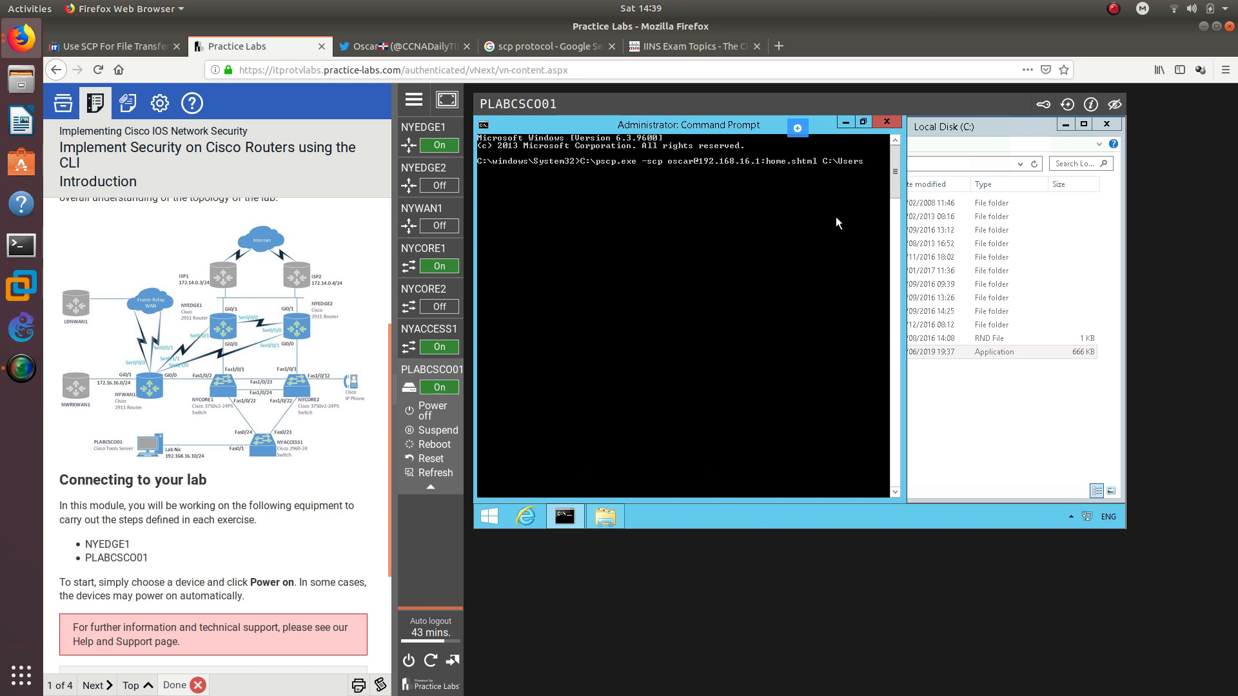
{"action": "type", "text": "\\Administrator"}
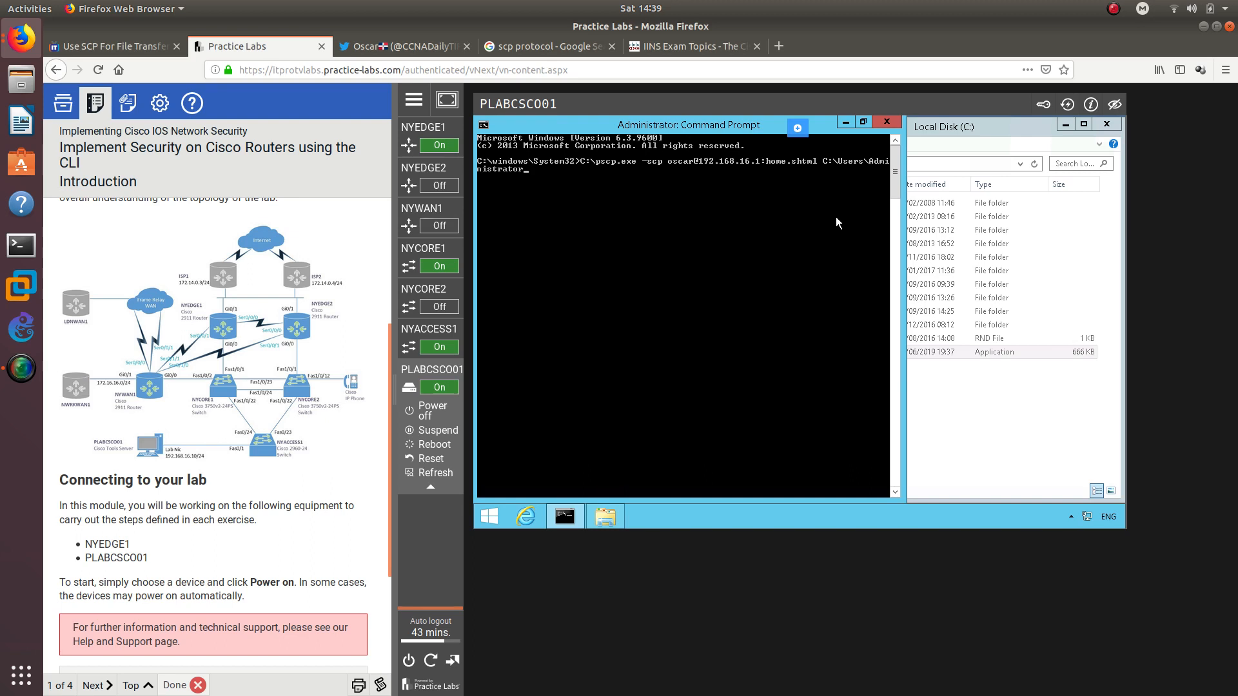
{"action": "type", "text": "Desktop\\"}
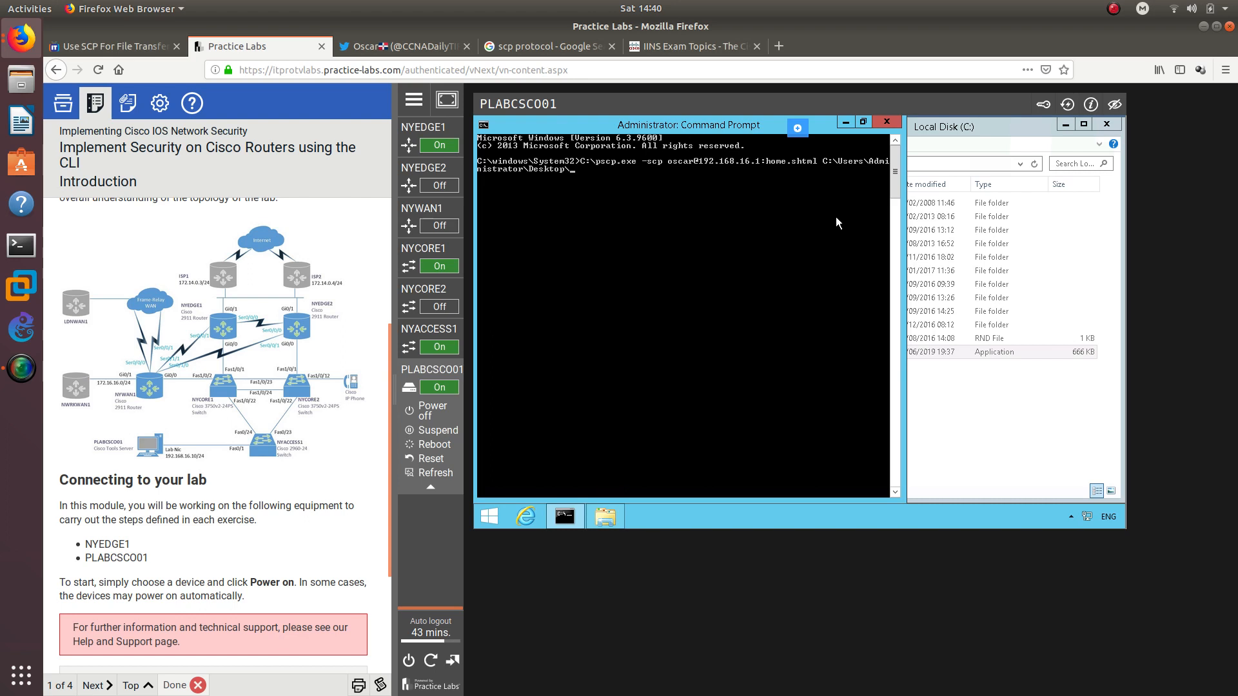
{"action": "type", "text": "home."}
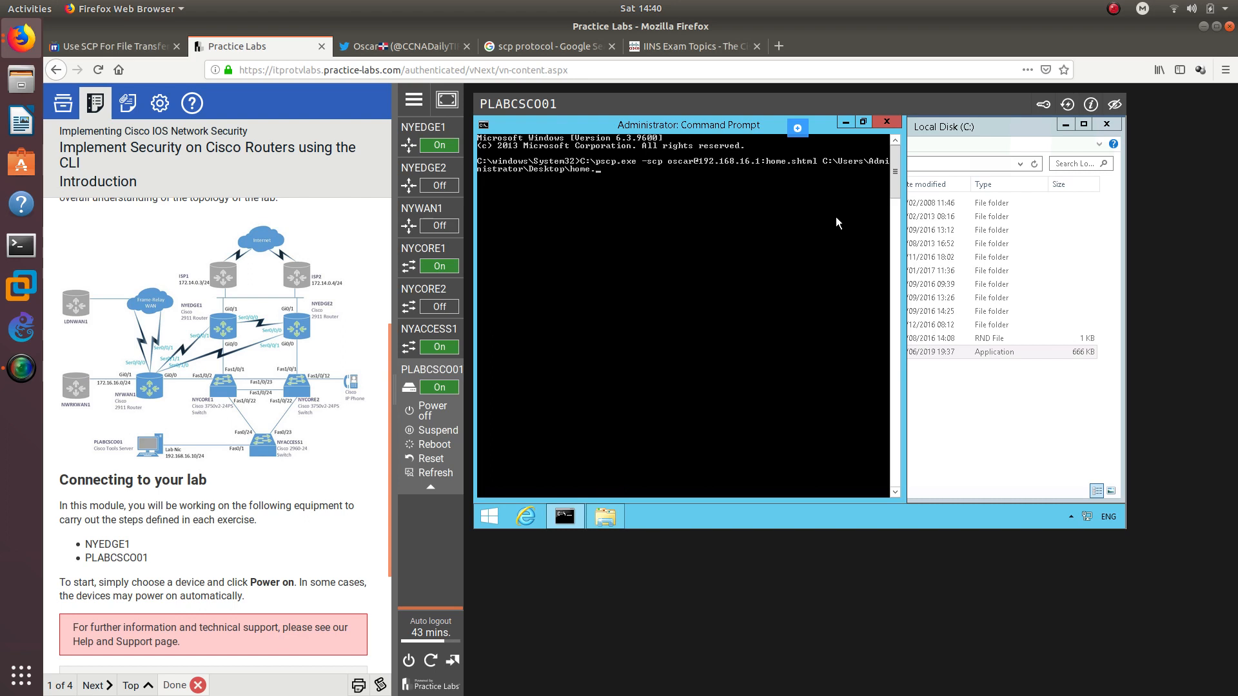
{"action": "type", "text": "shtml"}
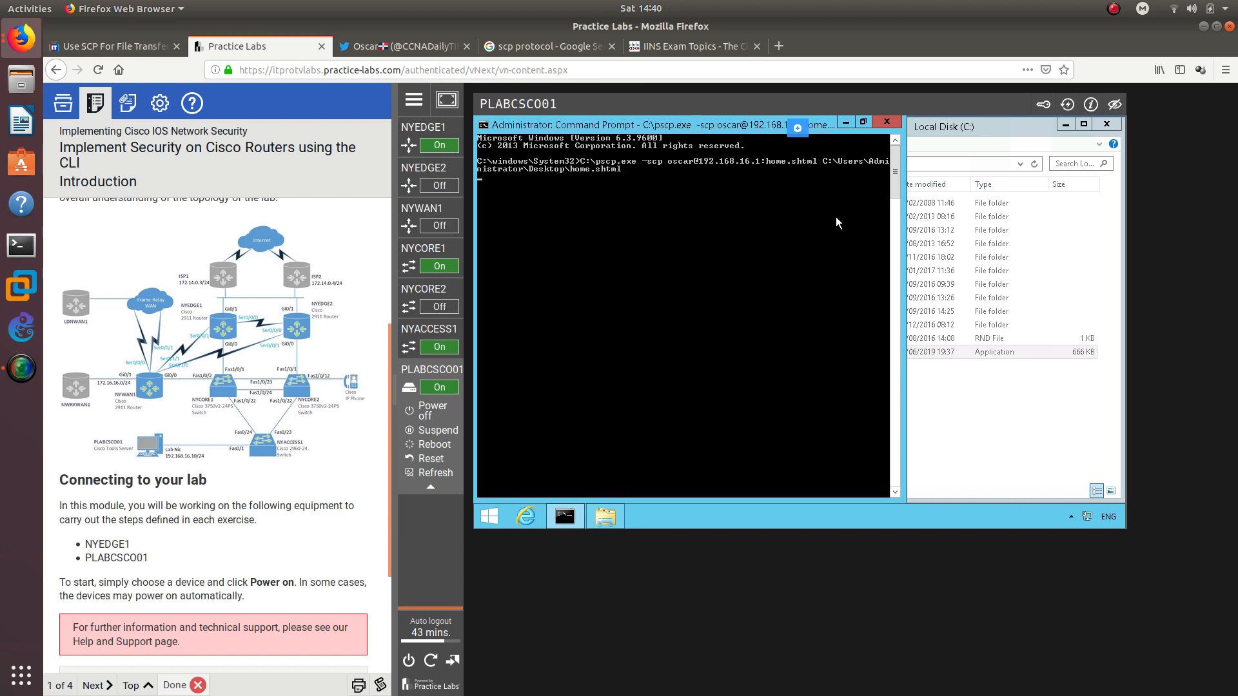
- Run the pscp copy and answer y to update the cached host key
{"action": "key", "text": "Return"}
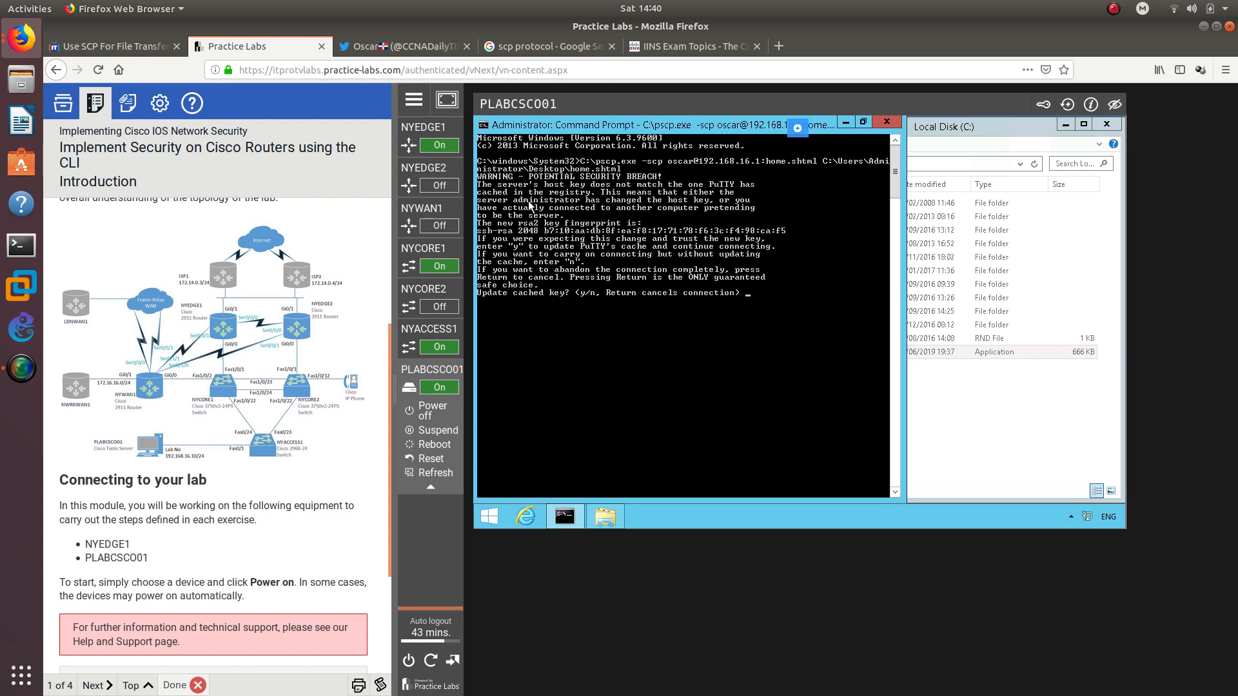
{"action": "mouse_move", "coordinate": [680, 202]}
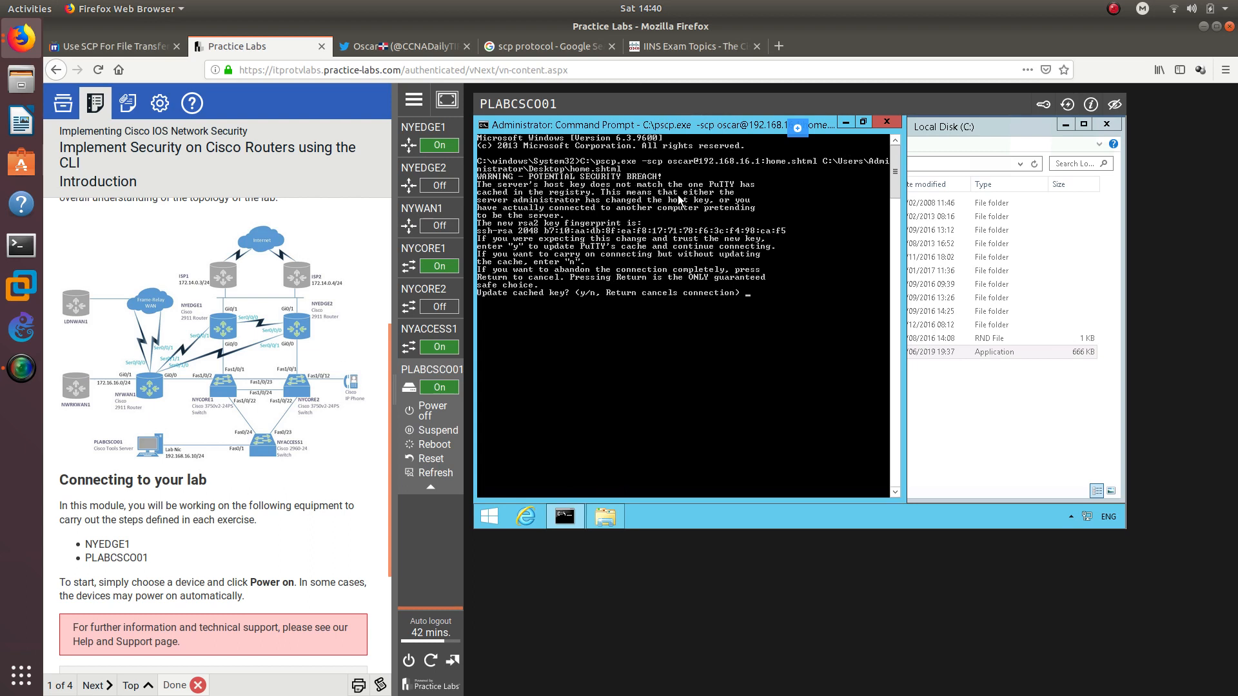
{"action": "mouse_move", "coordinate": [705, 274]}
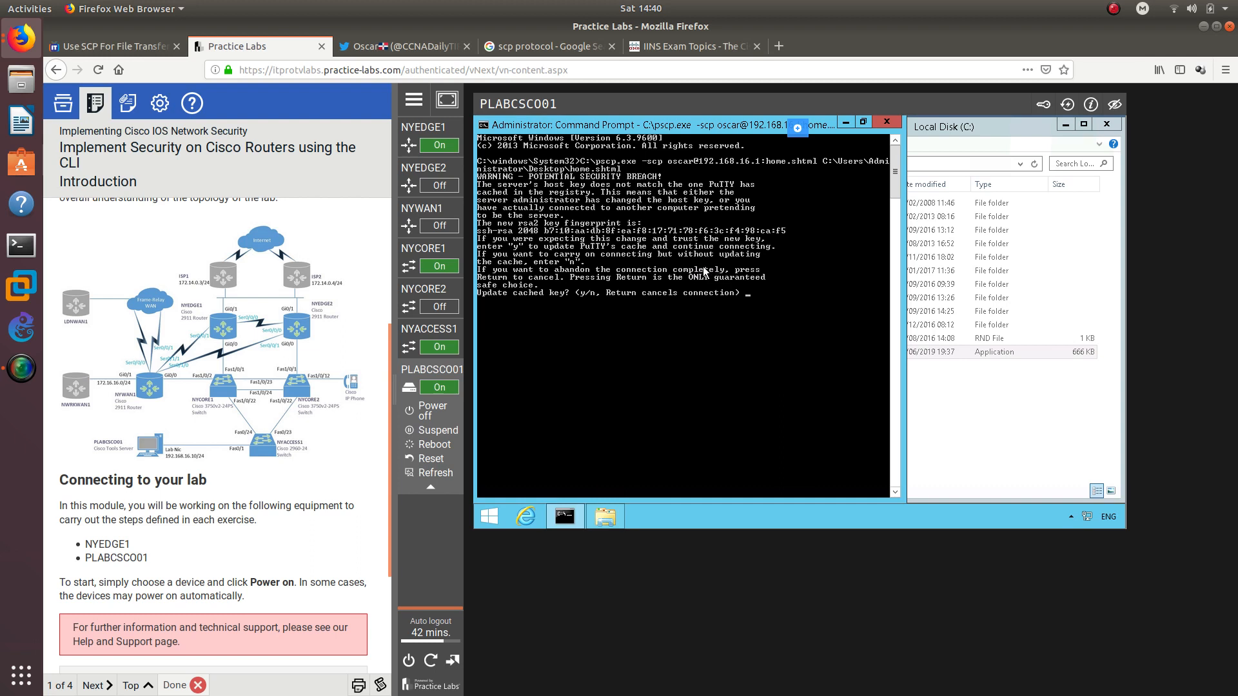
{"action": "type", "text": "y"}
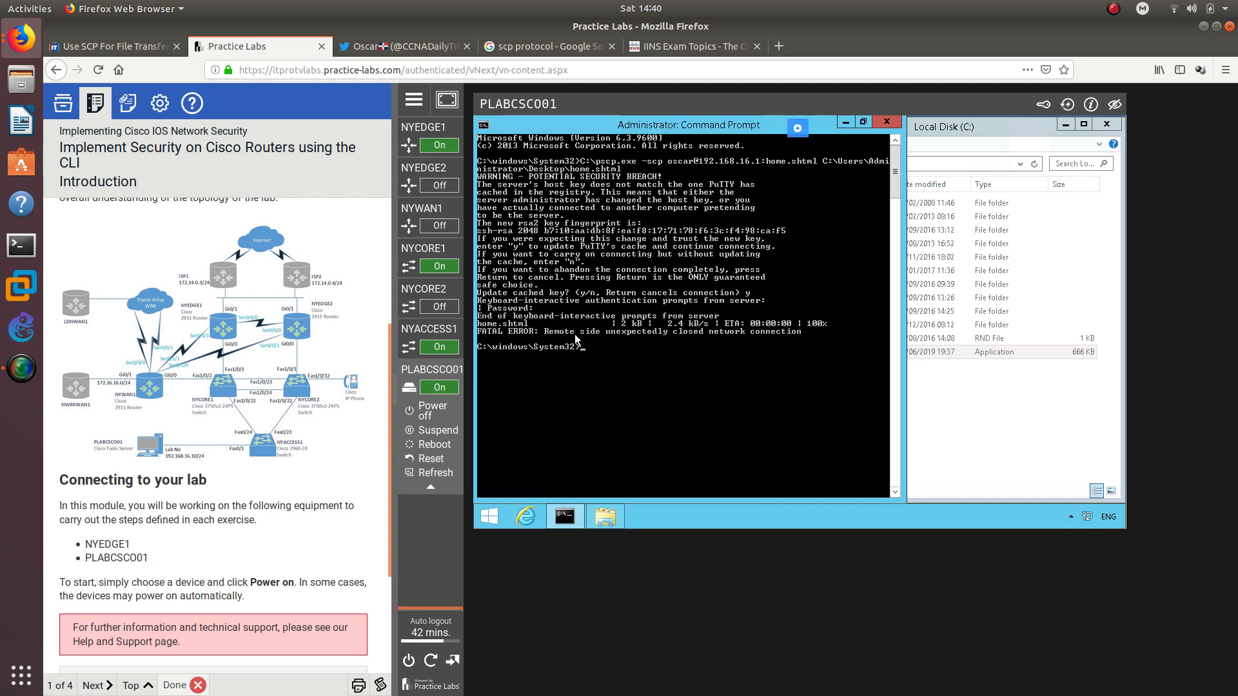
{"action": "mouse_move", "coordinate": [708, 335]}
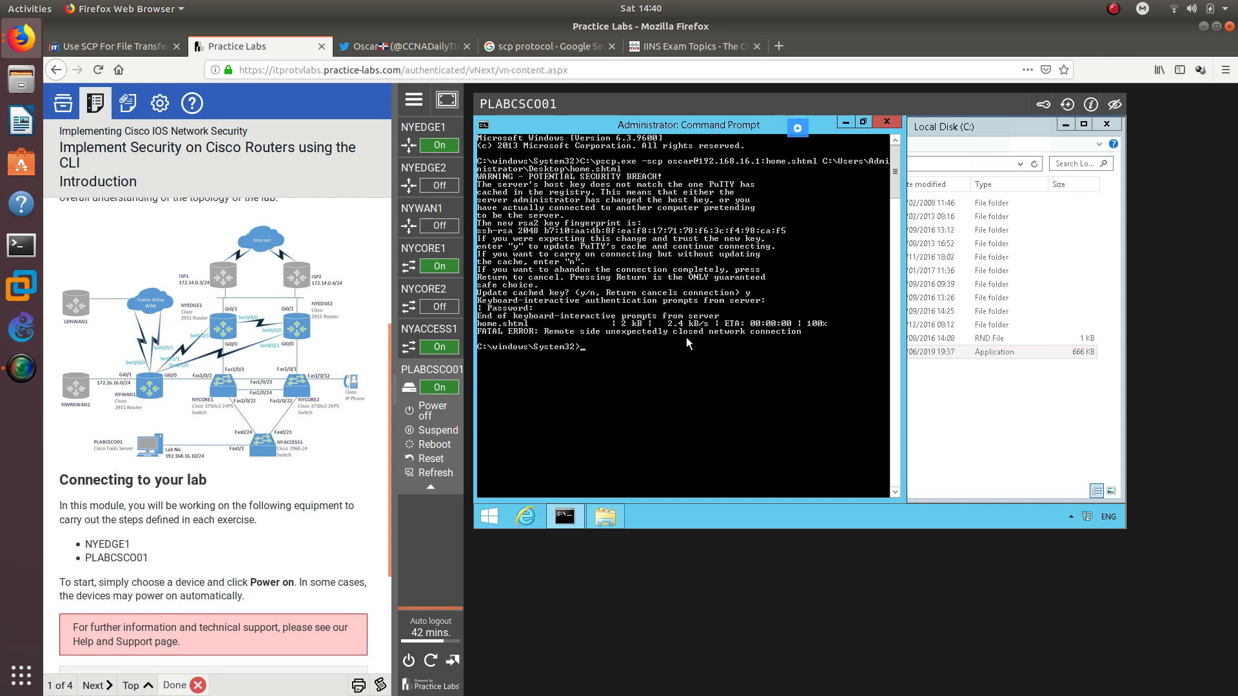
{"action": "mouse_move", "coordinate": [551, 456]}
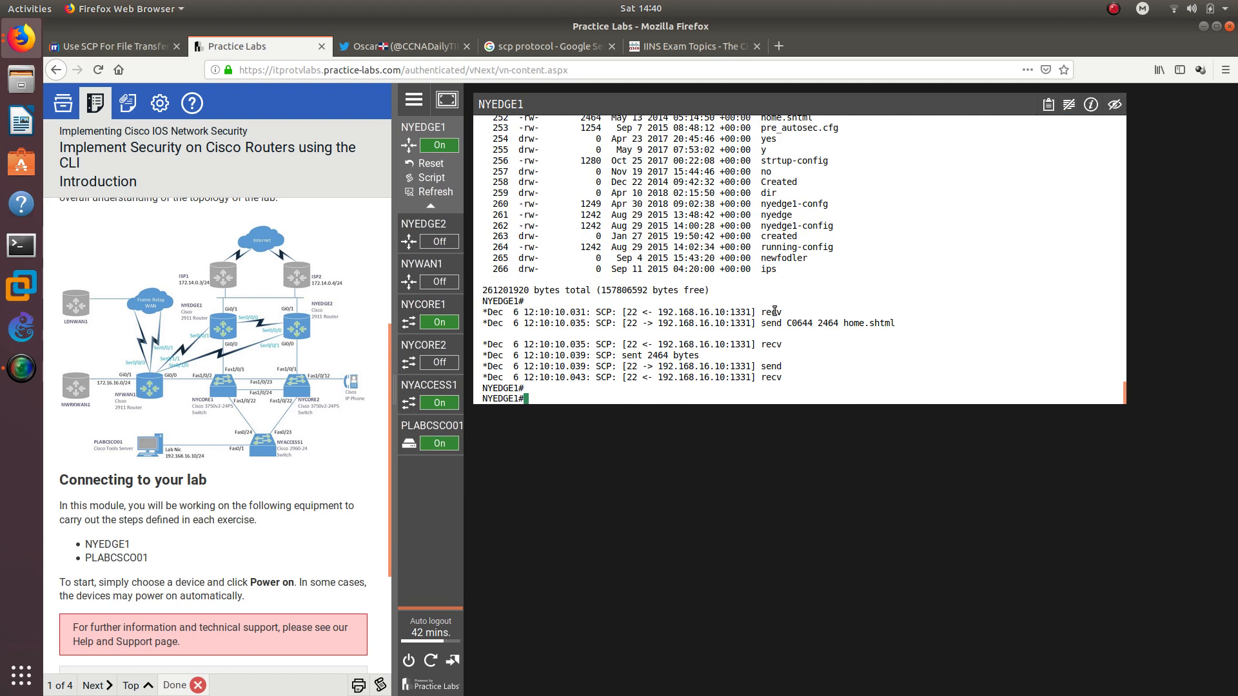
{"action": "double_click", "coordinate": [769, 322]}
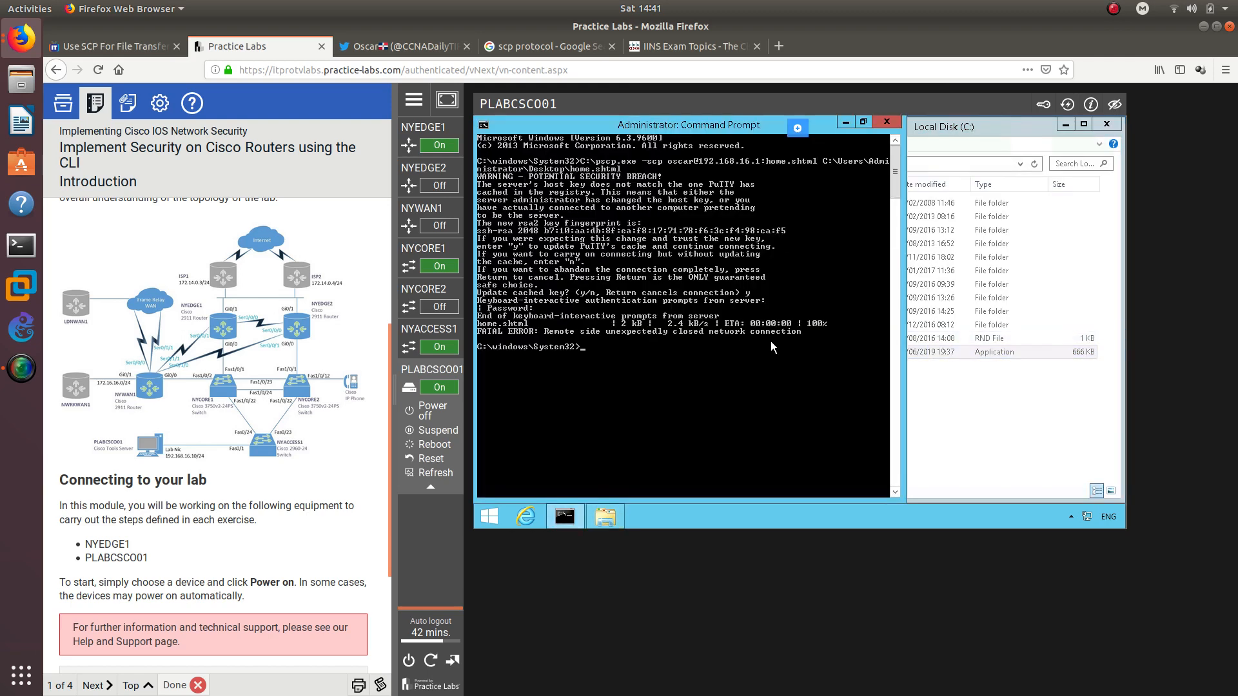
{"action": "type", "text": "C:\\pscp.exe -scp oscar@192.168.16.1:home.shtml C:\\Users\\Administrator\\Desktop\\home.shtml"}
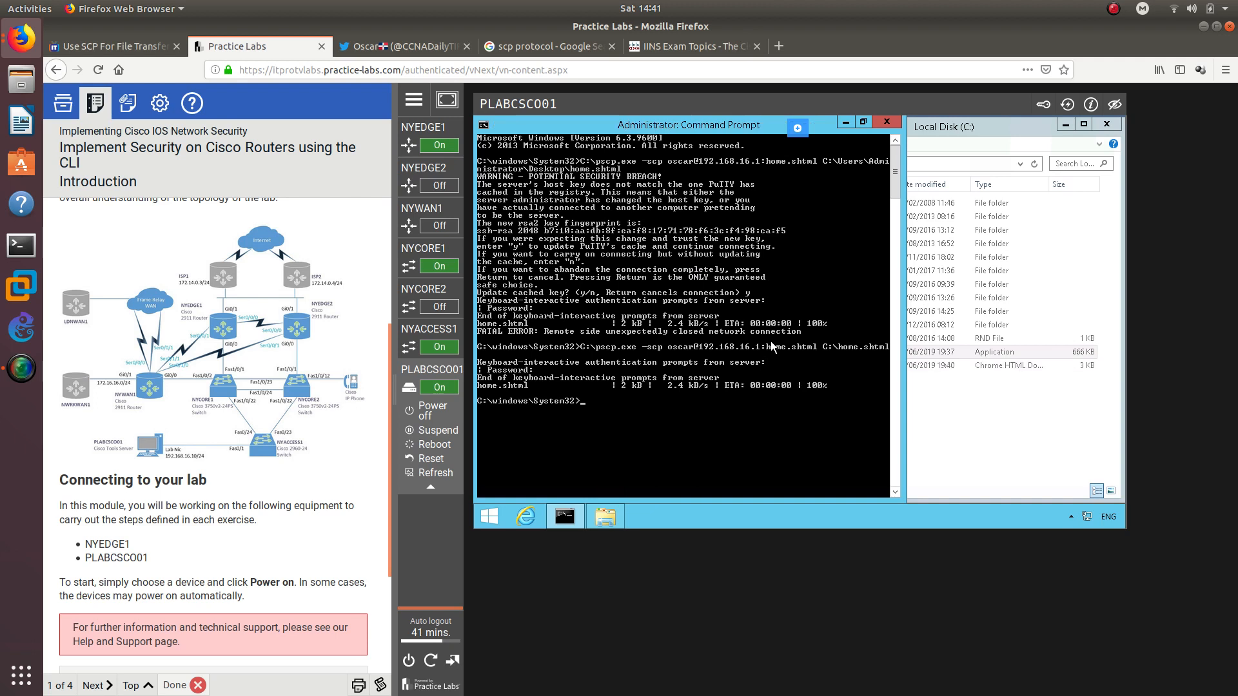
{"action": "mouse_move", "coordinate": [748, 319]}
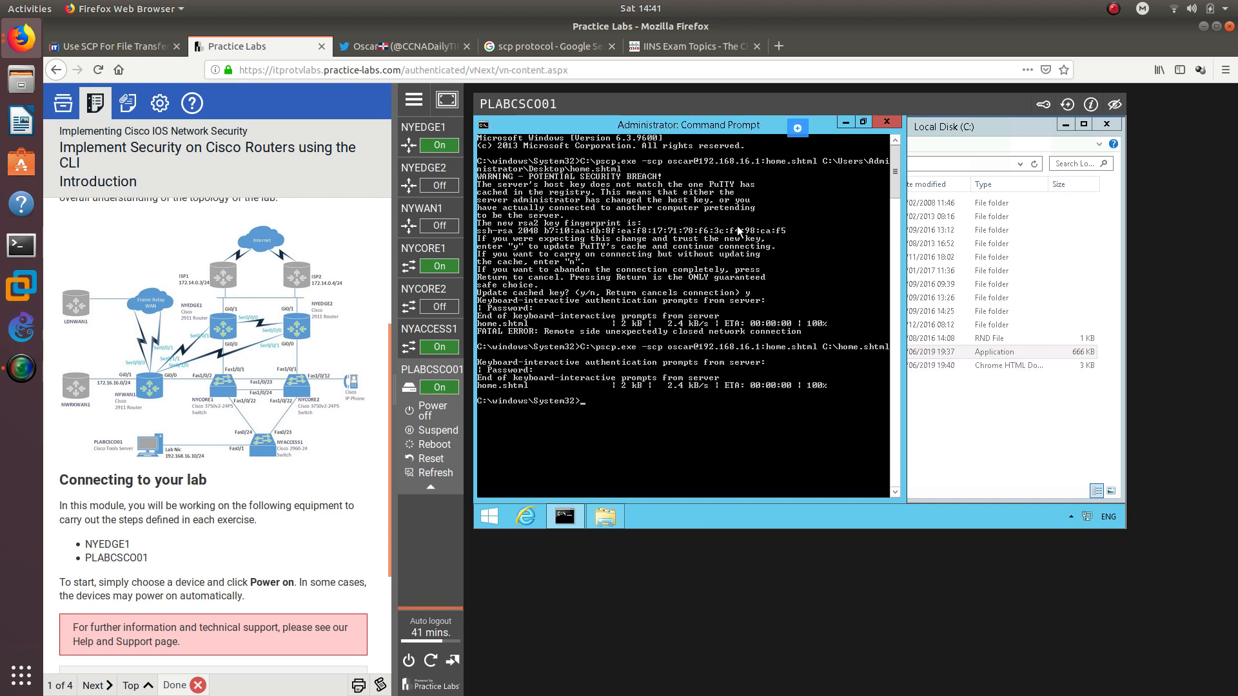
{"action": "left_click", "coordinate": [986, 351]}
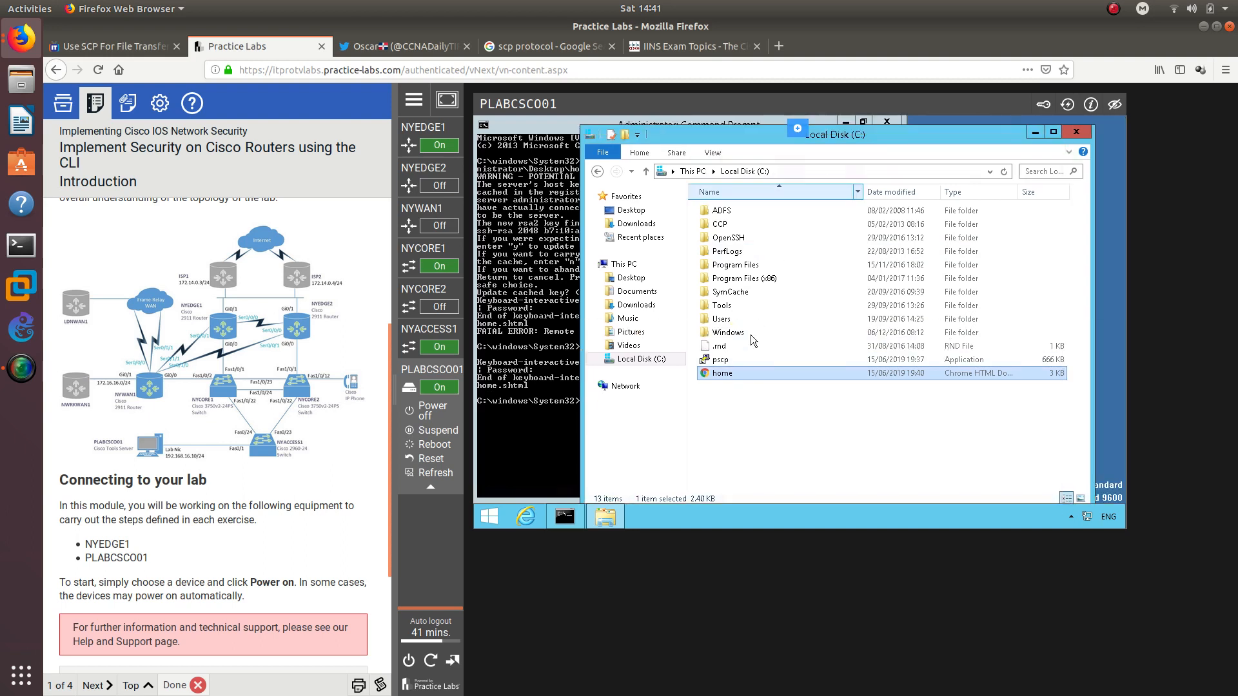
{"action": "mouse_move", "coordinate": [815, 388]}
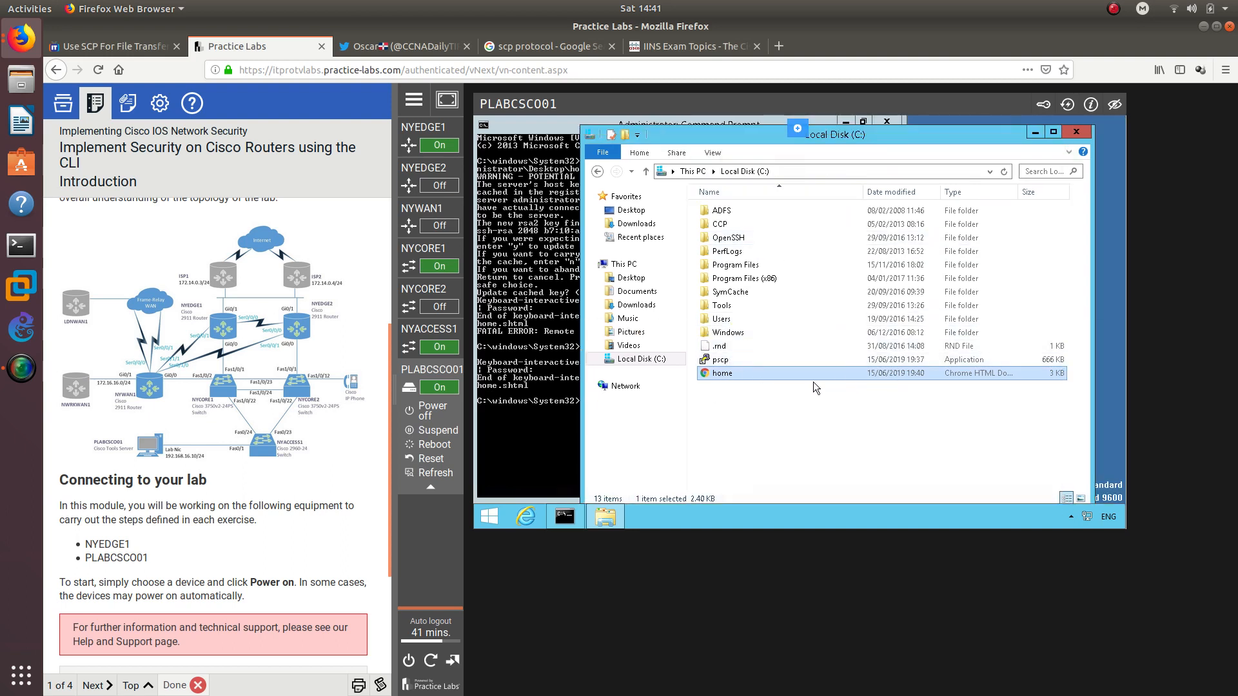
- Check the copied home file's options, then browse into the C:\Users folder
{"action": "right_click", "coordinate": [721, 373]}
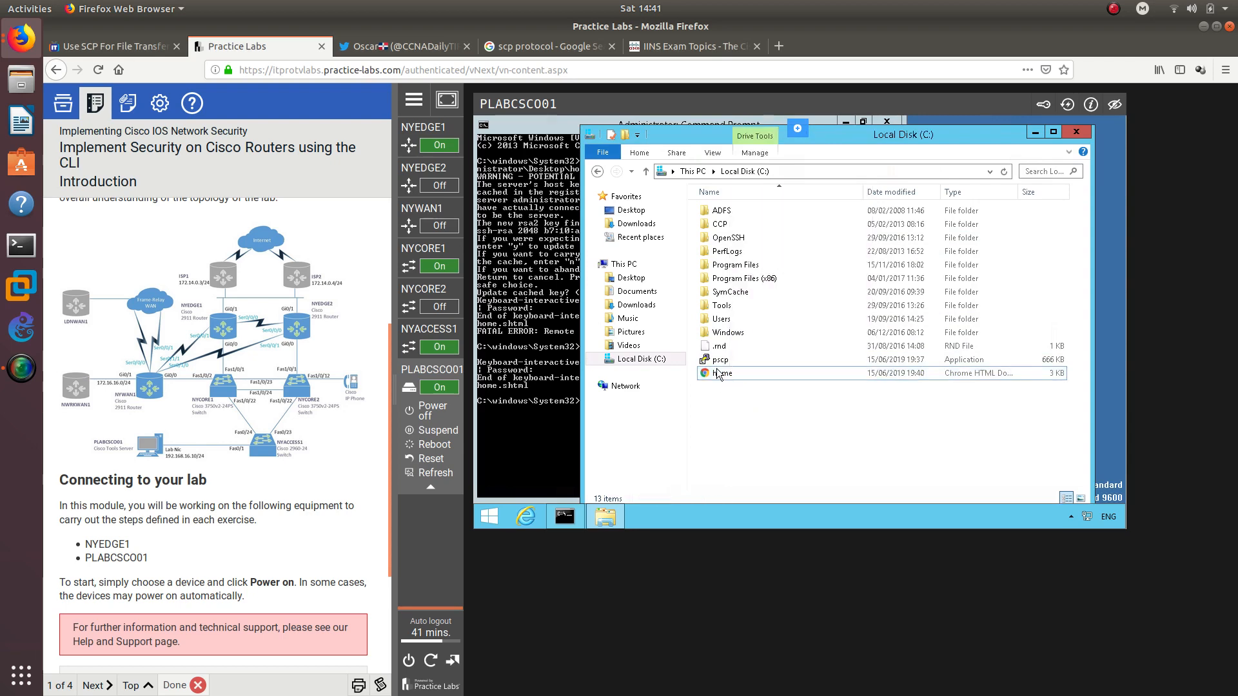
{"action": "left_click", "coordinate": [723, 373]}
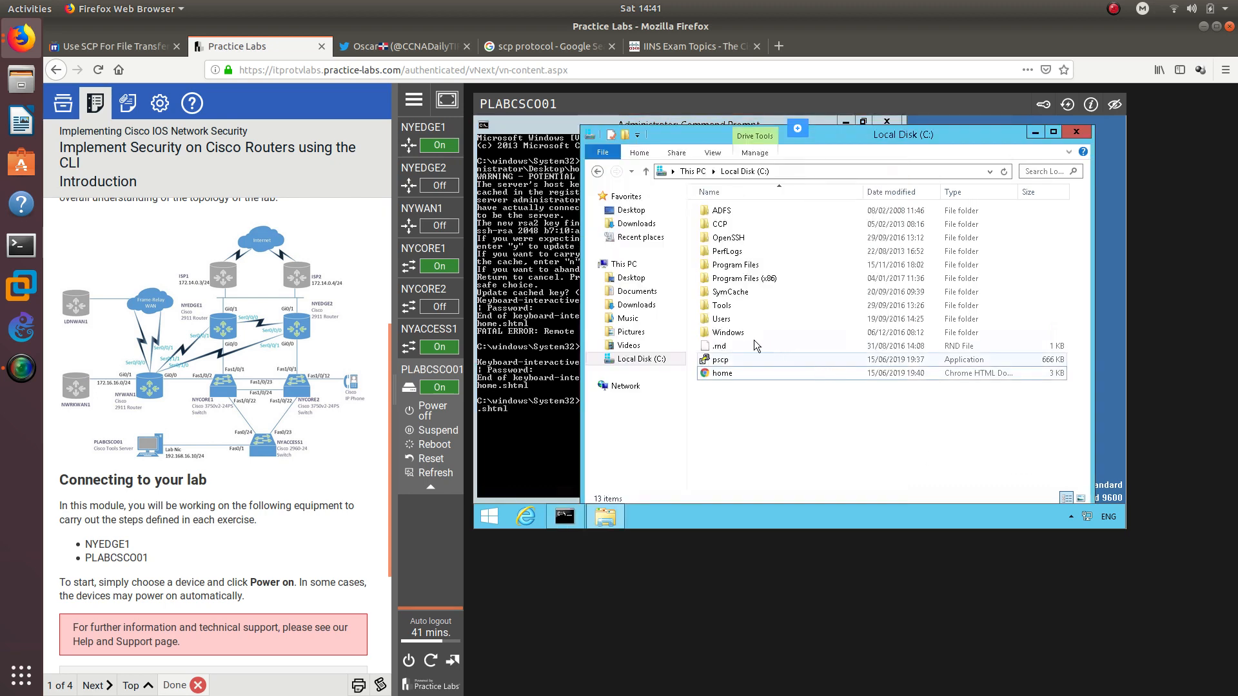
{"action": "double_click", "coordinate": [721, 318]}
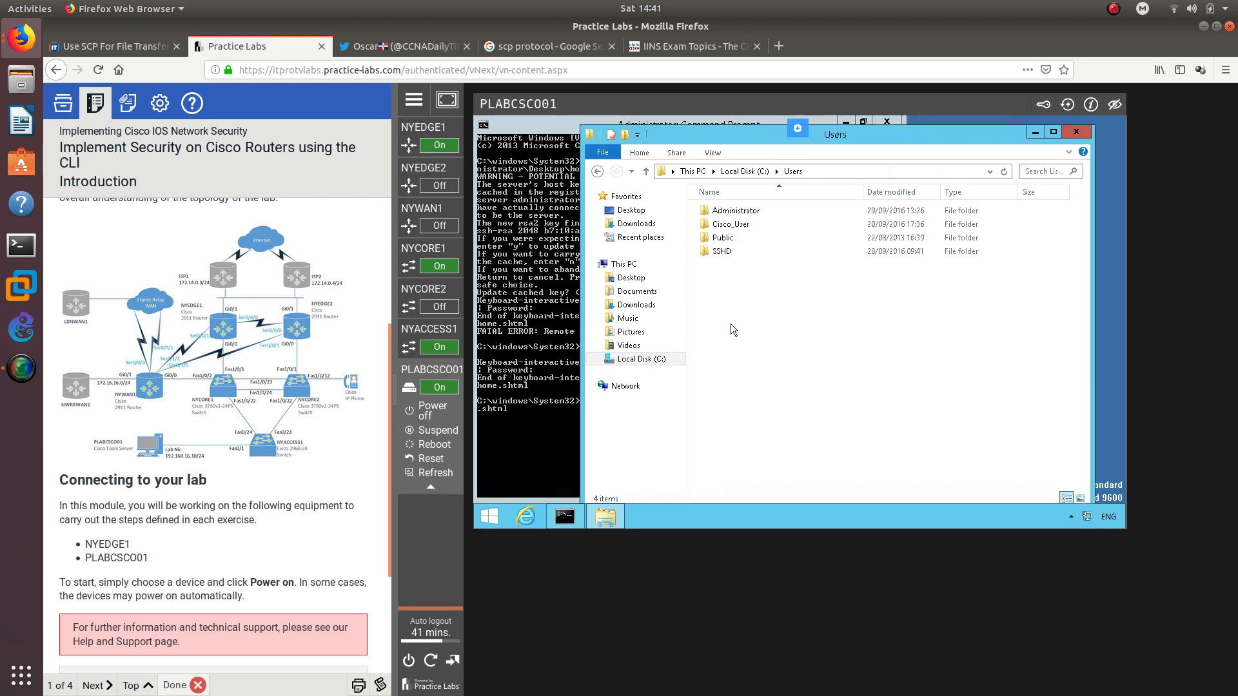
{"action": "mouse_move", "coordinate": [543, 423]}
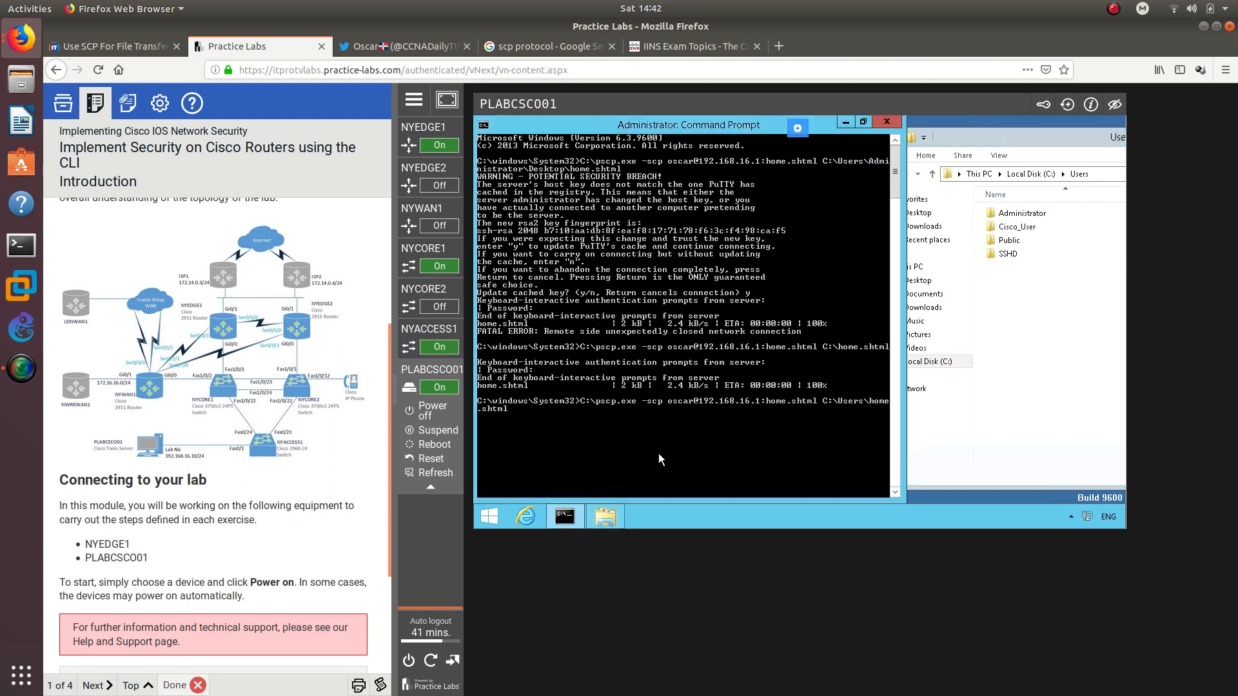
- Run pscp copying home.shtml into C:\Users and view the Users folder listing
{"action": "key", "text": "Return"}
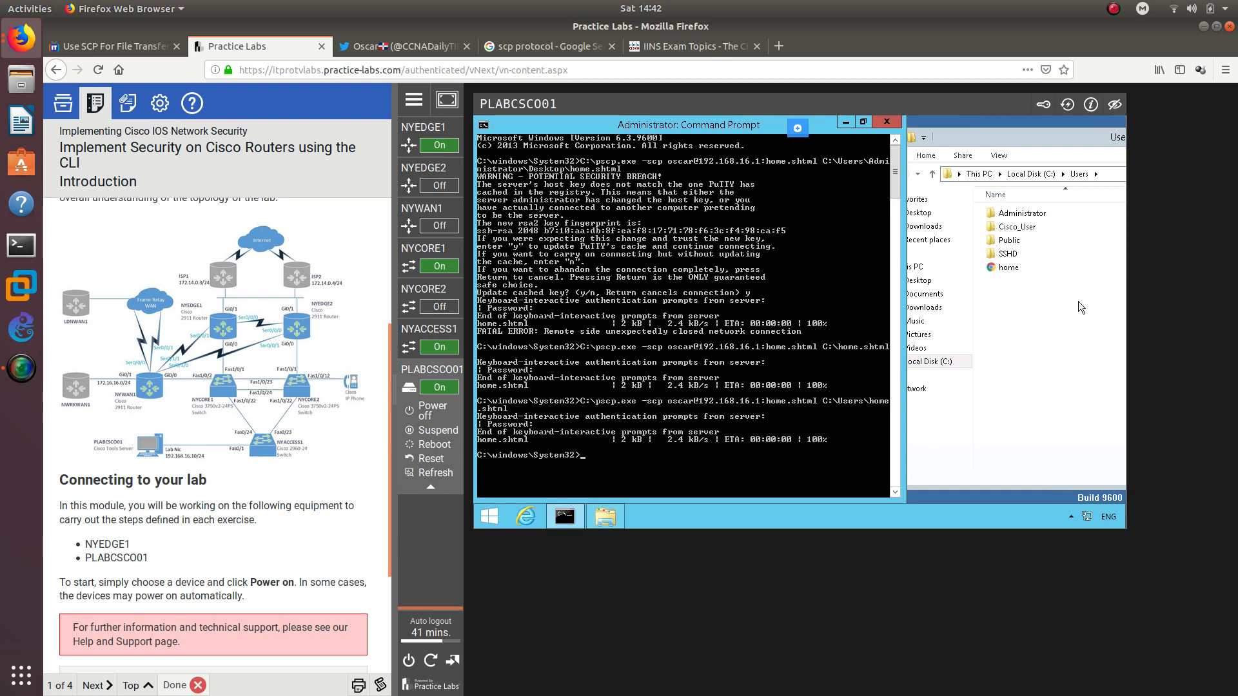
{"action": "left_click", "coordinate": [1008, 268]}
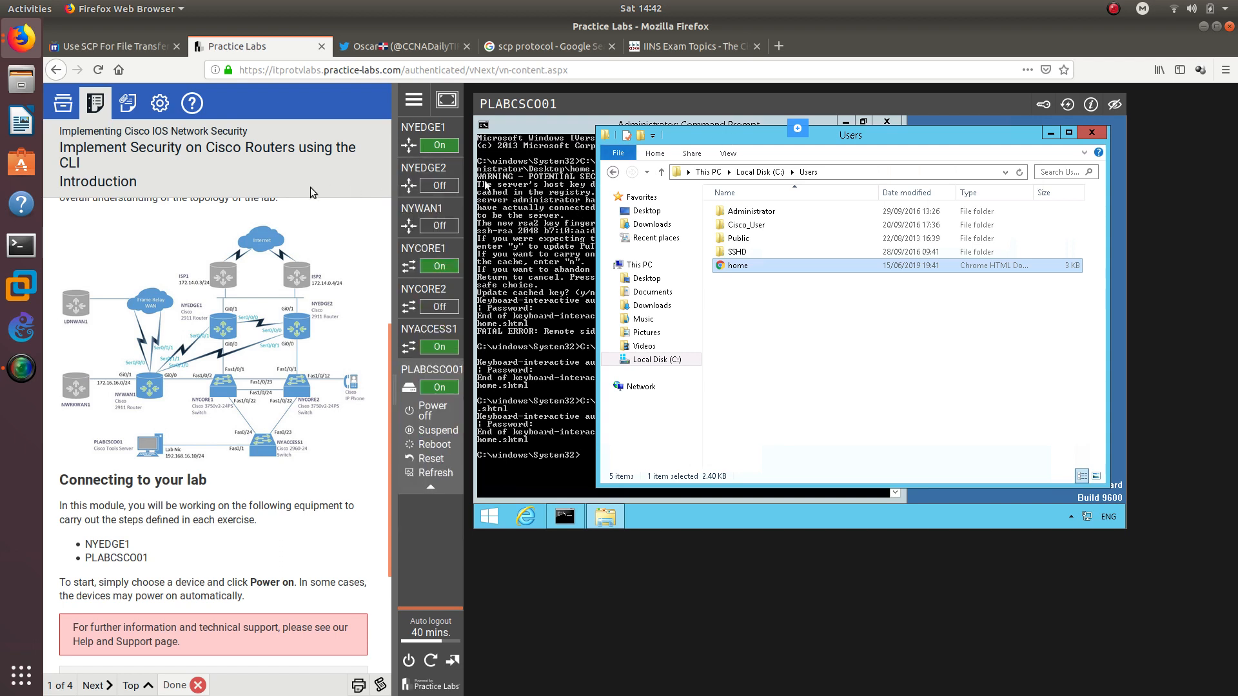
{"action": "mouse_move", "coordinate": [232, 152]}
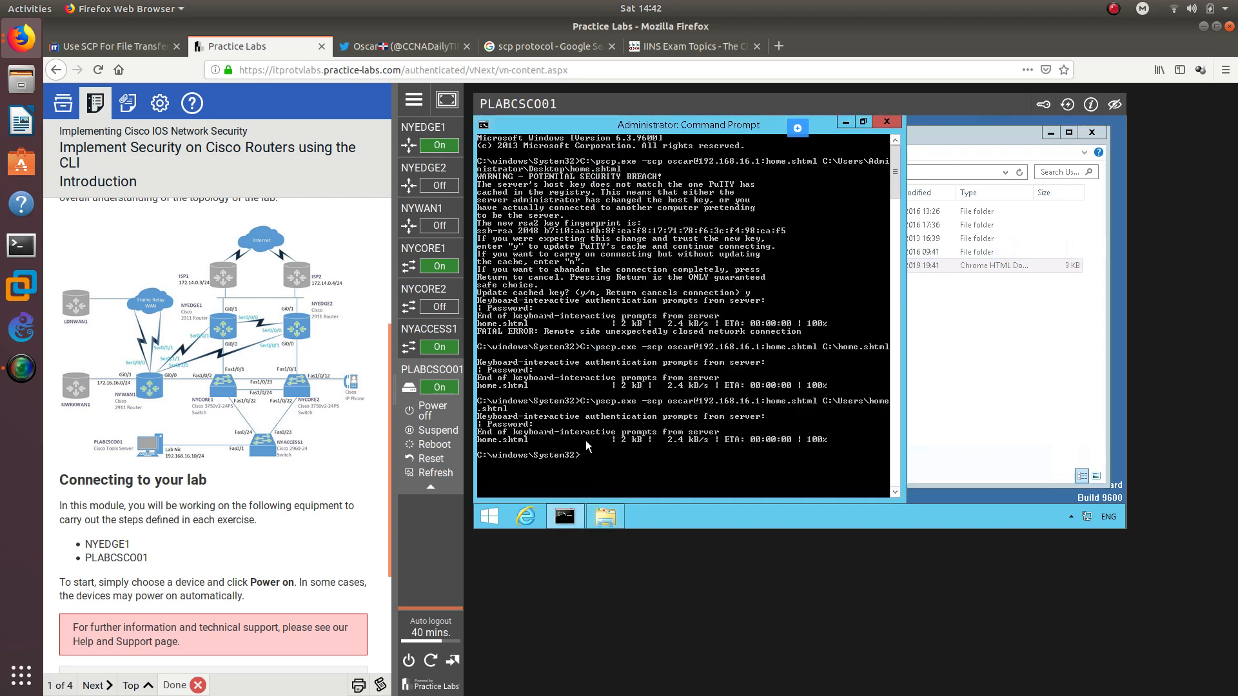
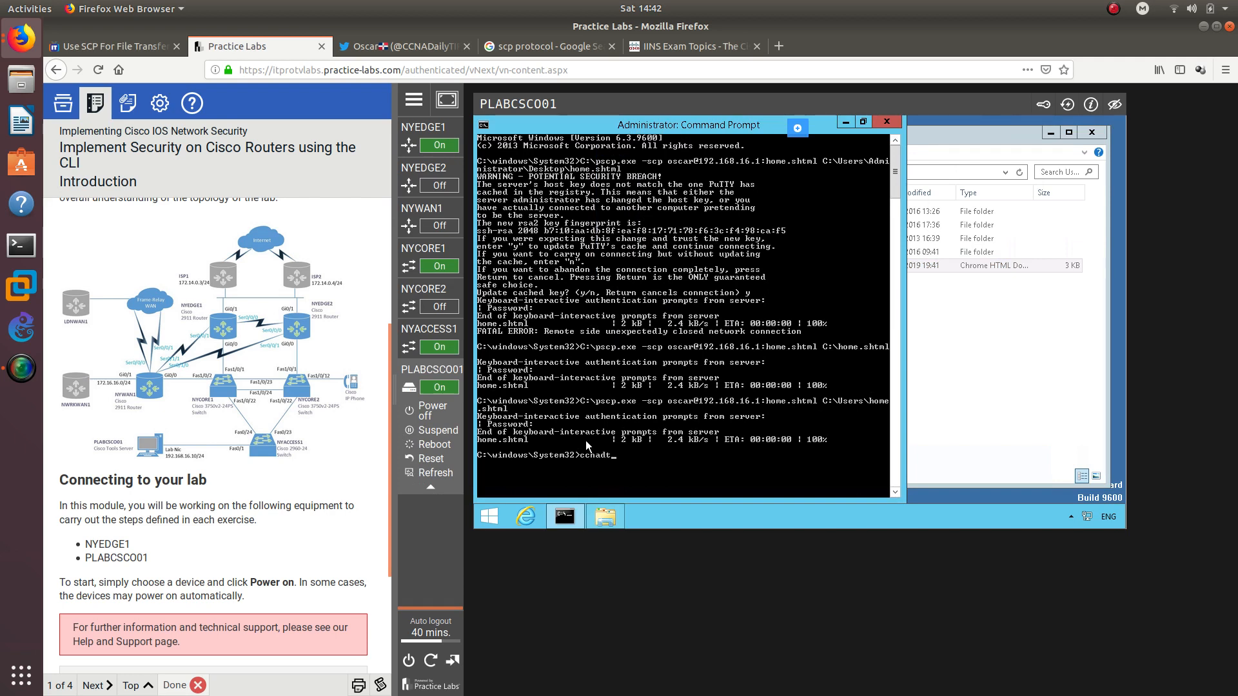
{"action": "mouse_move", "coordinate": [309, 245]}
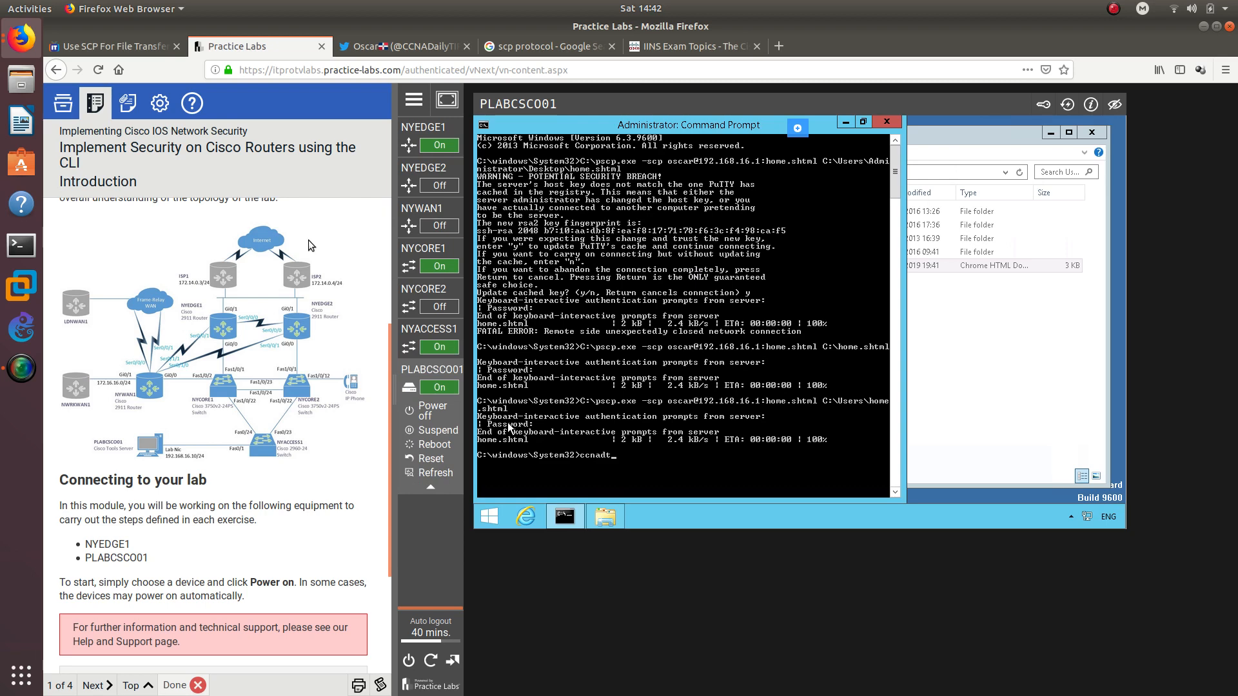
{"action": "left_click", "coordinate": [1113, 9]}
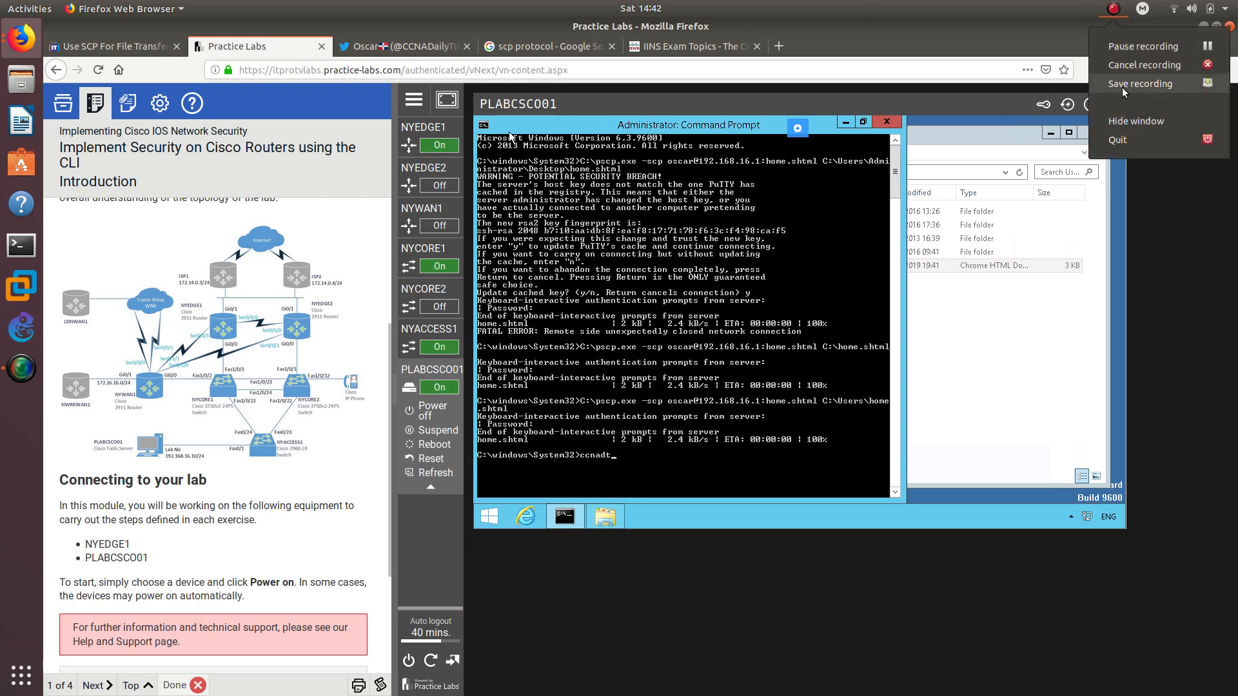